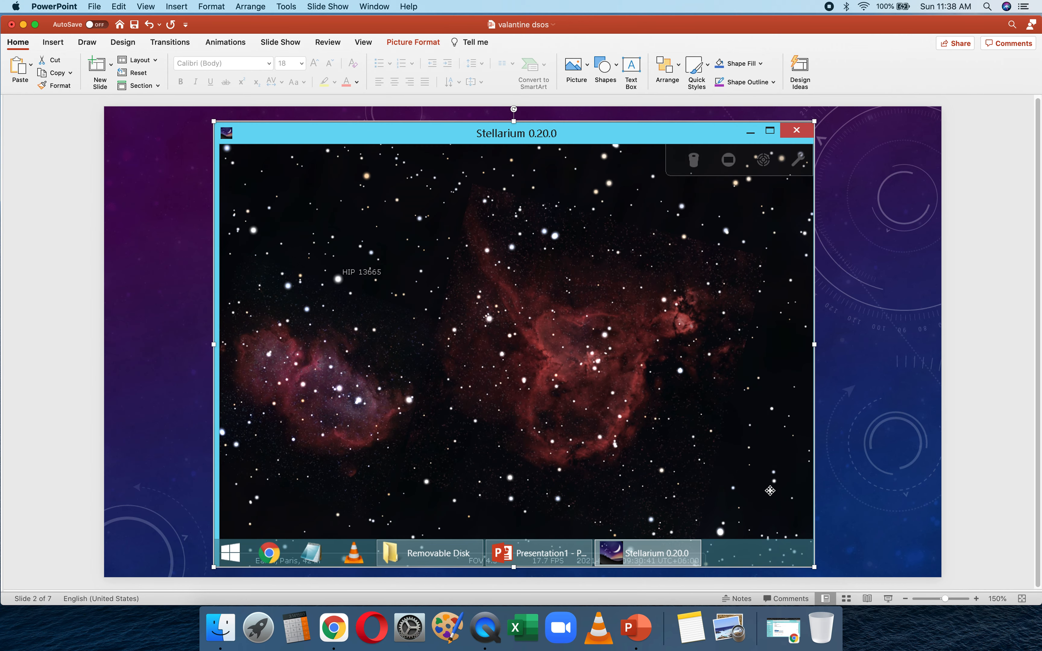
pyautogui.moveTo(534, 326)
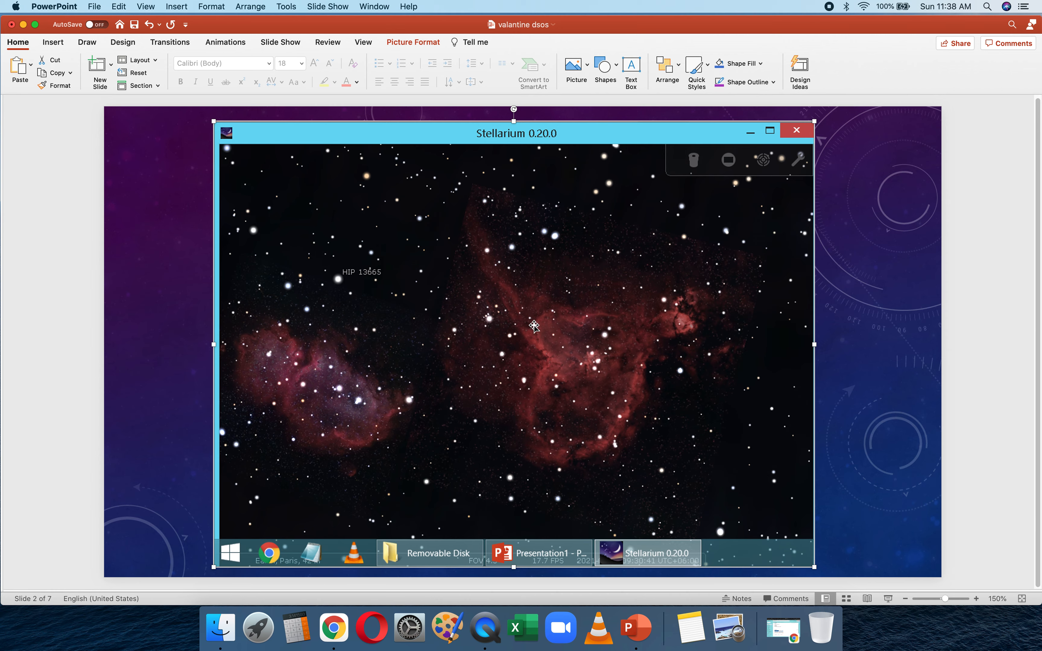
pyautogui.moveTo(567, 308)
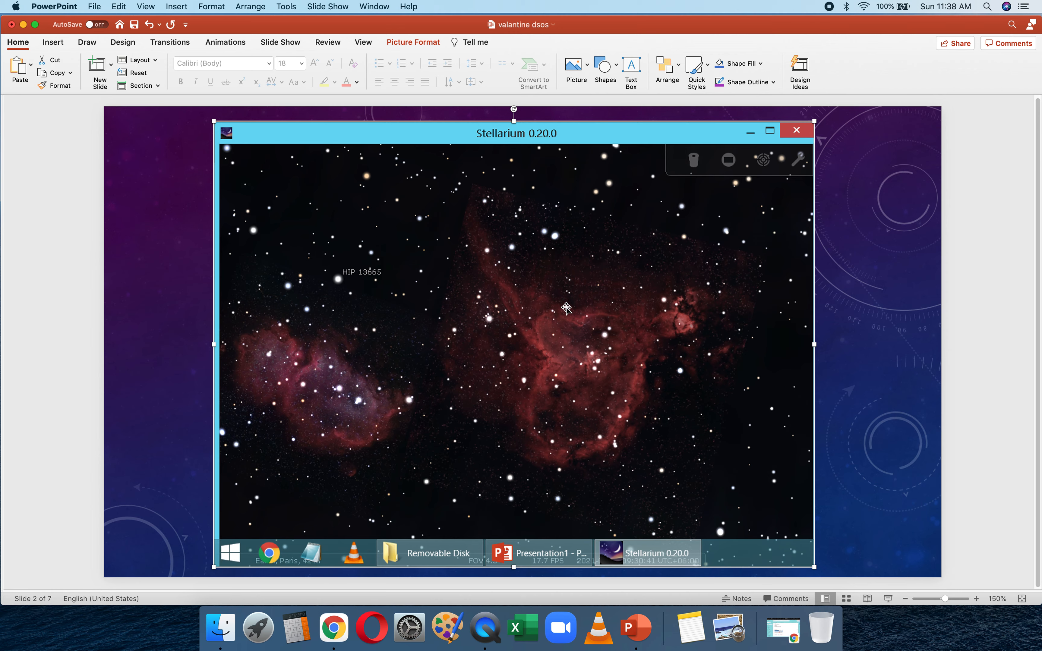
pyautogui.moveTo(554, 348)
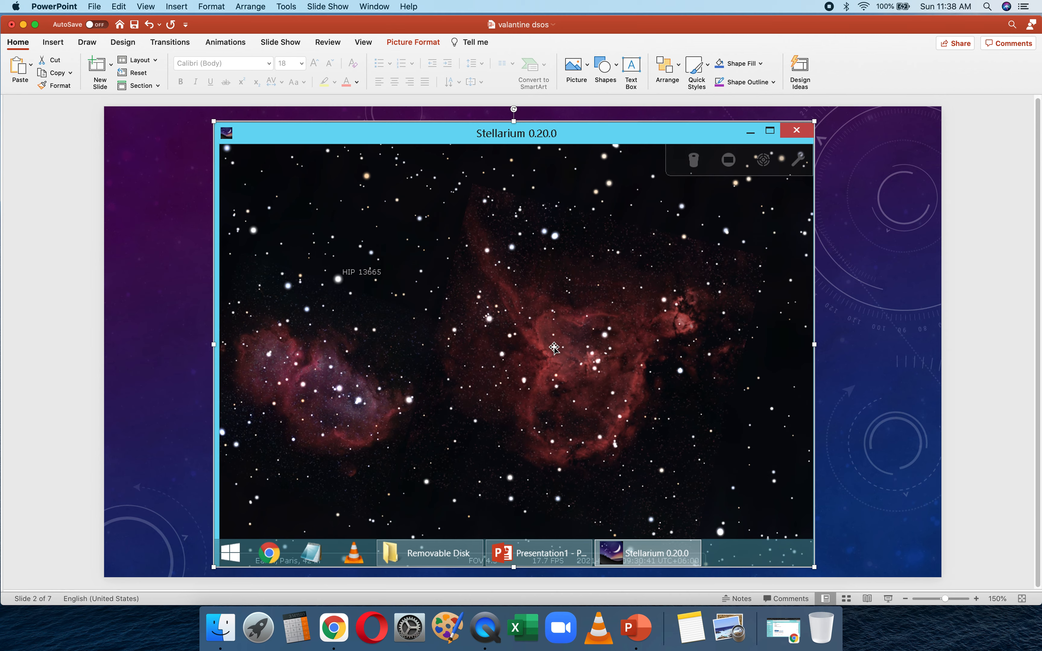
pyautogui.moveTo(561, 309)
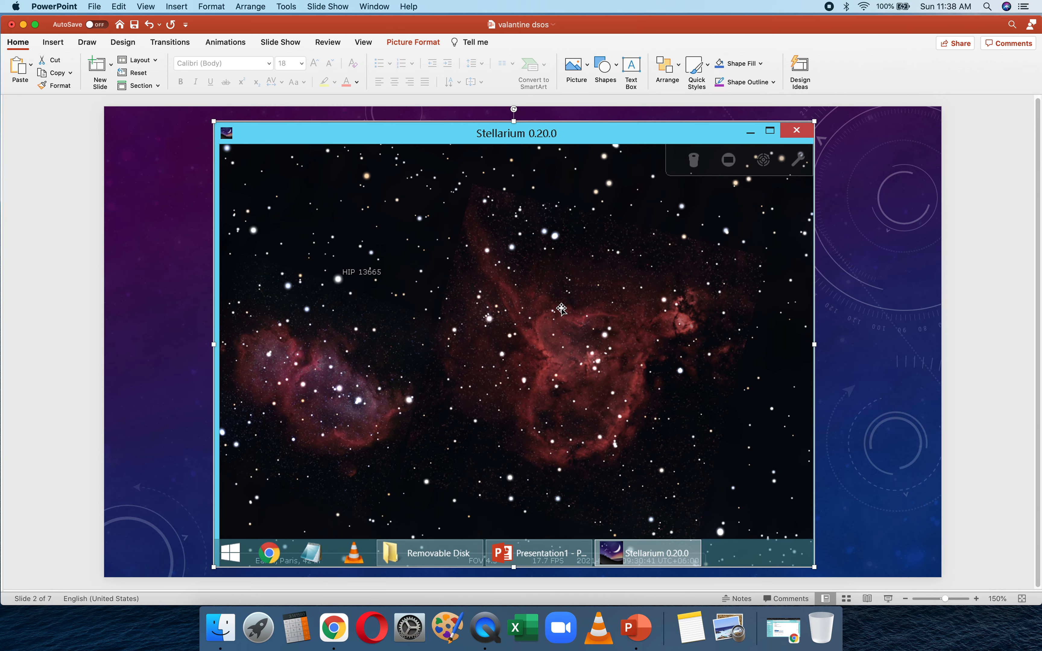
pyautogui.moveTo(576, 319)
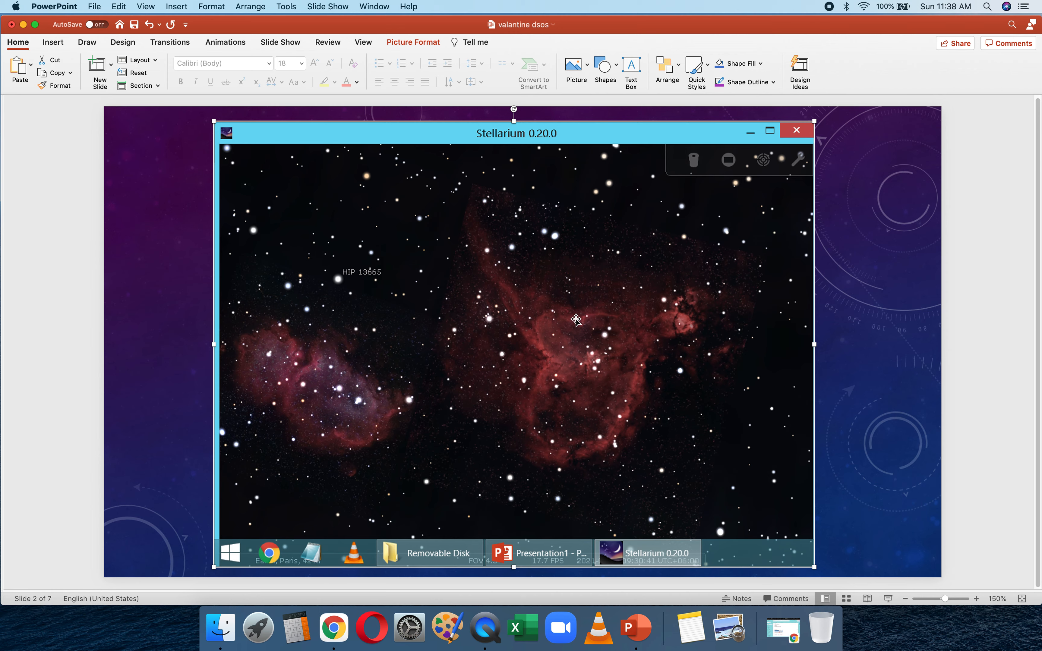
pyautogui.moveTo(402, 359)
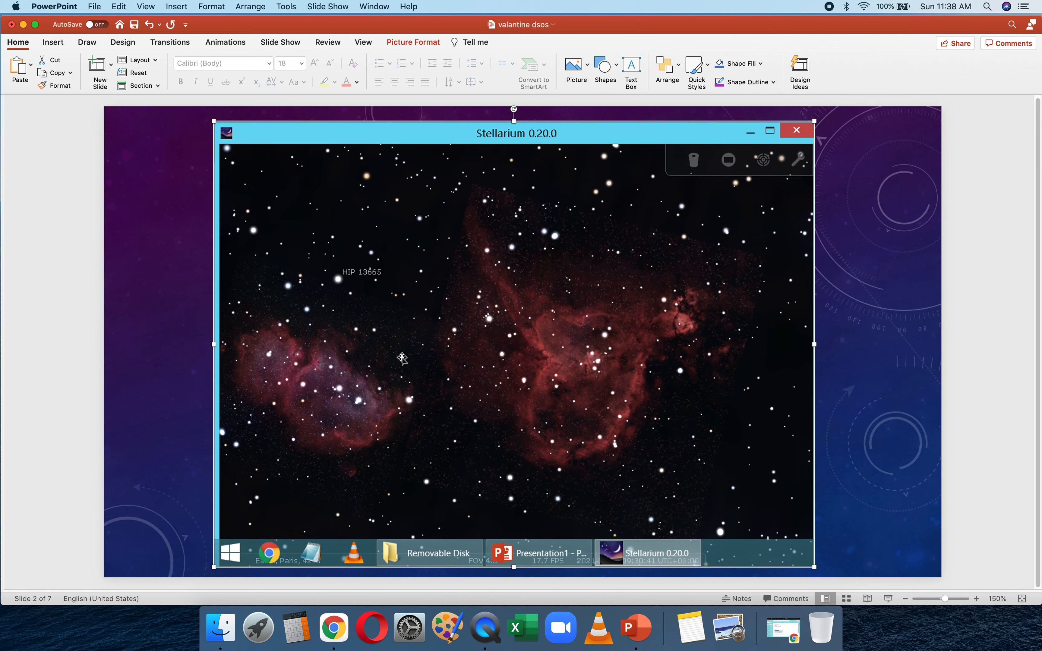
pyautogui.moveTo(374, 360)
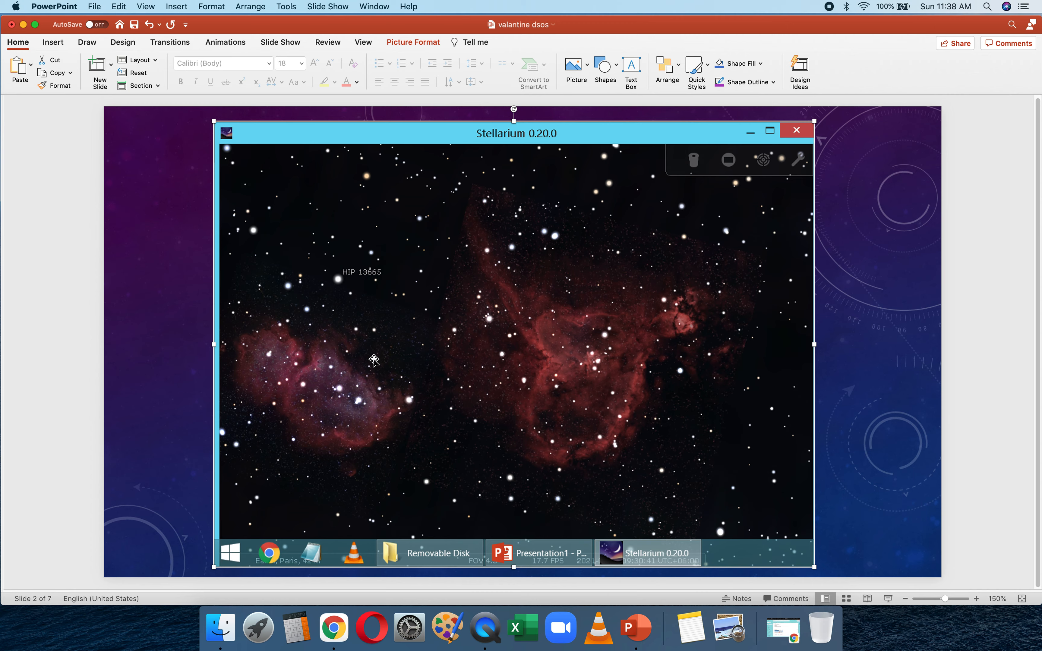
pyautogui.moveTo(586, 369)
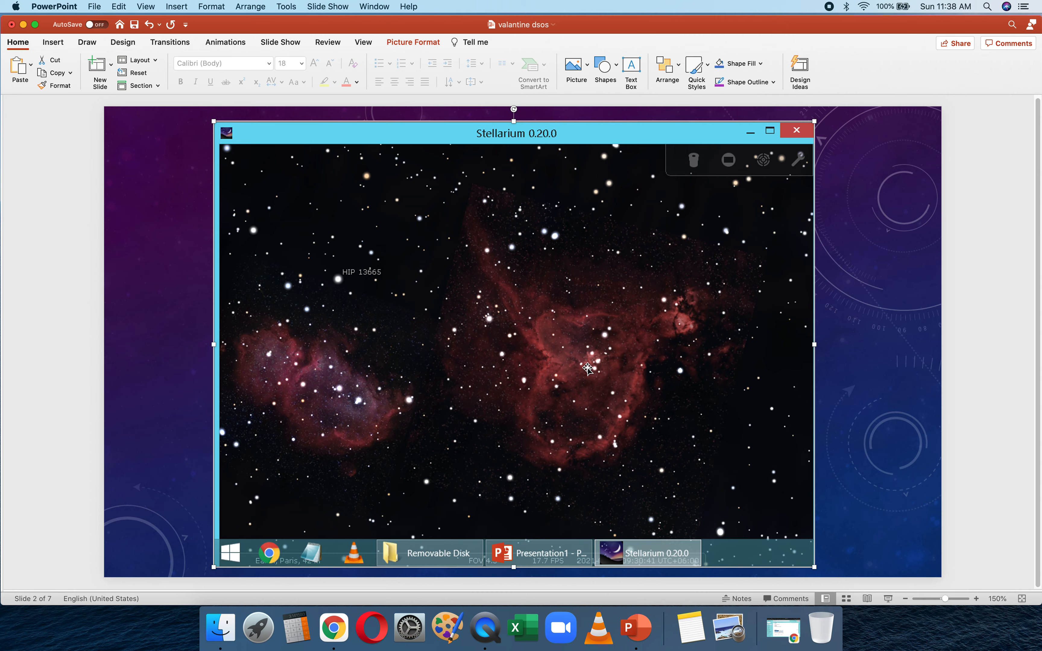
pyautogui.moveTo(666, 298)
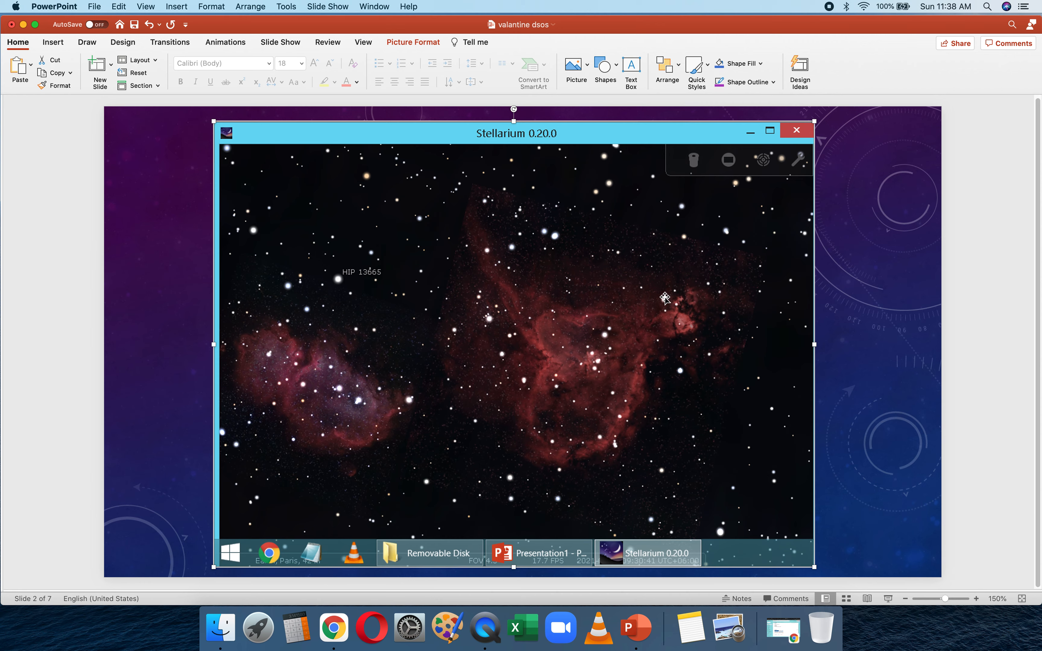
pyautogui.moveTo(640, 305)
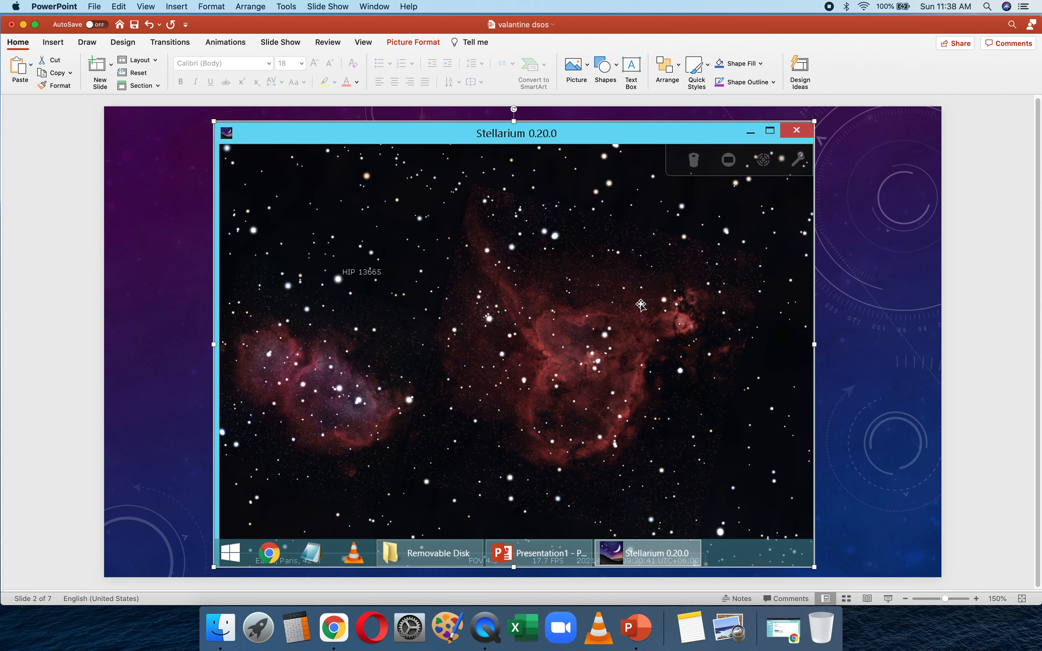
pyautogui.moveTo(604, 309)
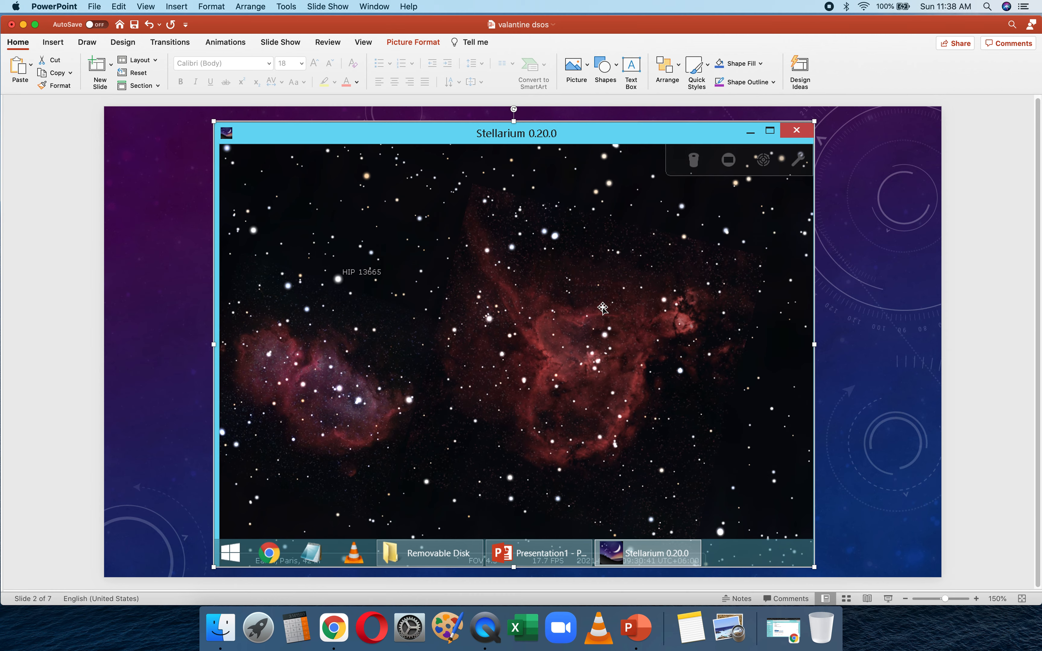
pyautogui.moveTo(557, 407)
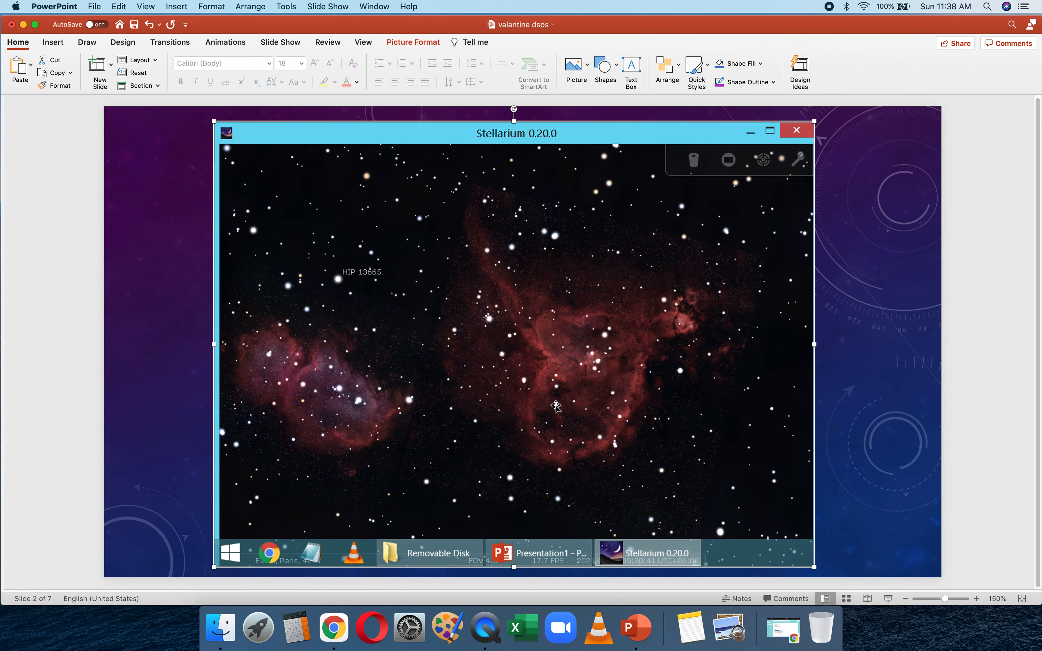
pyautogui.moveTo(601, 325)
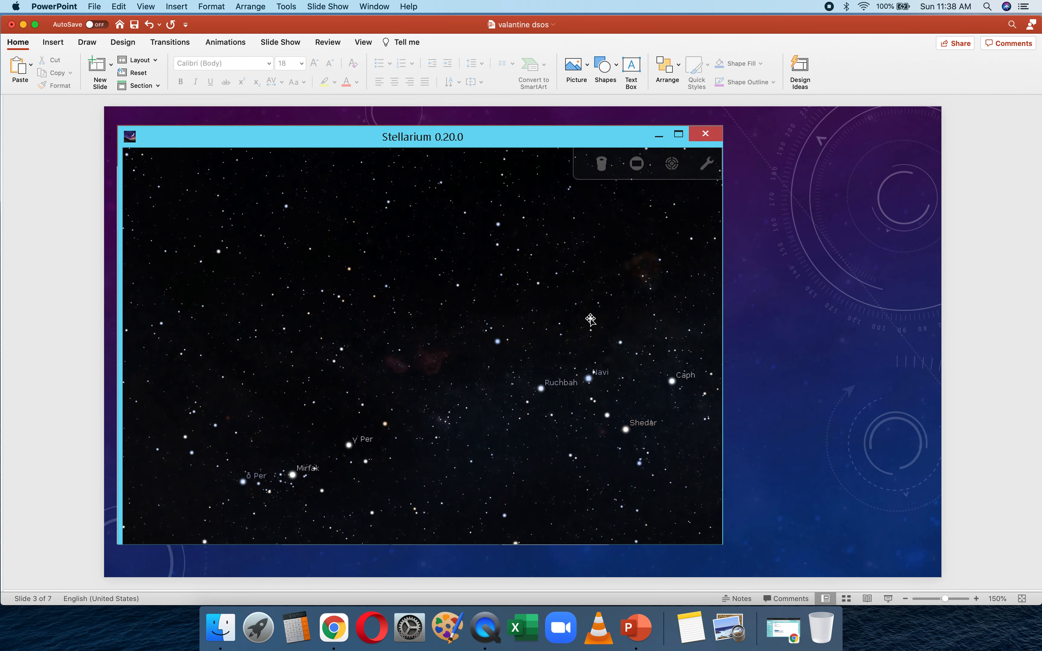
pyautogui.moveTo(229, 399)
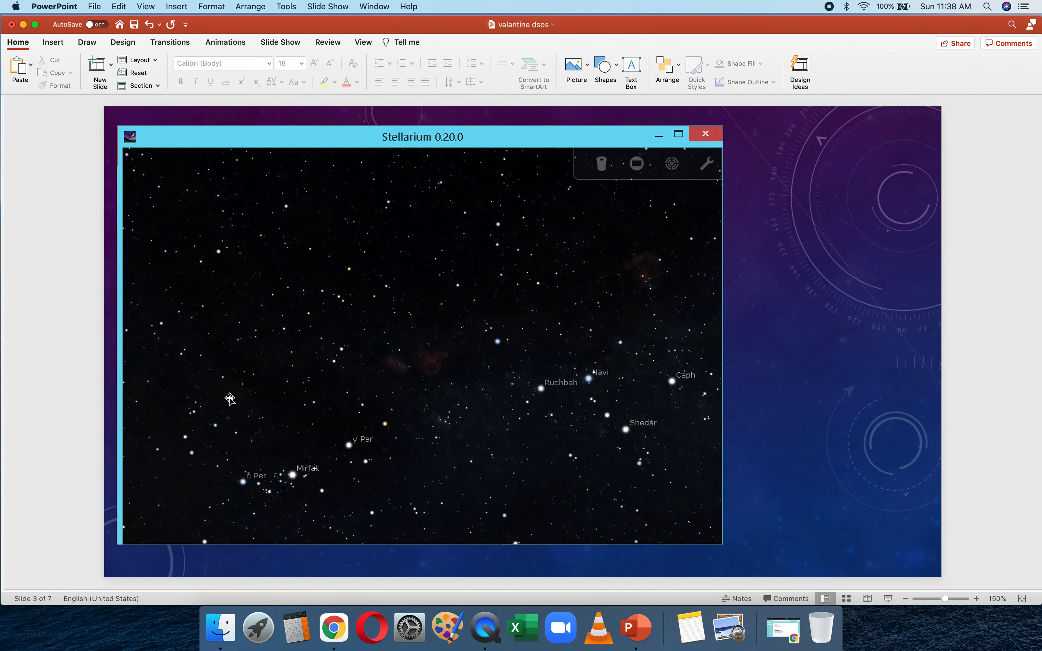
pyautogui.moveTo(460, 333)
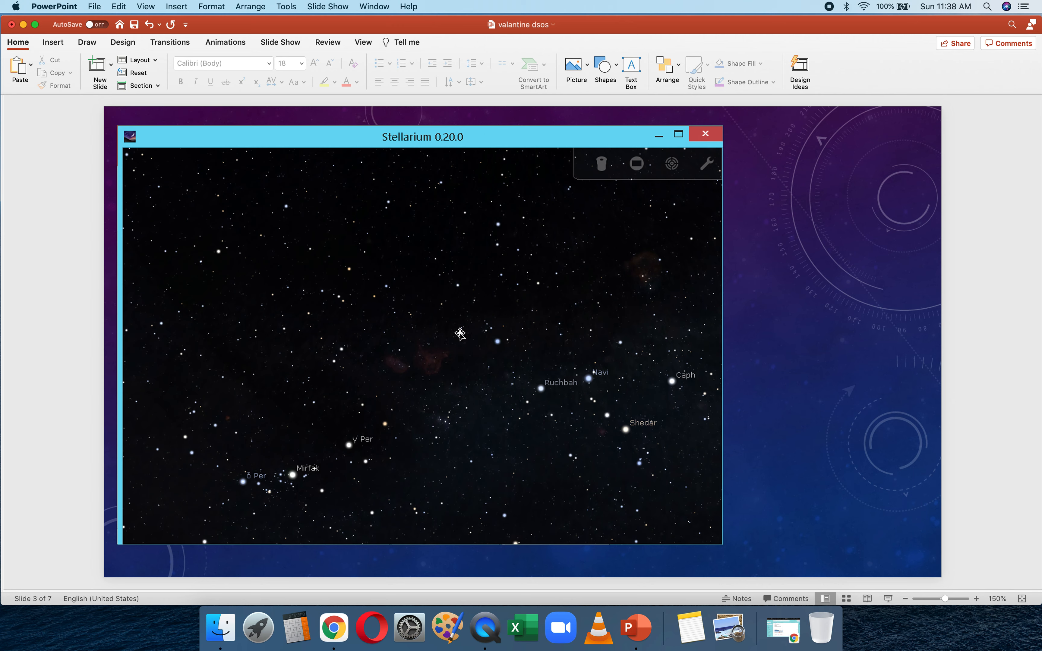
pyautogui.moveTo(664, 359)
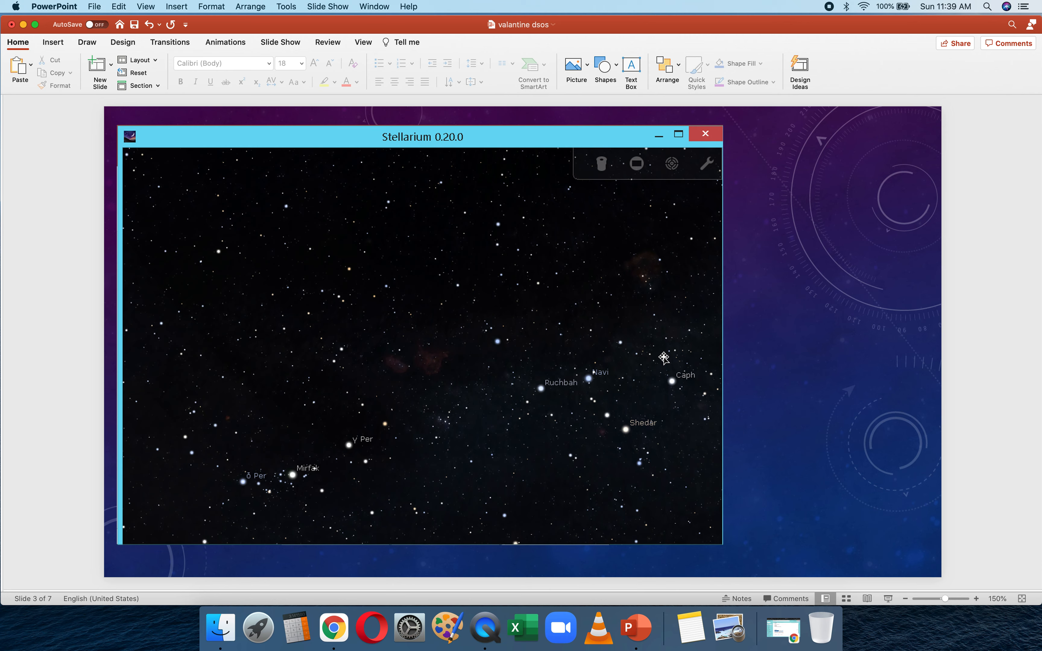
pyautogui.moveTo(673, 387)
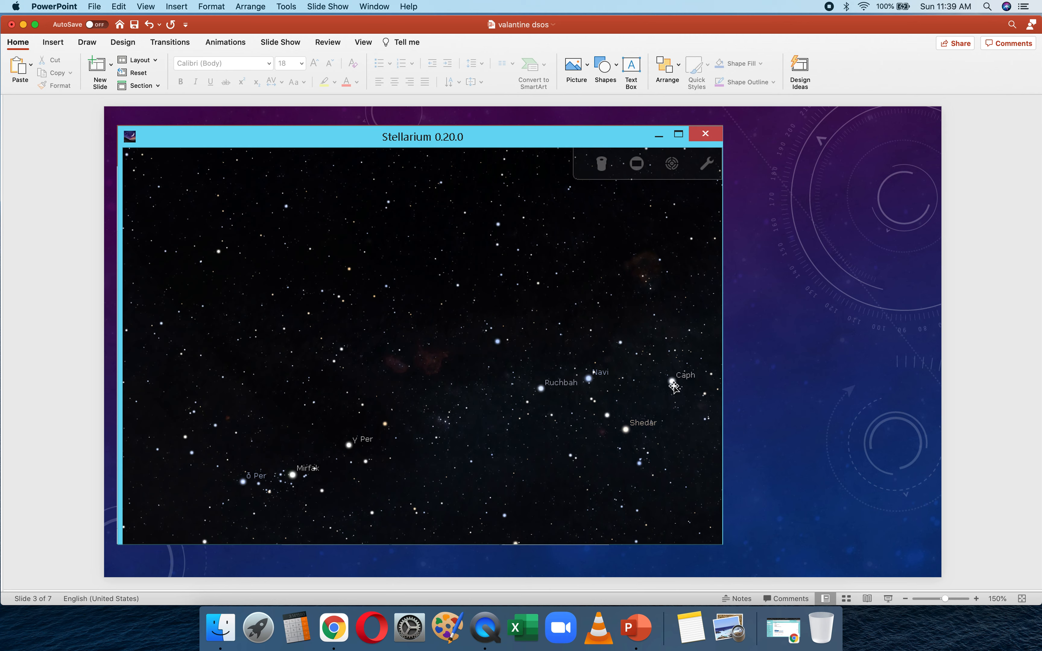
pyautogui.moveTo(222, 267)
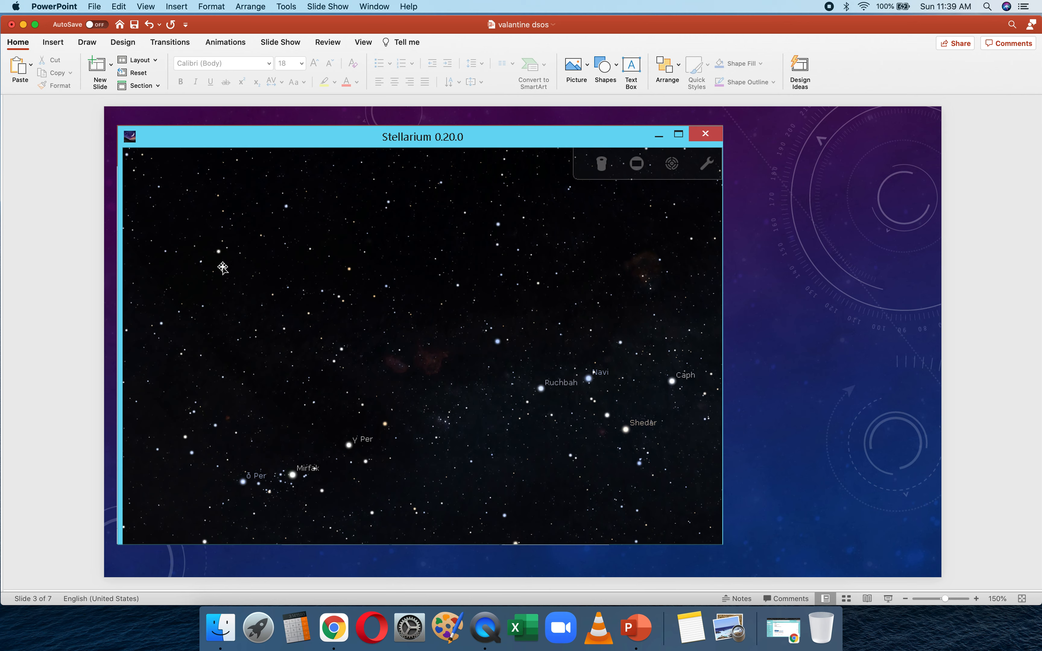
pyautogui.moveTo(449, 363)
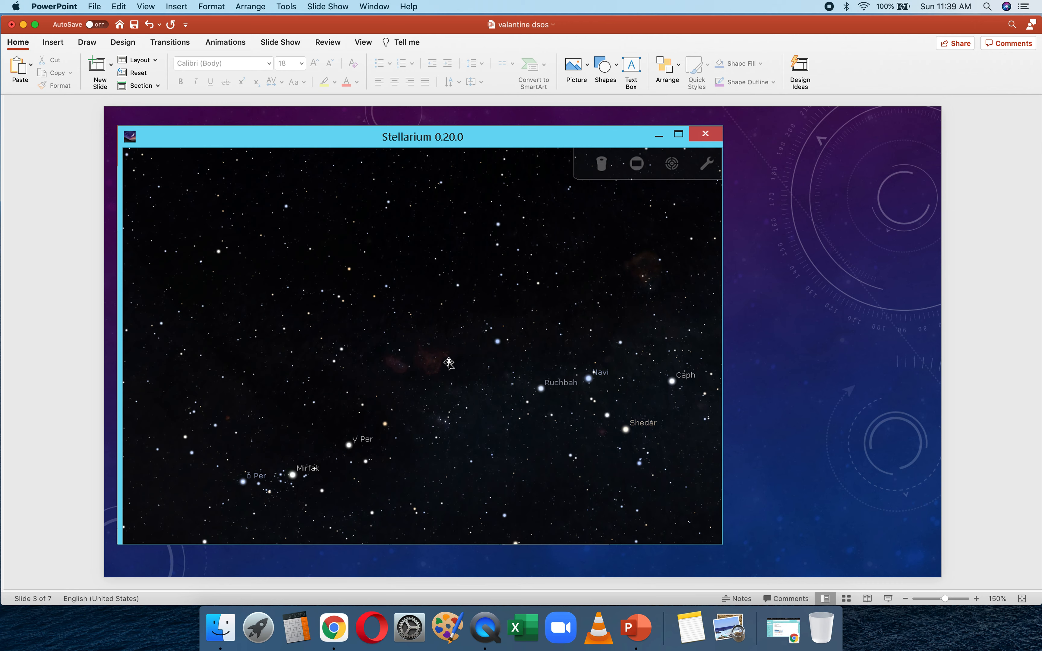
pyautogui.moveTo(337, 444)
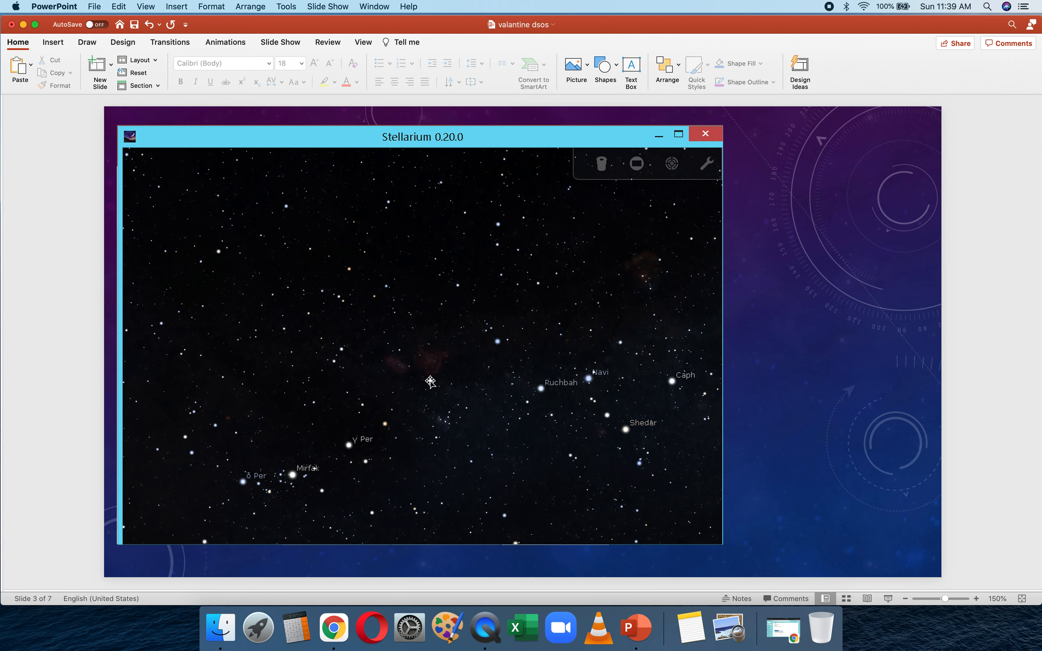
pyautogui.moveTo(412, 376)
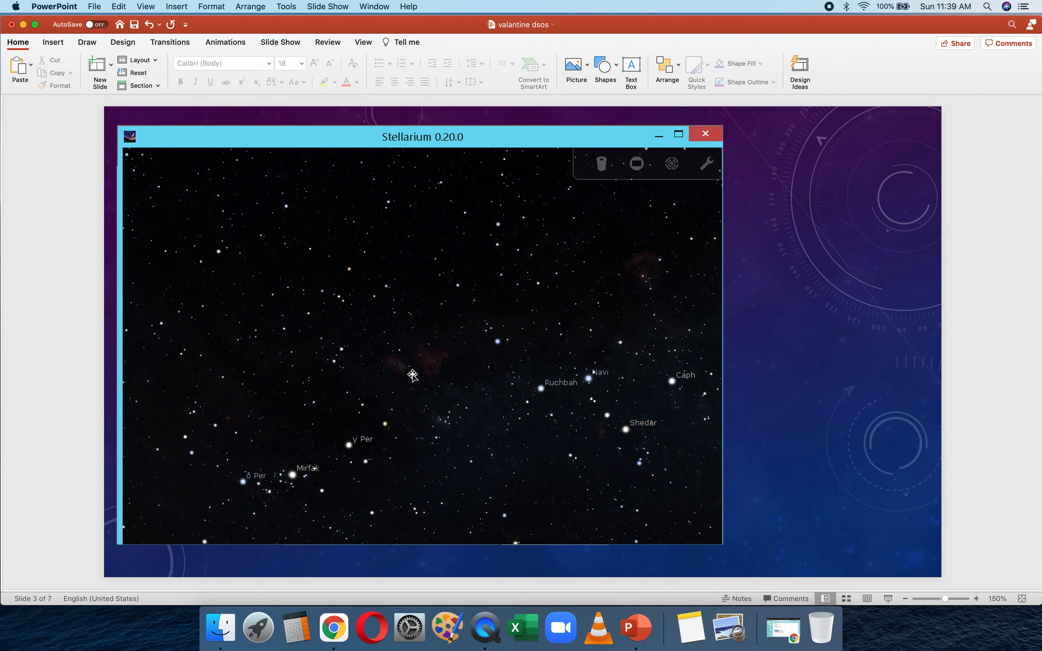
pyautogui.moveTo(457, 367)
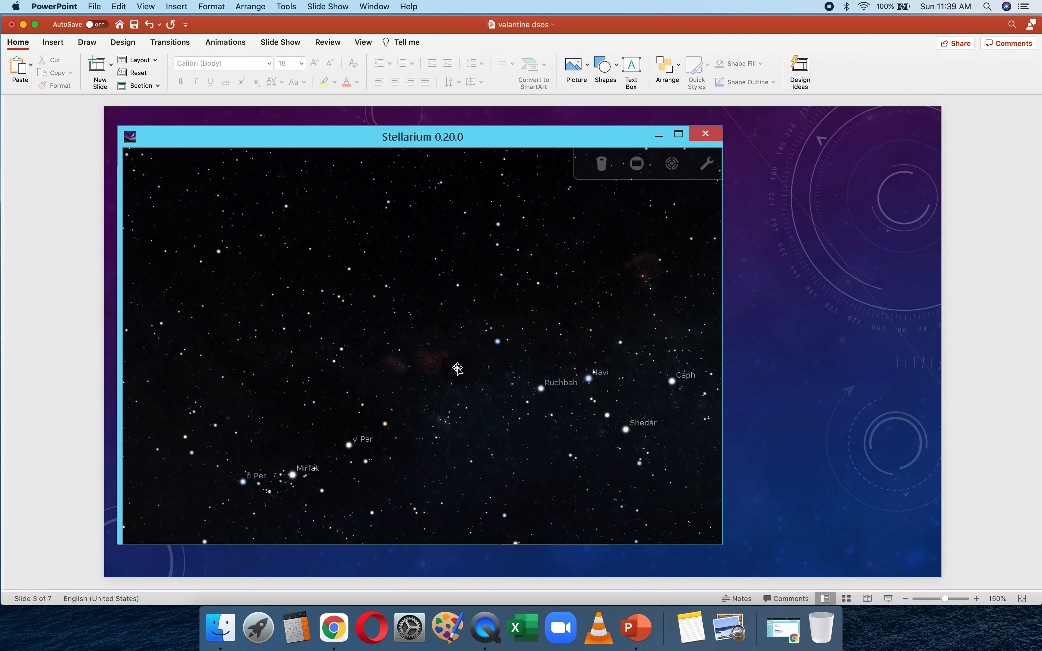
pyautogui.moveTo(442, 364)
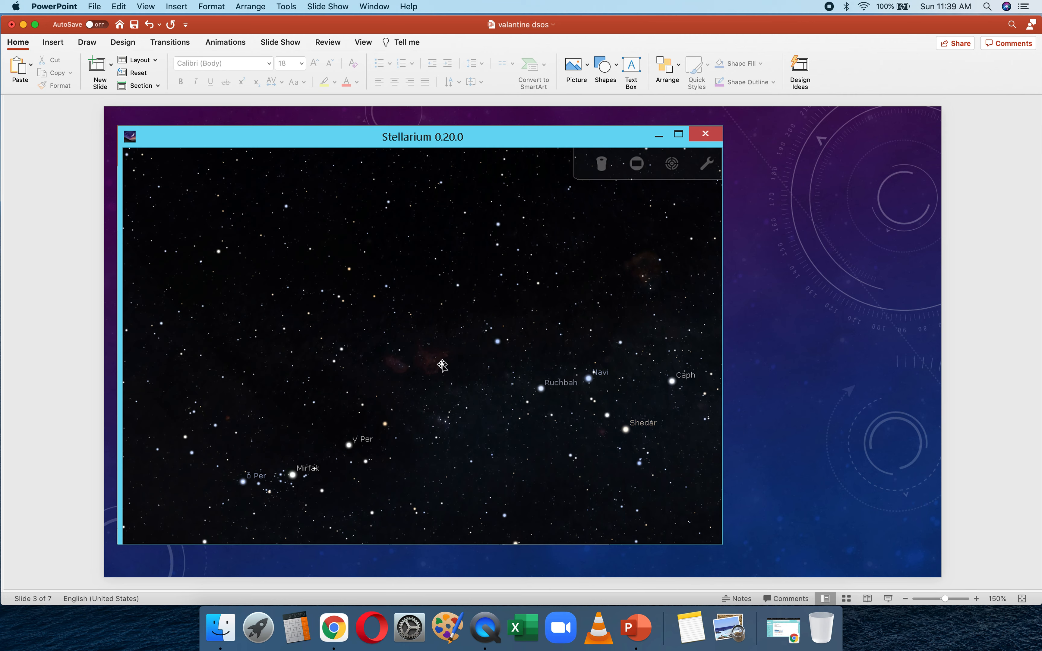
pyautogui.moveTo(428, 365)
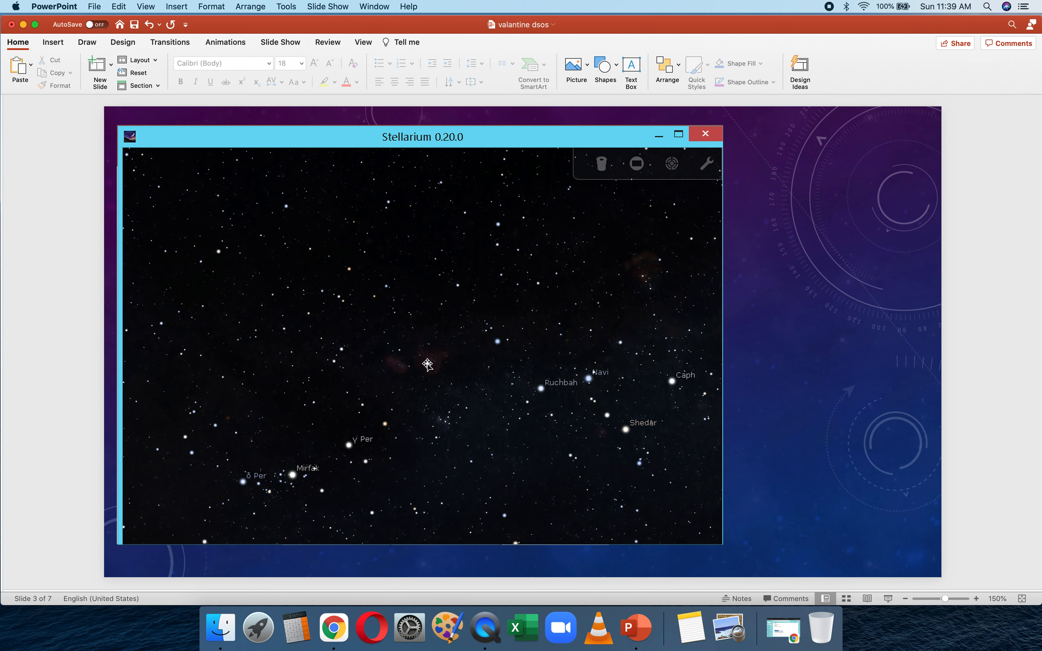
pyautogui.moveTo(433, 370)
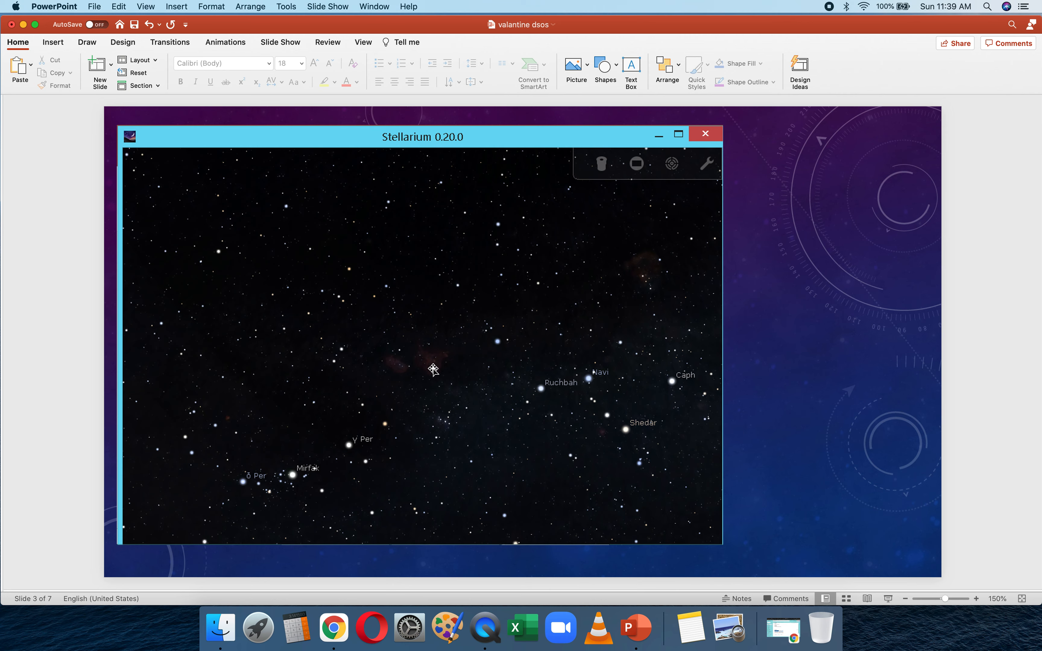
pyautogui.moveTo(345, 352)
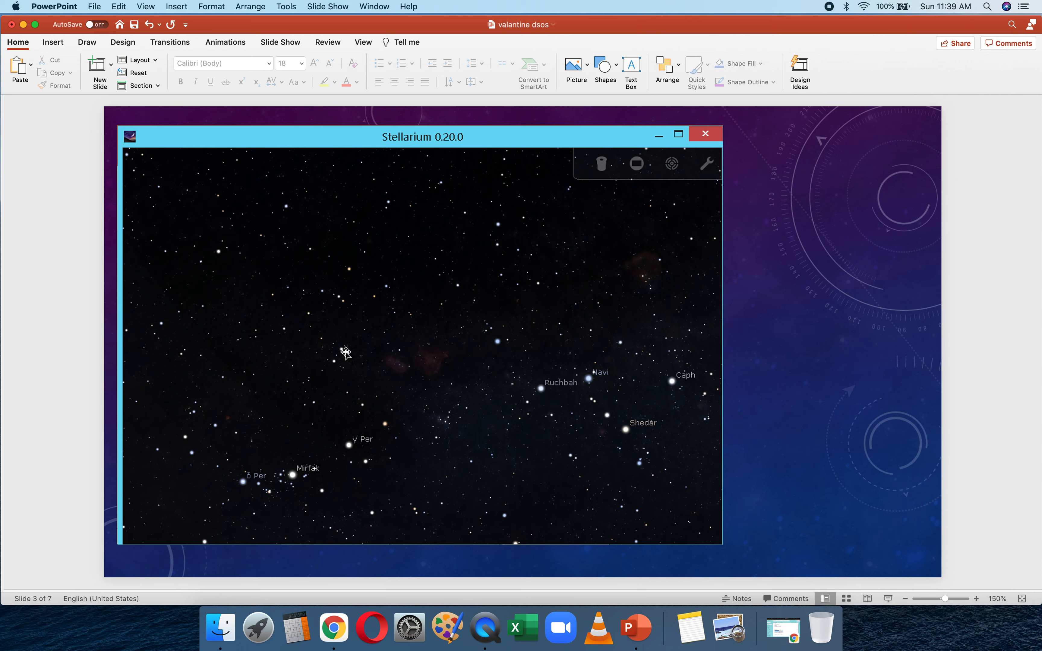
pyautogui.moveTo(434, 364)
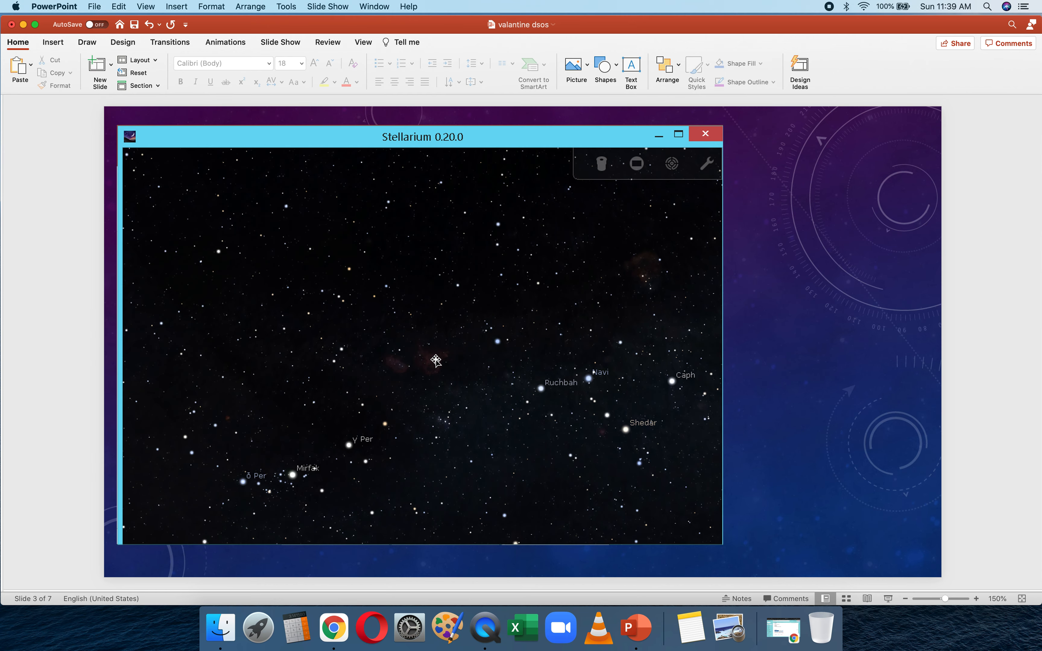
pyautogui.moveTo(422, 386)
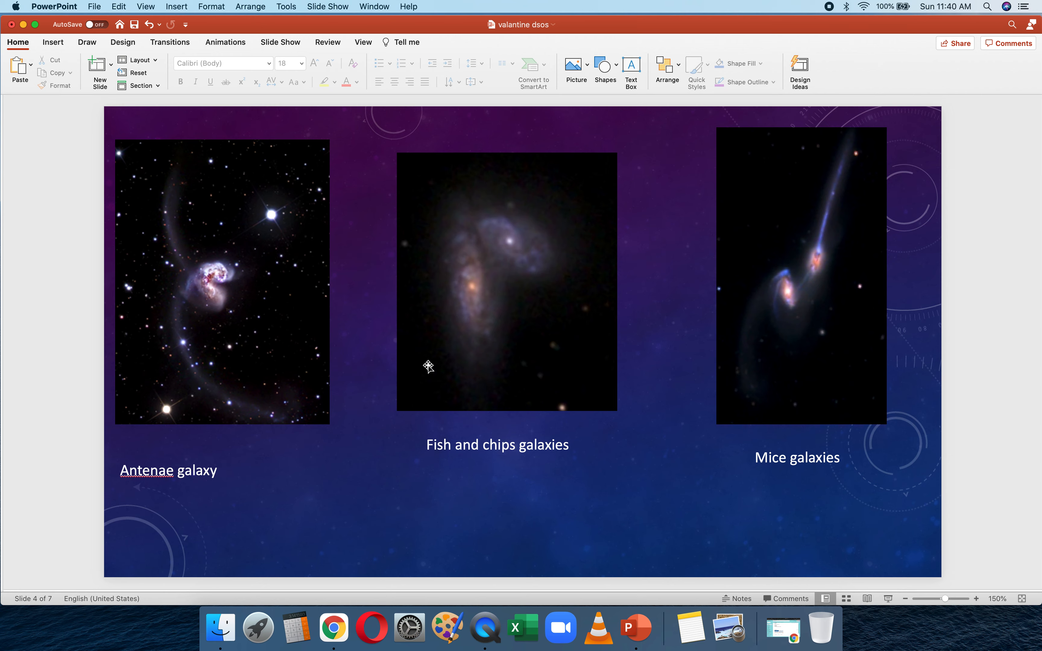
pyautogui.moveTo(310, 350)
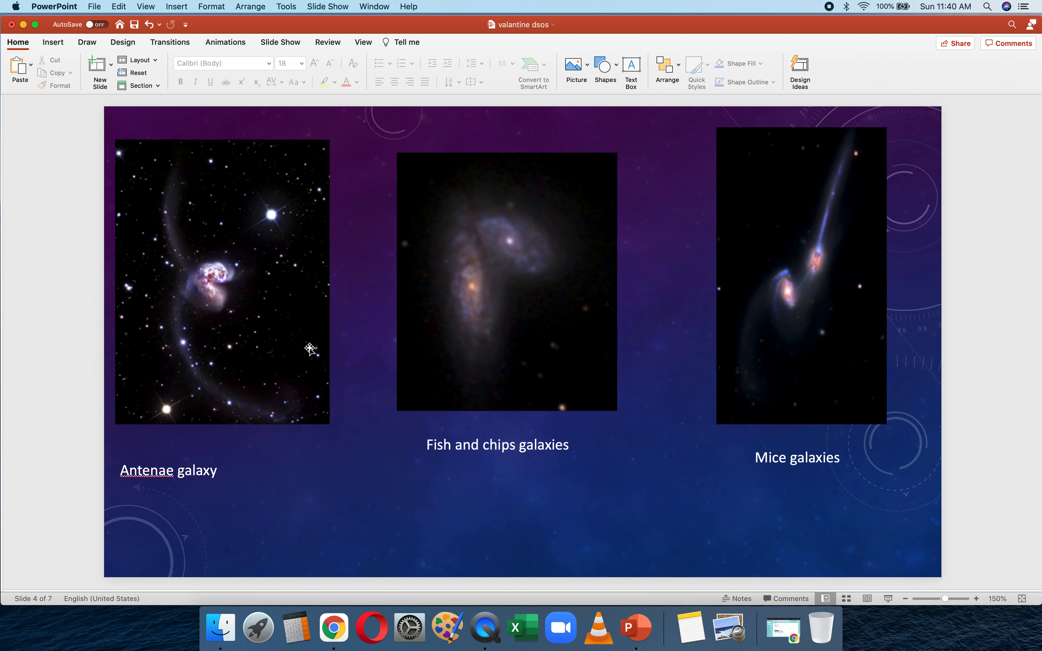
pyautogui.moveTo(538, 323)
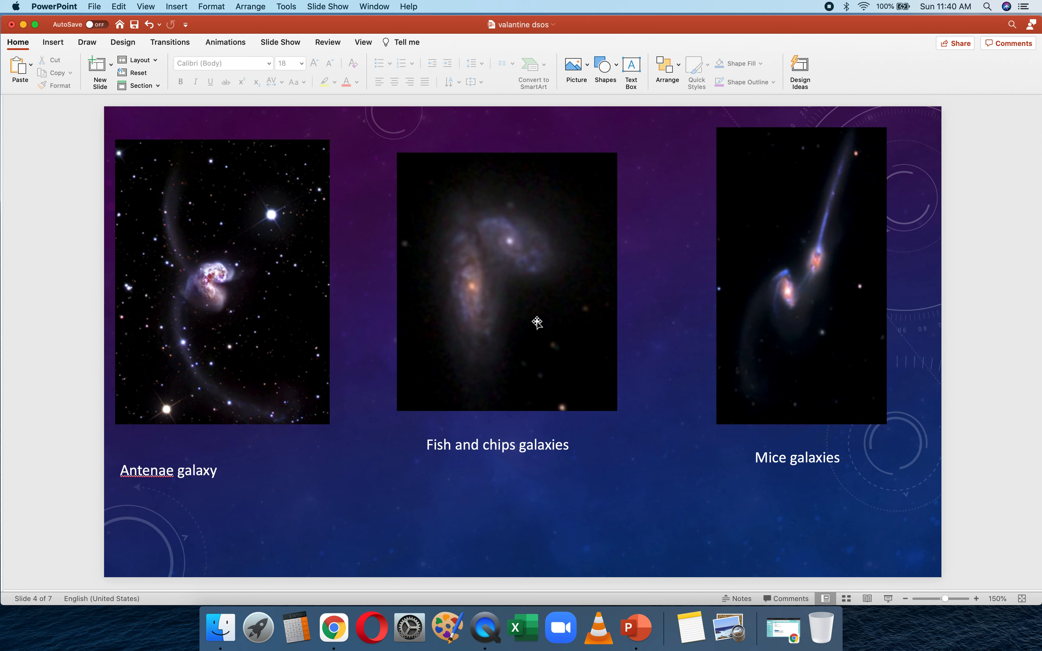
pyautogui.moveTo(536, 316)
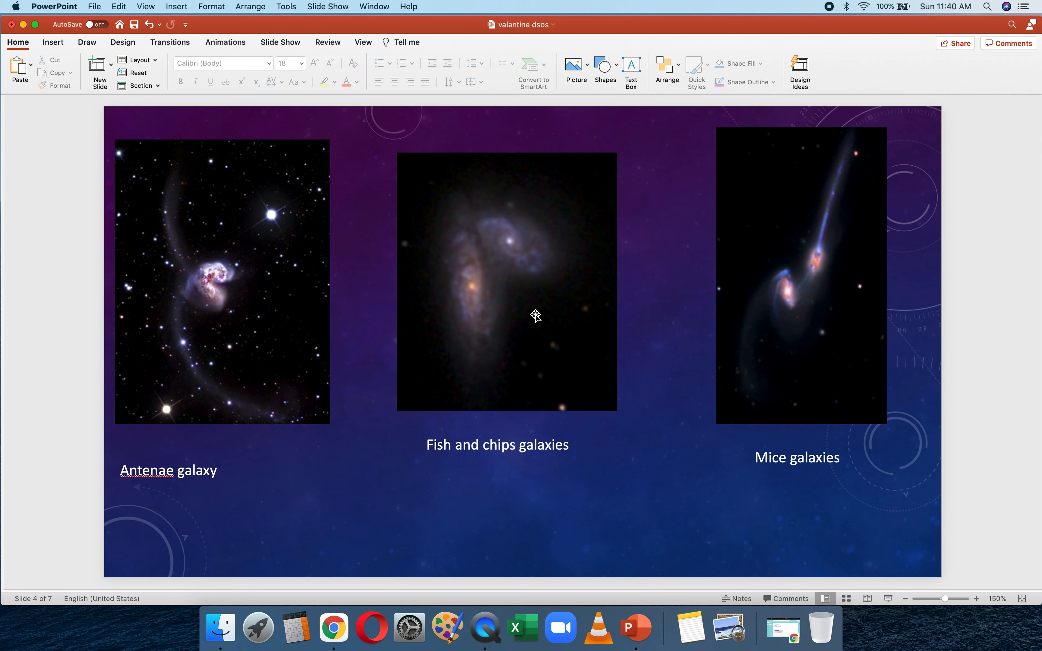
pyautogui.moveTo(196, 249)
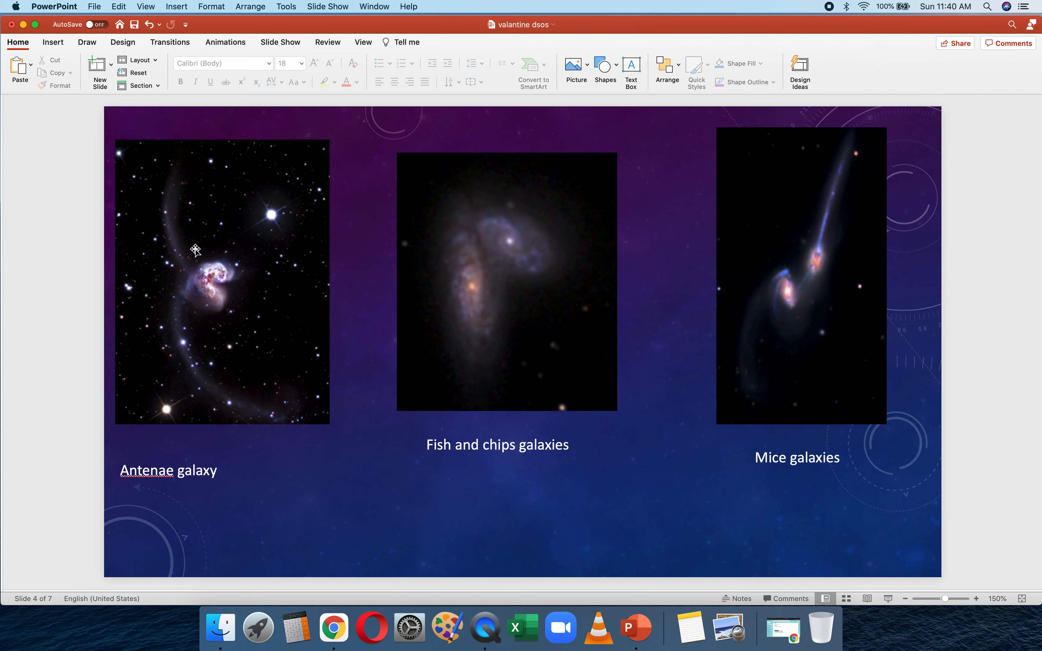
pyautogui.moveTo(191, 262)
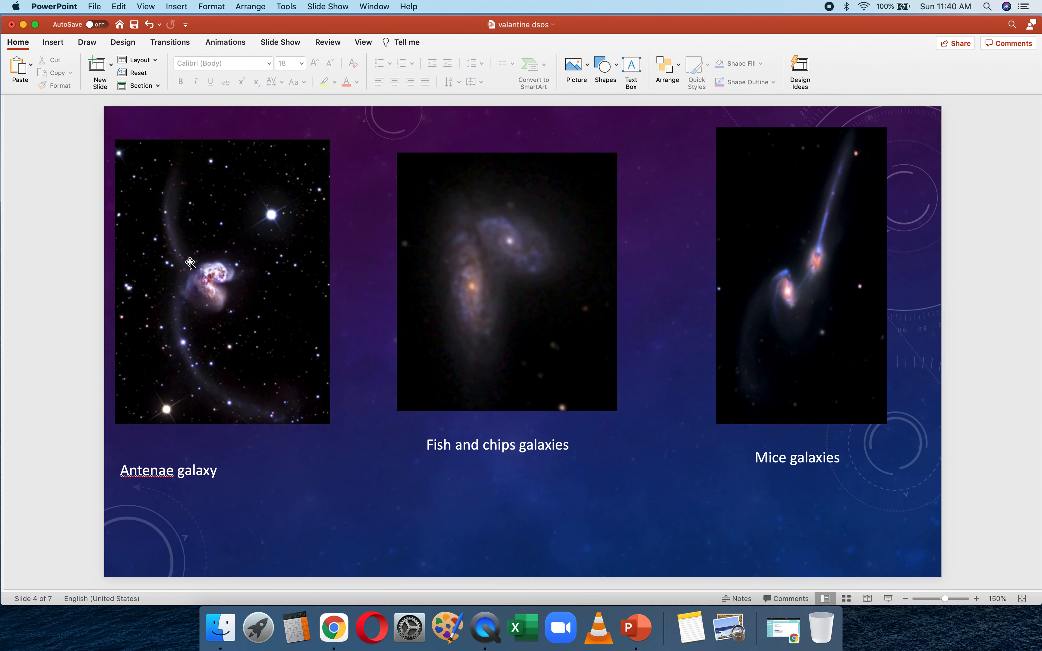
pyautogui.moveTo(165, 187)
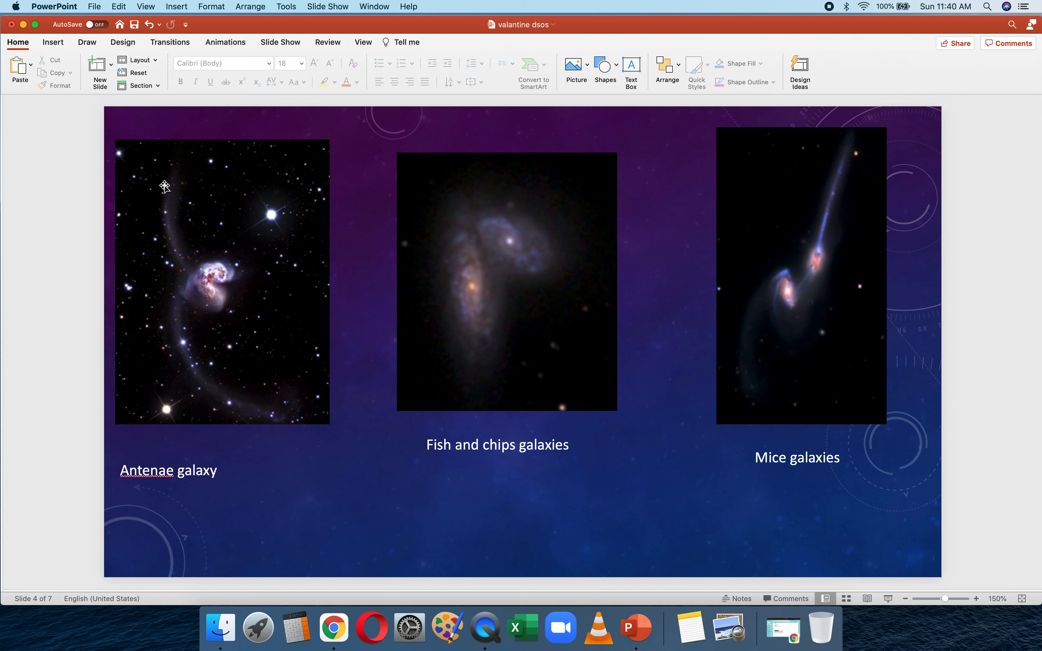
pyautogui.moveTo(195, 270)
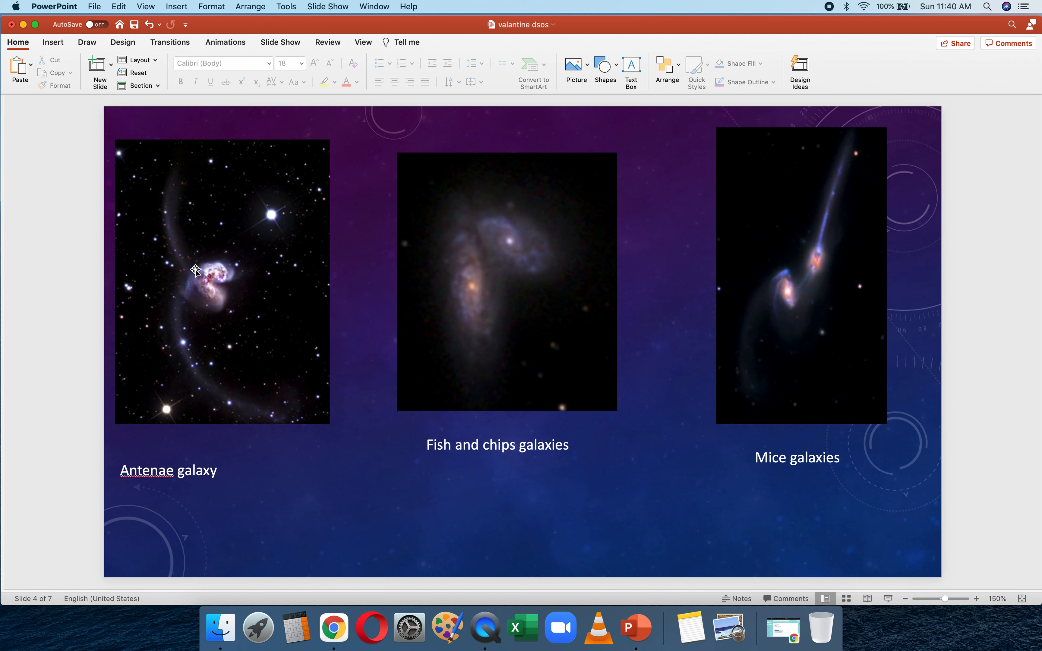
pyautogui.moveTo(221, 262)
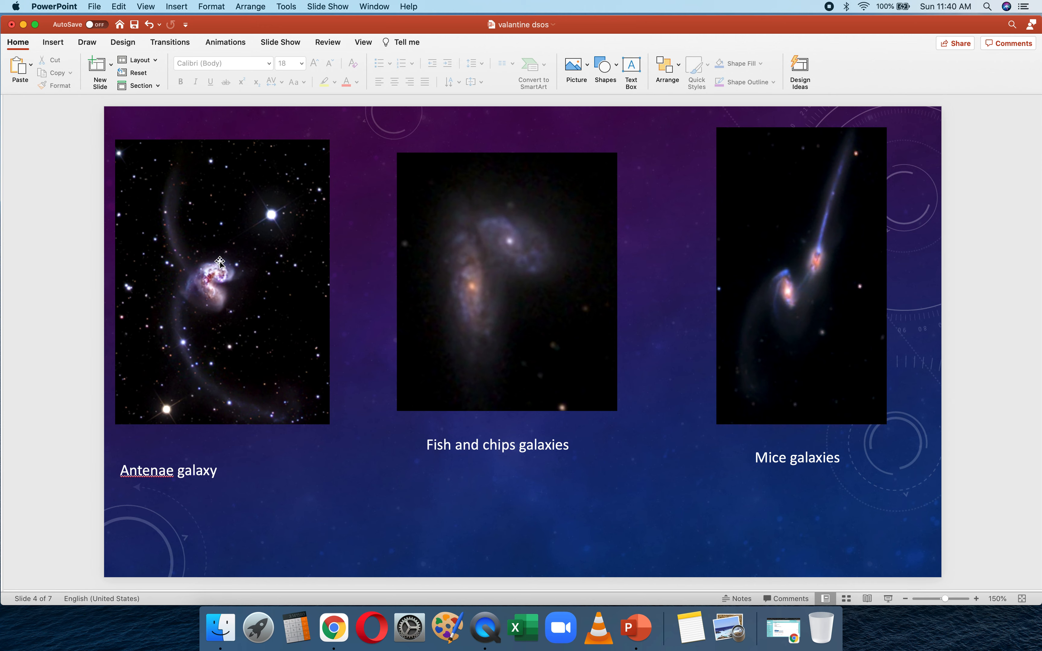
pyautogui.moveTo(129, 286)
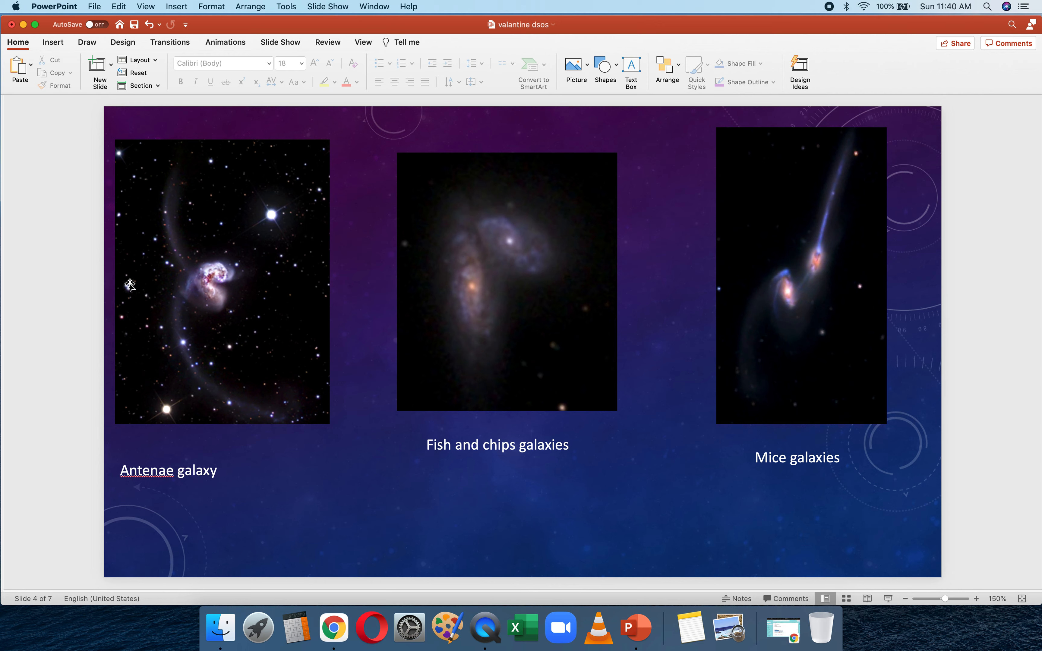
pyautogui.moveTo(159, 175)
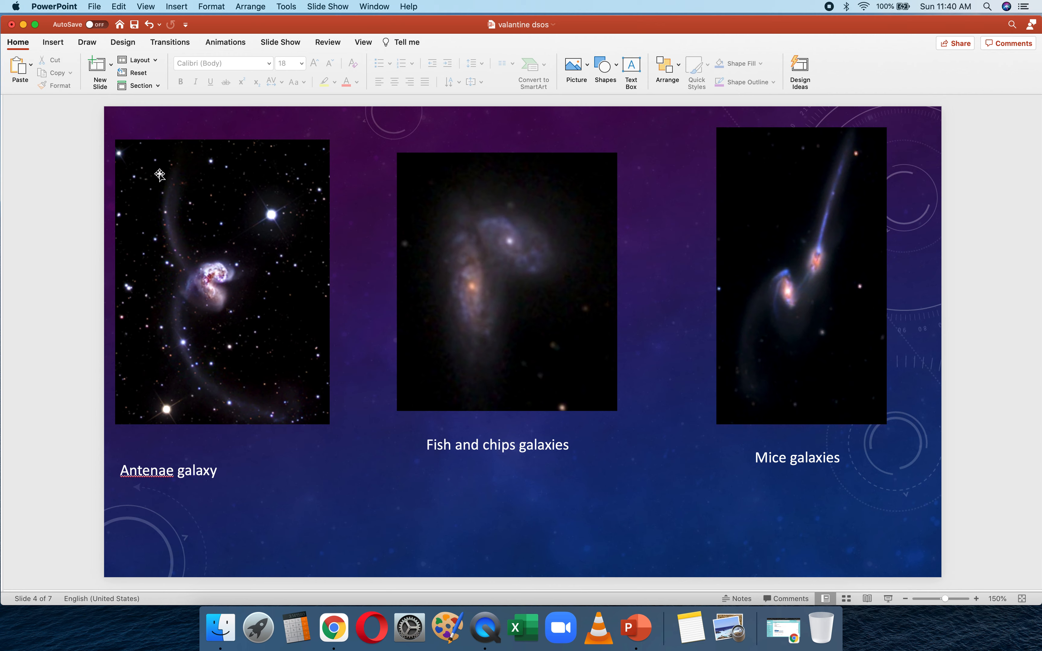
pyautogui.moveTo(232, 267)
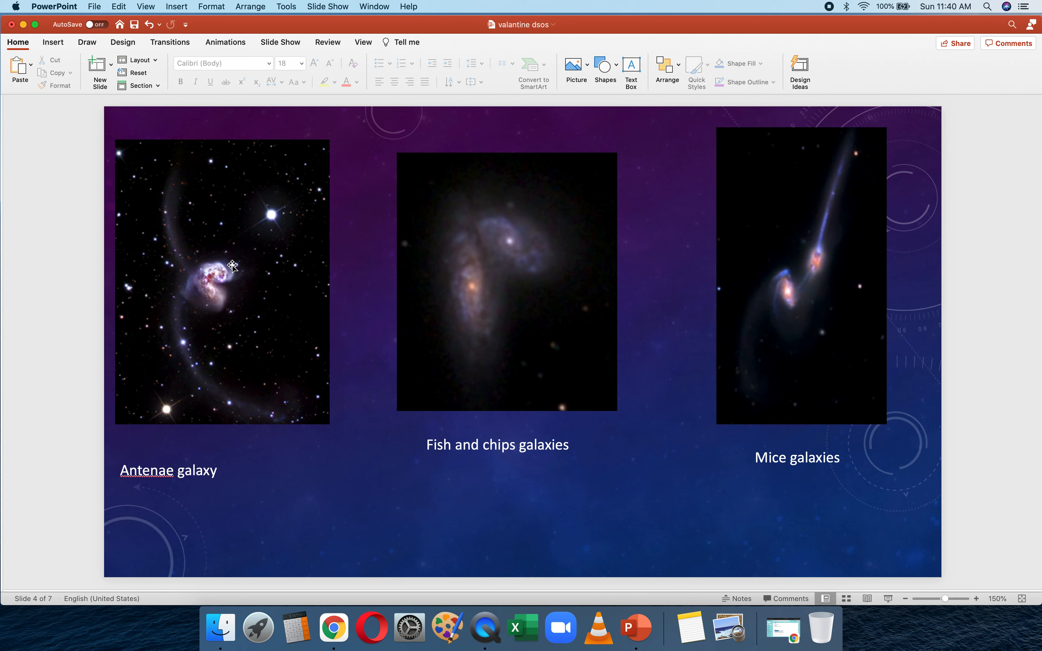
pyautogui.moveTo(223, 300)
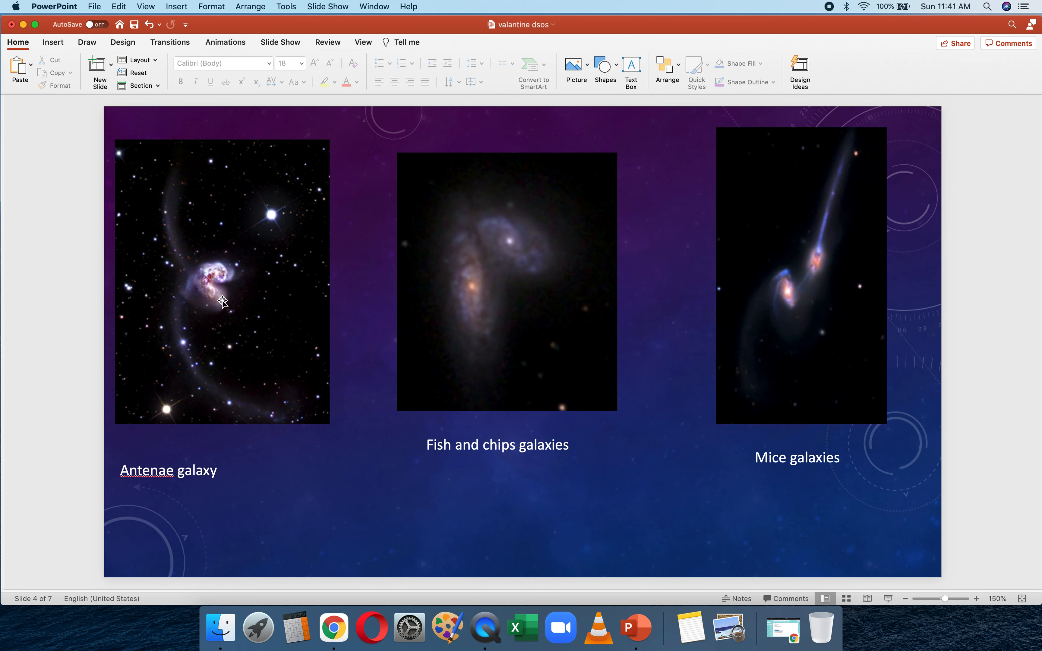
pyautogui.moveTo(183, 261)
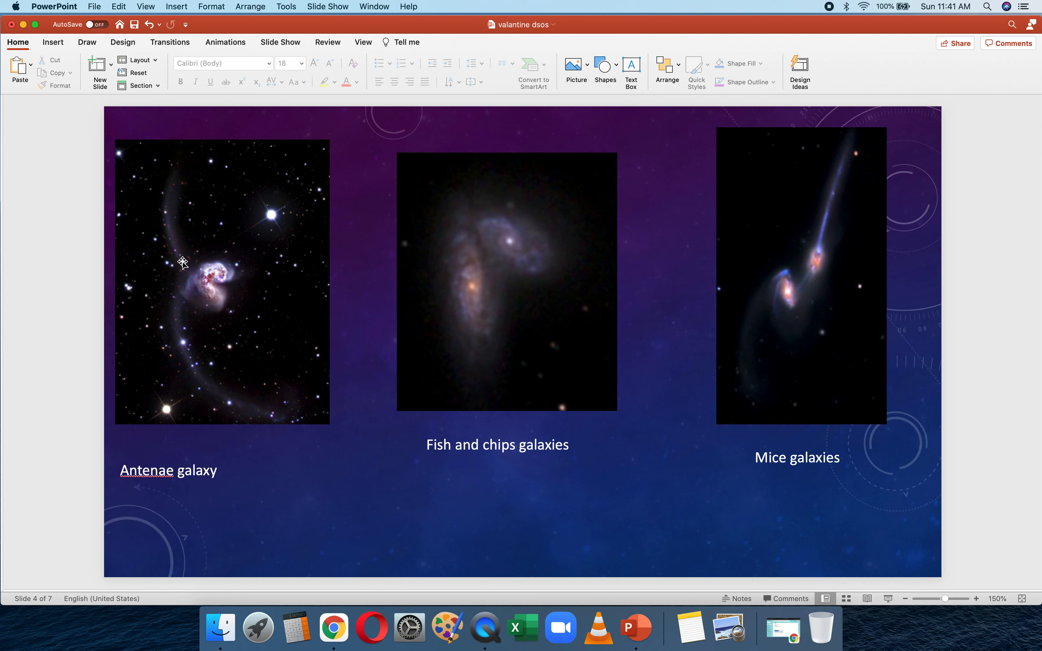
pyautogui.moveTo(220, 278)
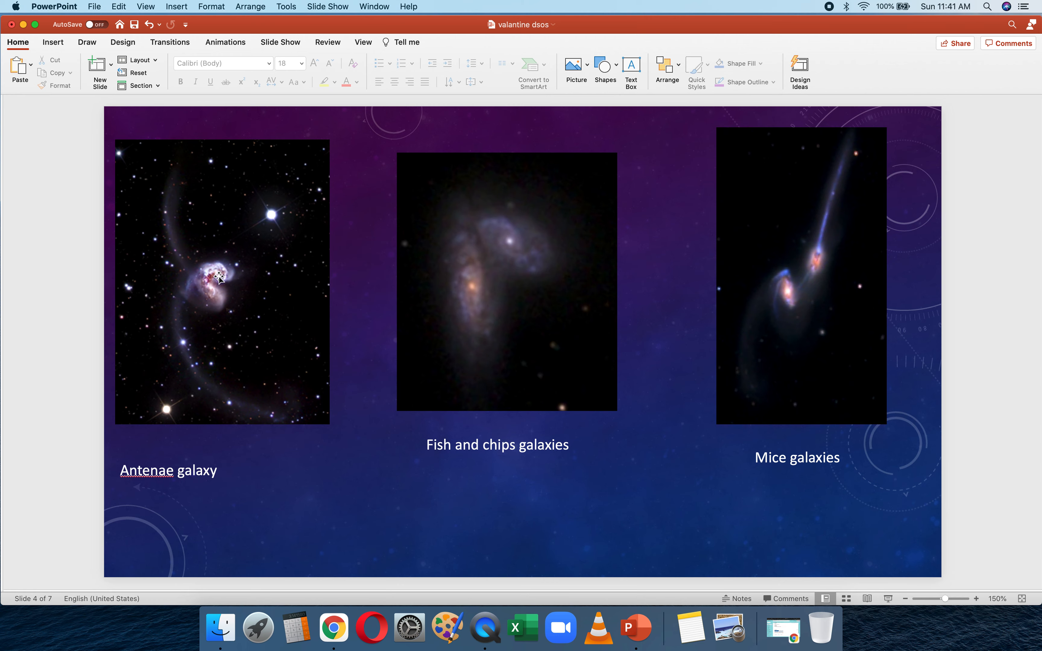
pyautogui.moveTo(482, 386)
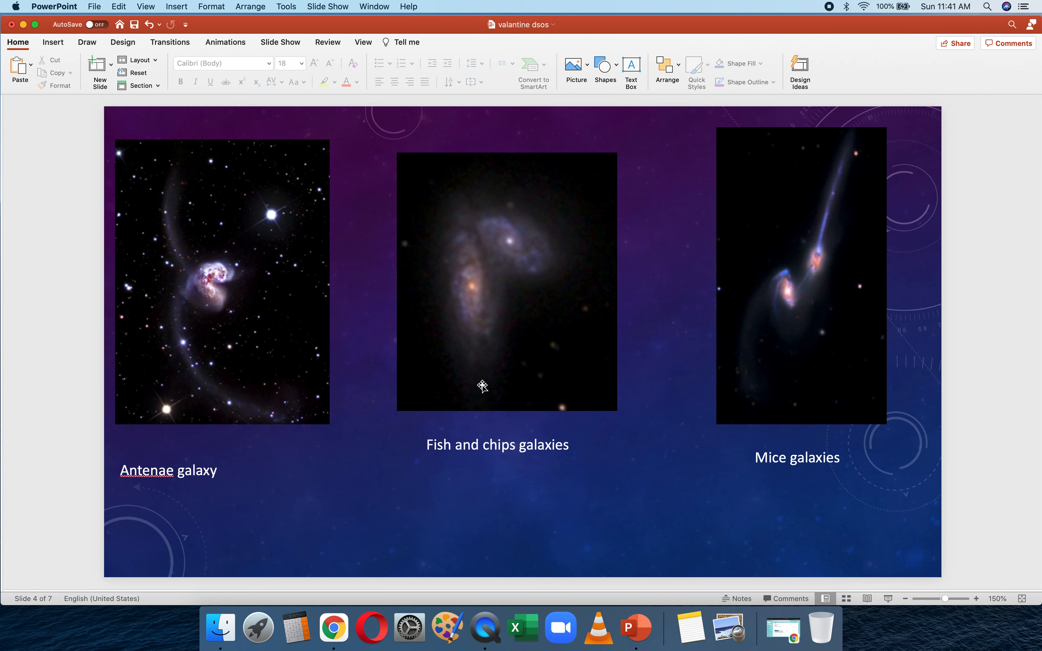
pyautogui.moveTo(530, 256)
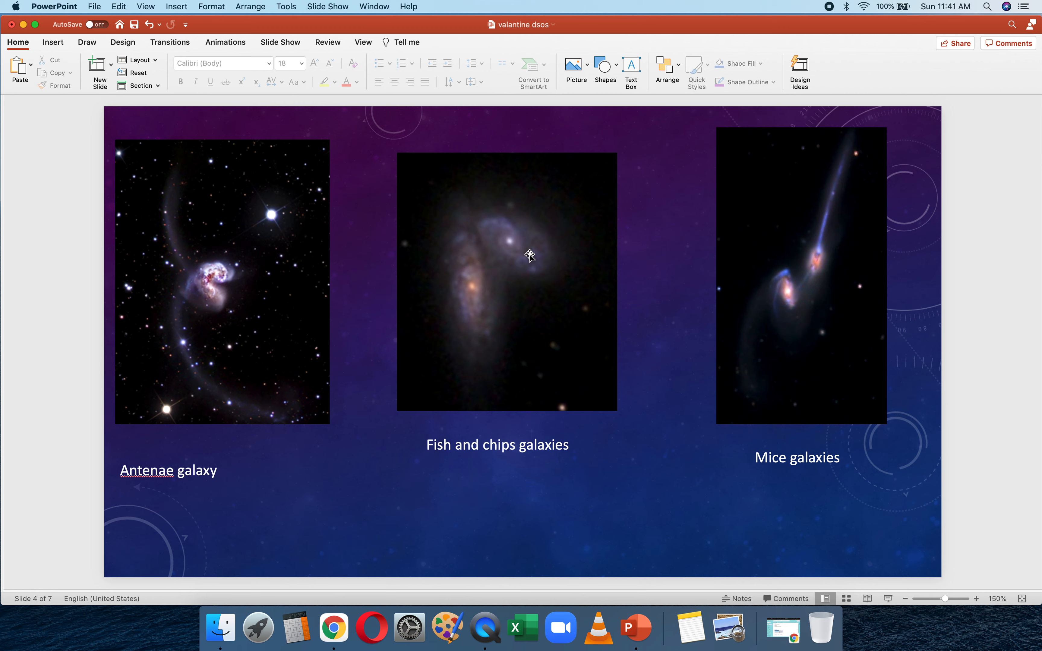
pyautogui.moveTo(517, 295)
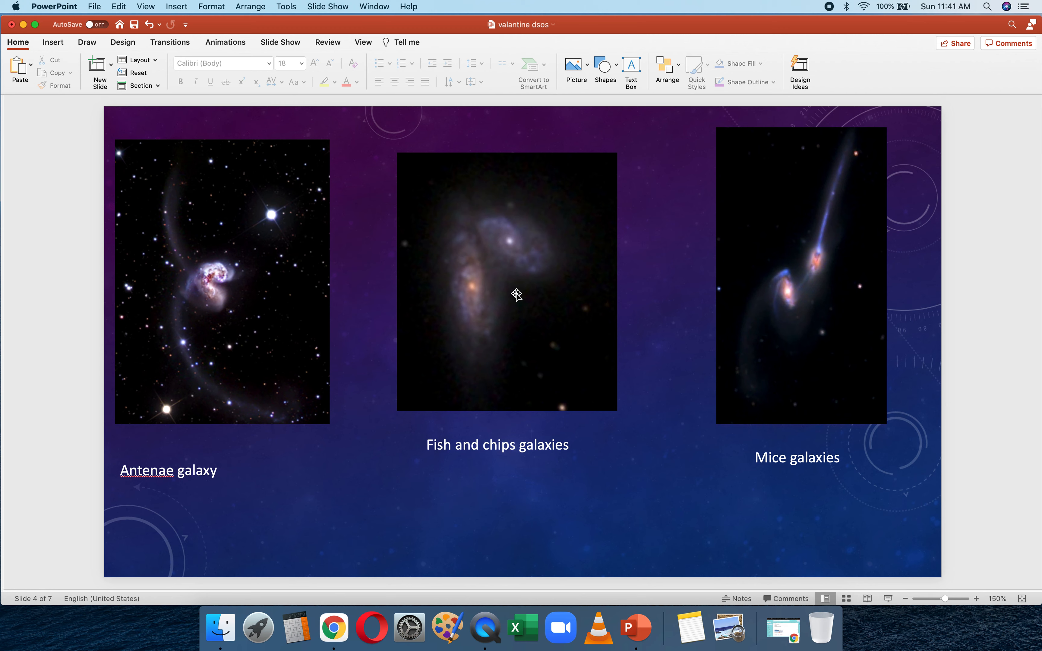
pyautogui.moveTo(522, 275)
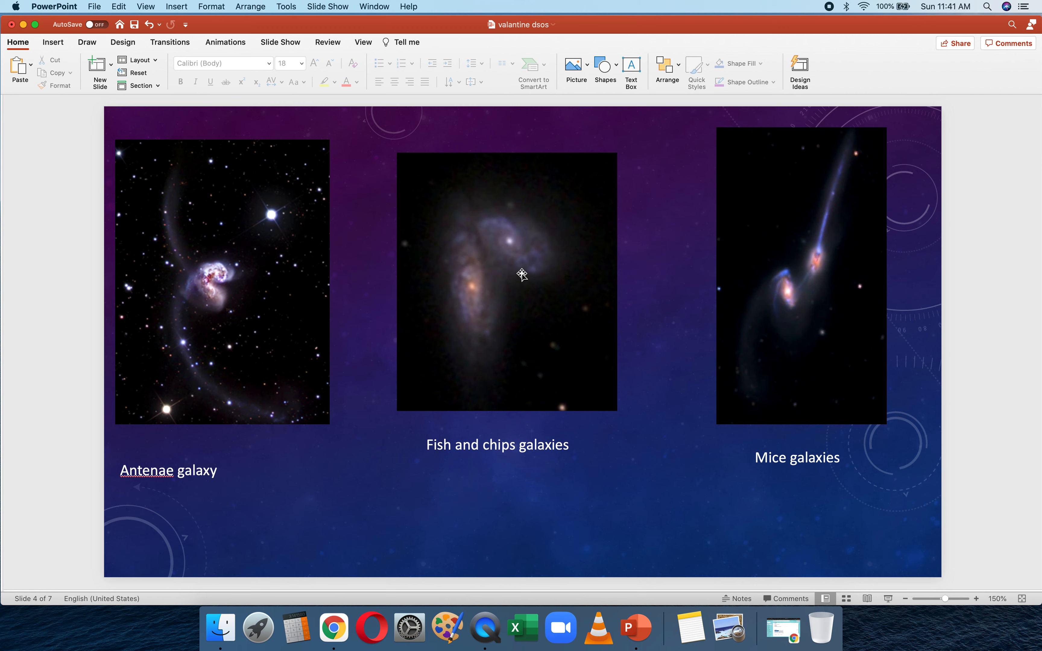
pyautogui.moveTo(521, 282)
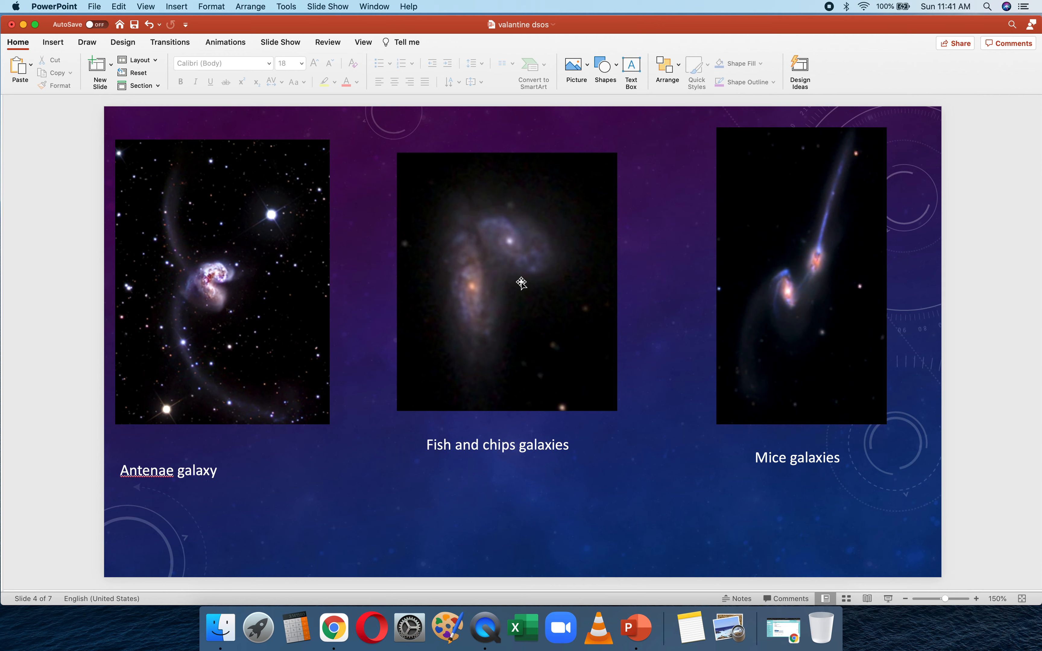
pyautogui.moveTo(496, 256)
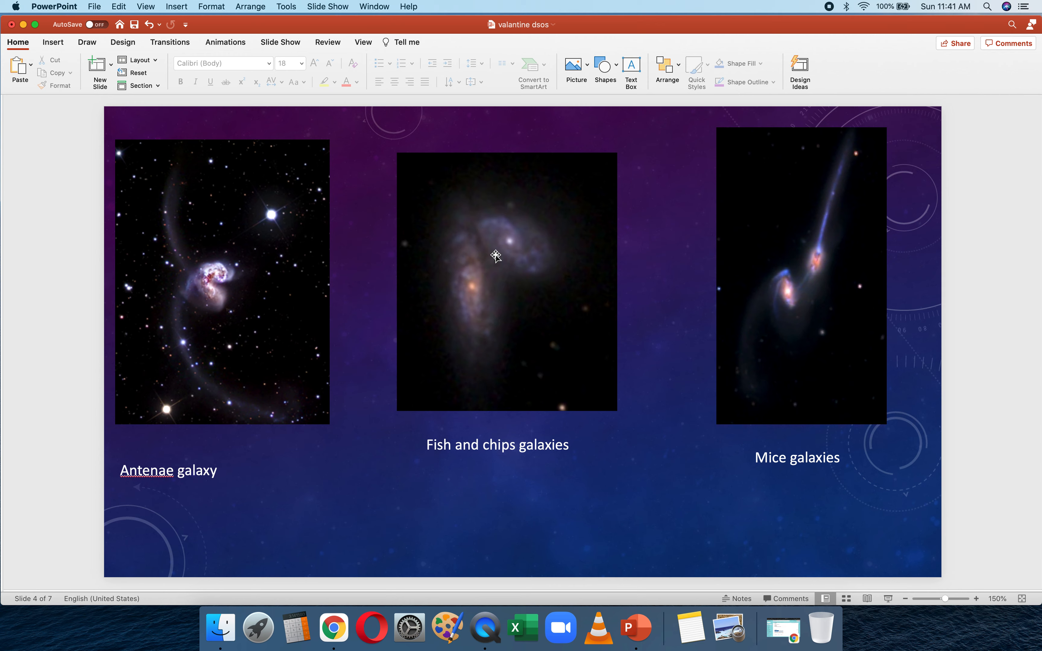
pyautogui.moveTo(482, 241)
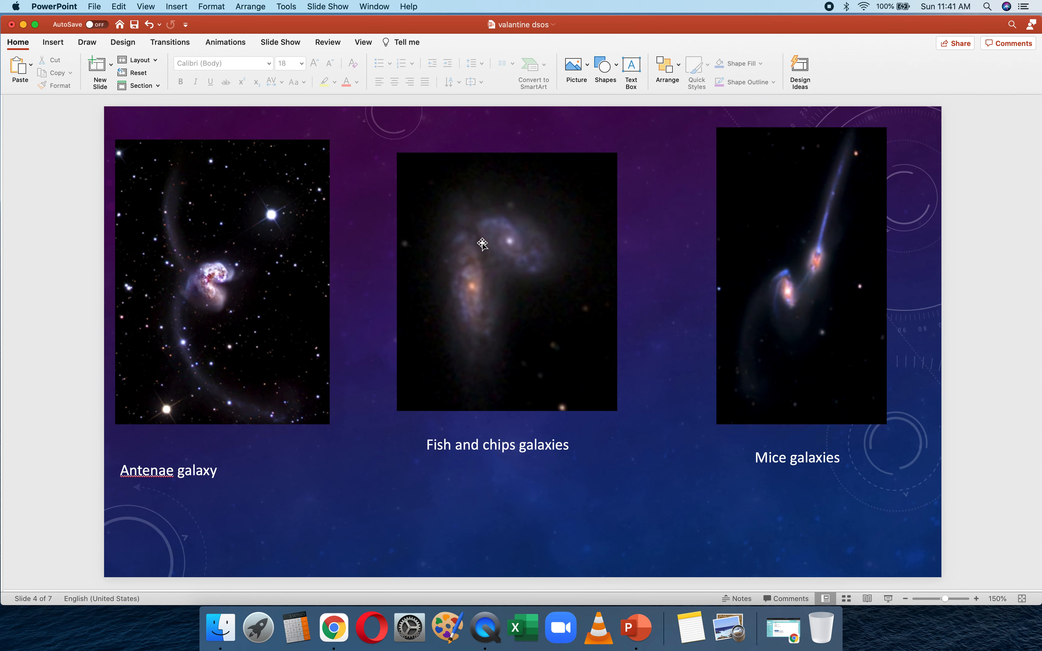
pyautogui.moveTo(460, 258)
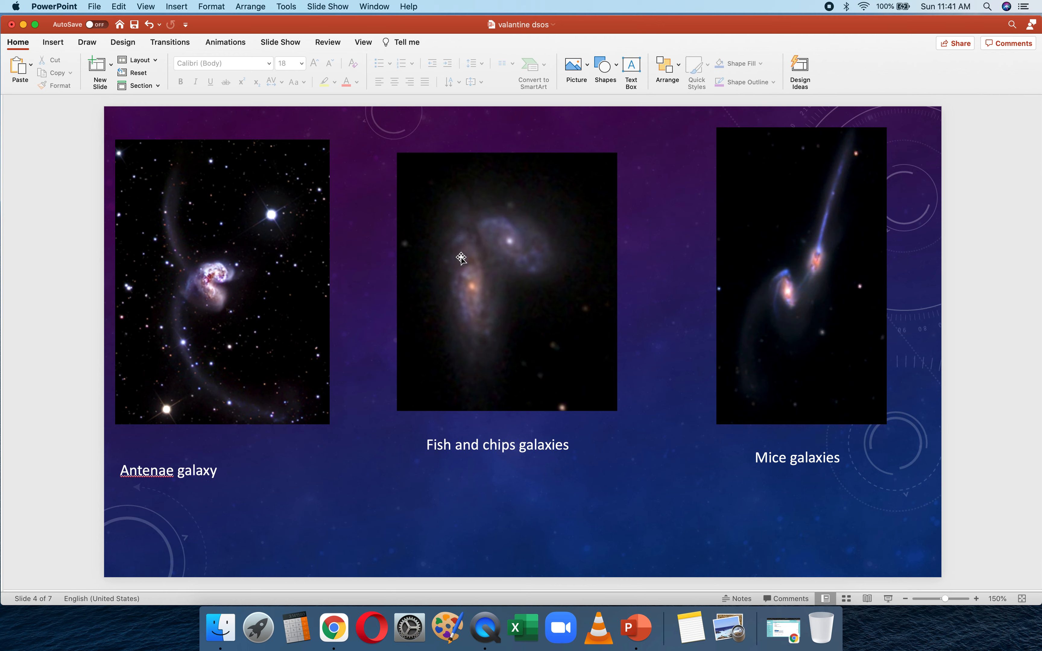
pyautogui.moveTo(494, 258)
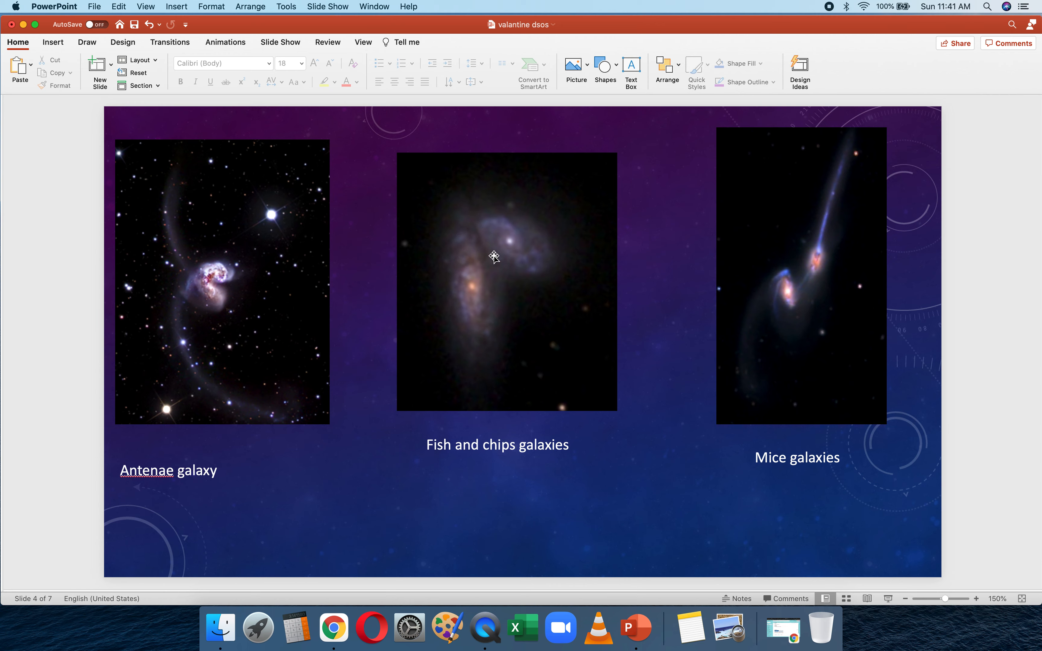
pyautogui.moveTo(778, 278)
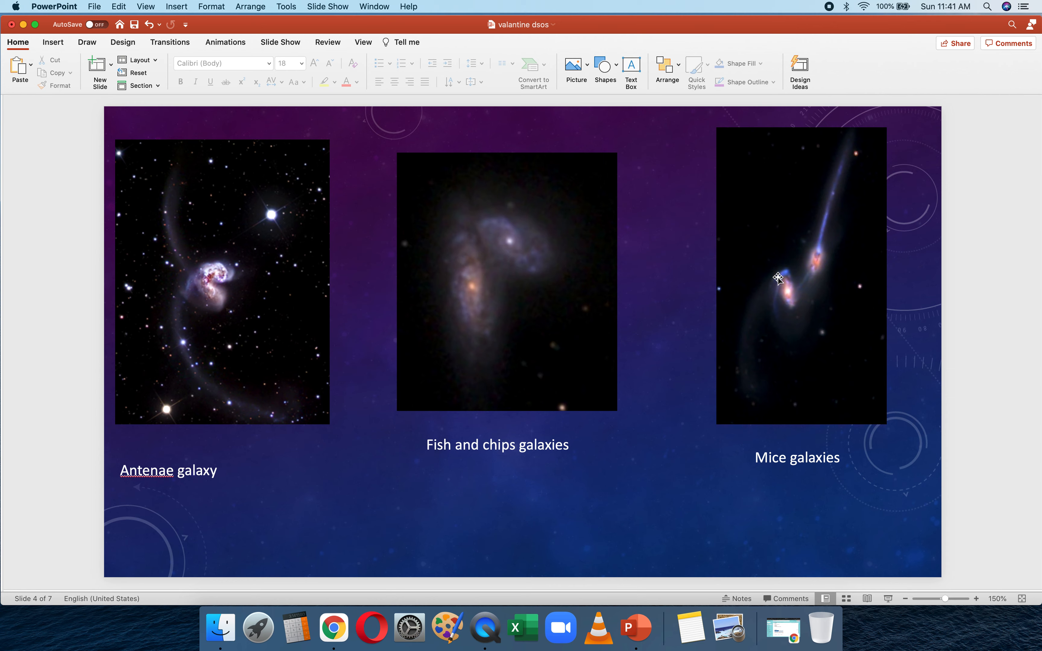
pyautogui.moveTo(806, 262)
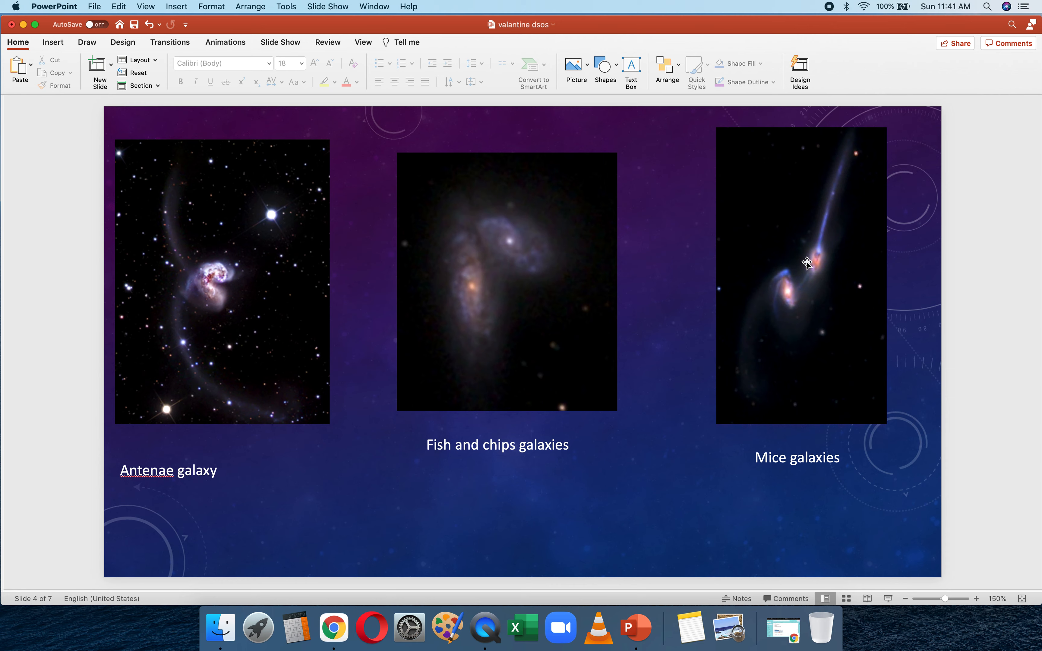
pyautogui.moveTo(820, 284)
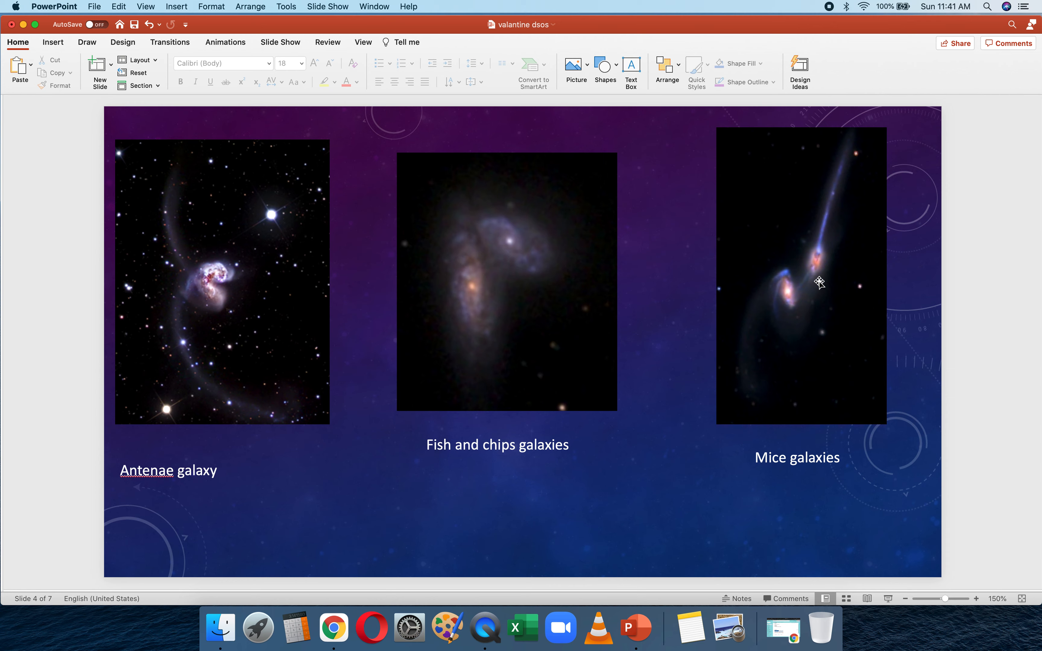
pyautogui.moveTo(770, 390)
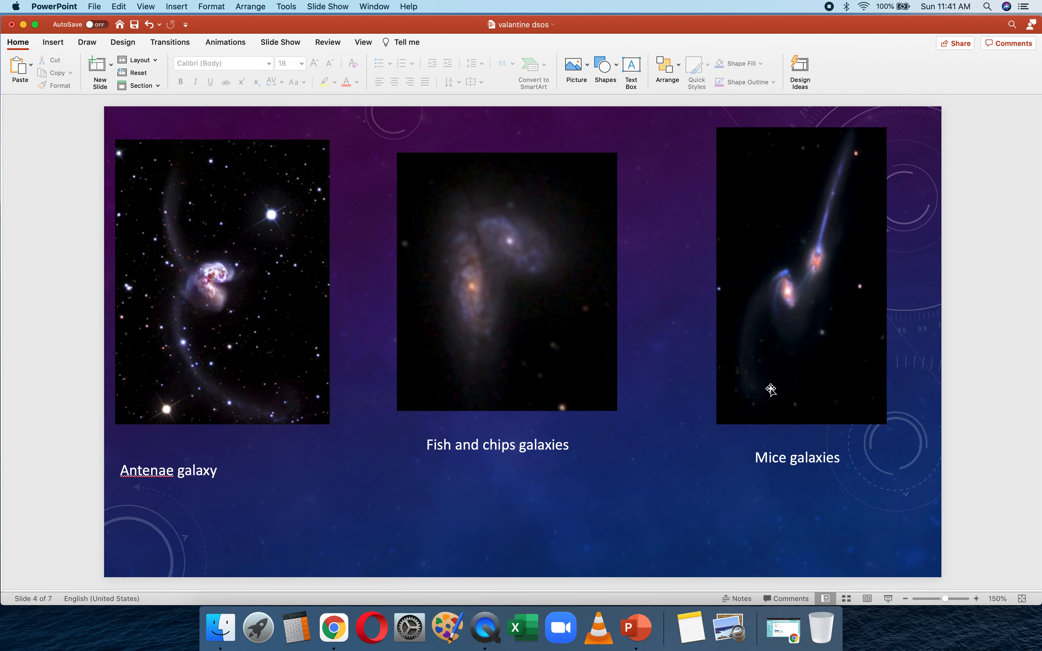
pyautogui.moveTo(837, 259)
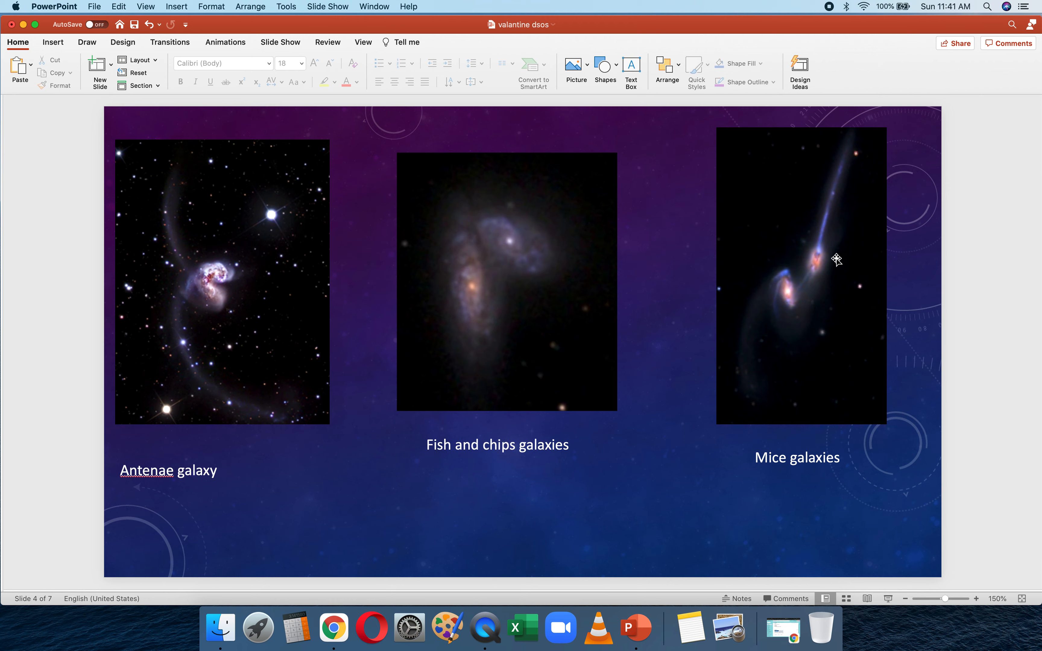
pyautogui.moveTo(873, 289)
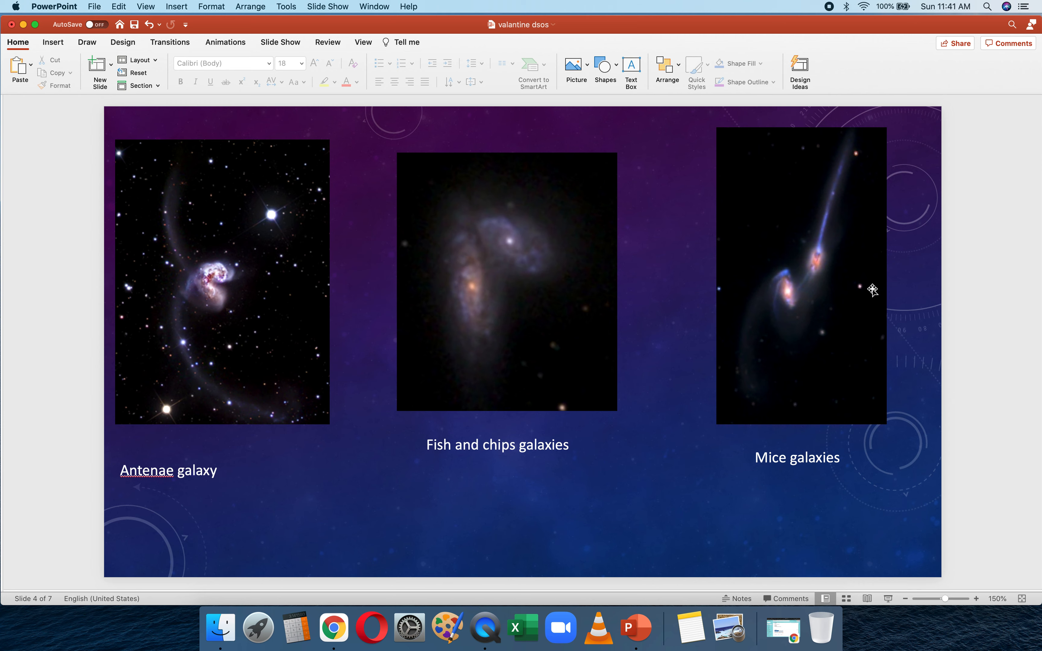
pyautogui.moveTo(838, 273)
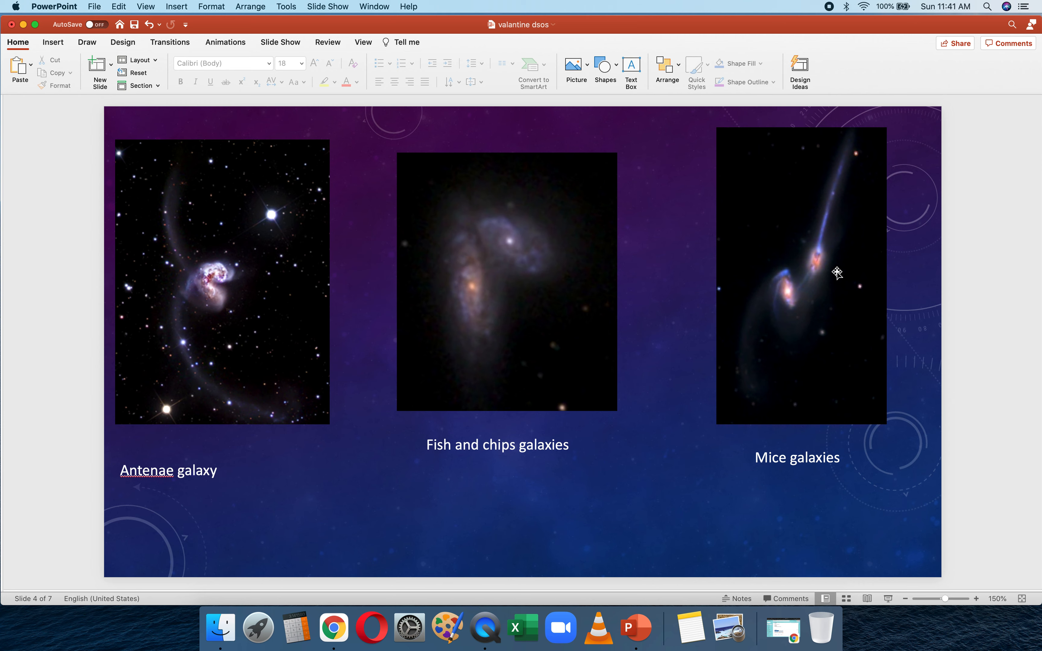
pyautogui.moveTo(724, 249)
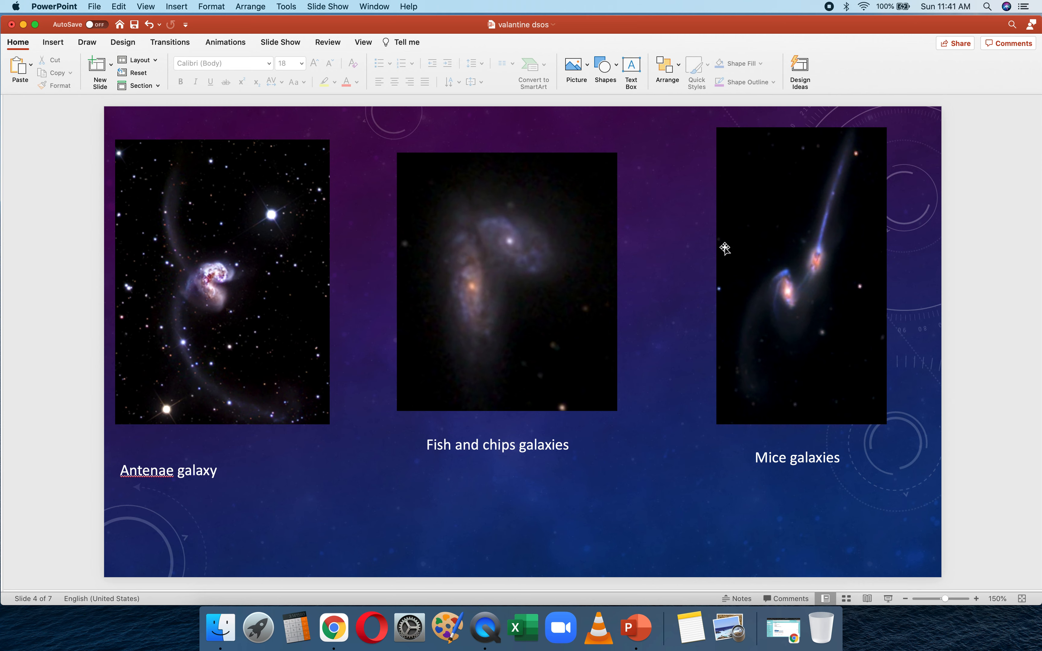
pyautogui.moveTo(708, 299)
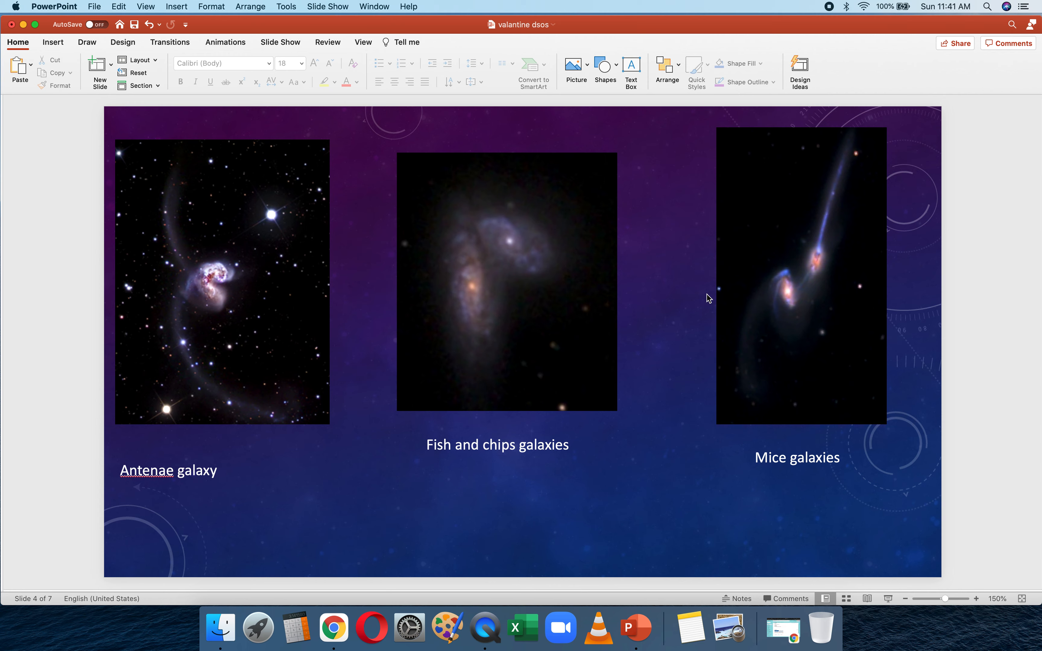
pyautogui.moveTo(220, 304)
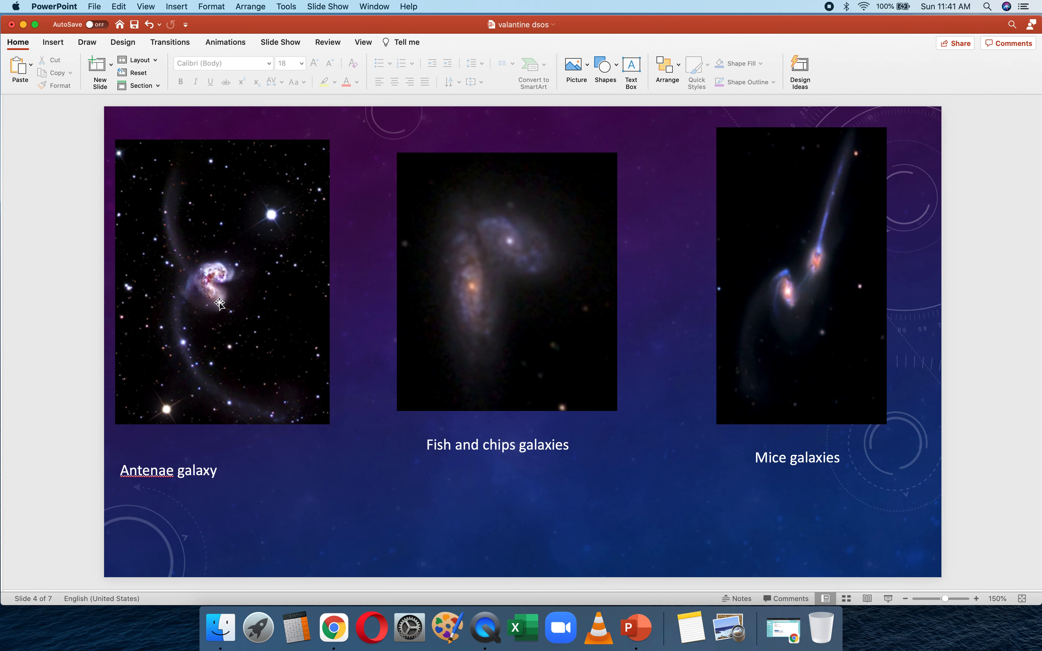
pyautogui.moveTo(195, 278)
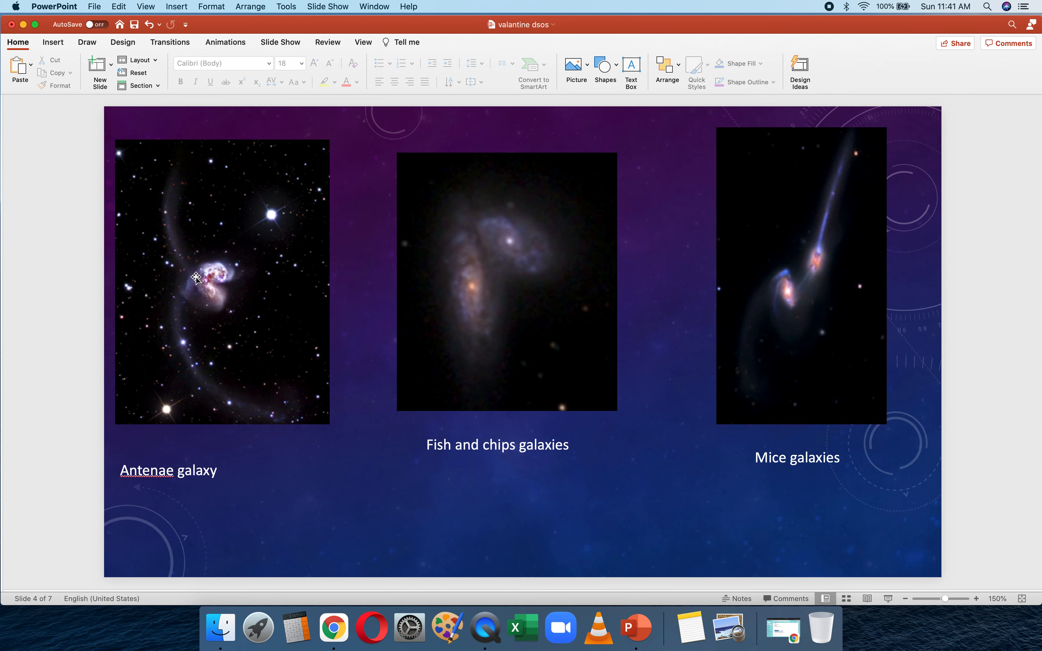
pyautogui.moveTo(284, 271)
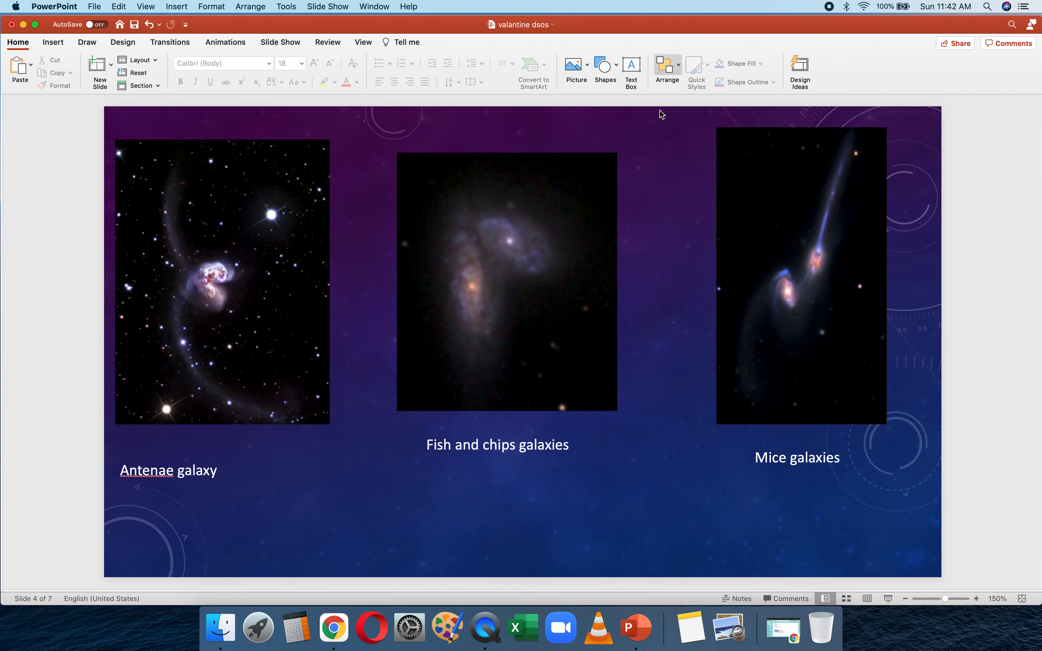
pyautogui.moveTo(459, 337)
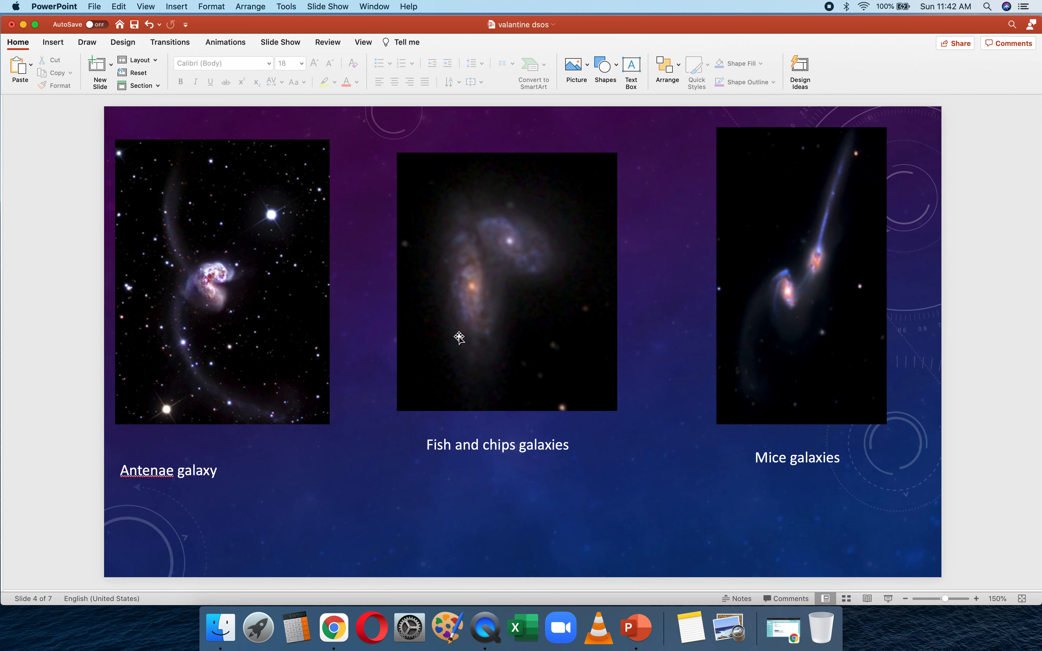
pyautogui.moveTo(468, 276)
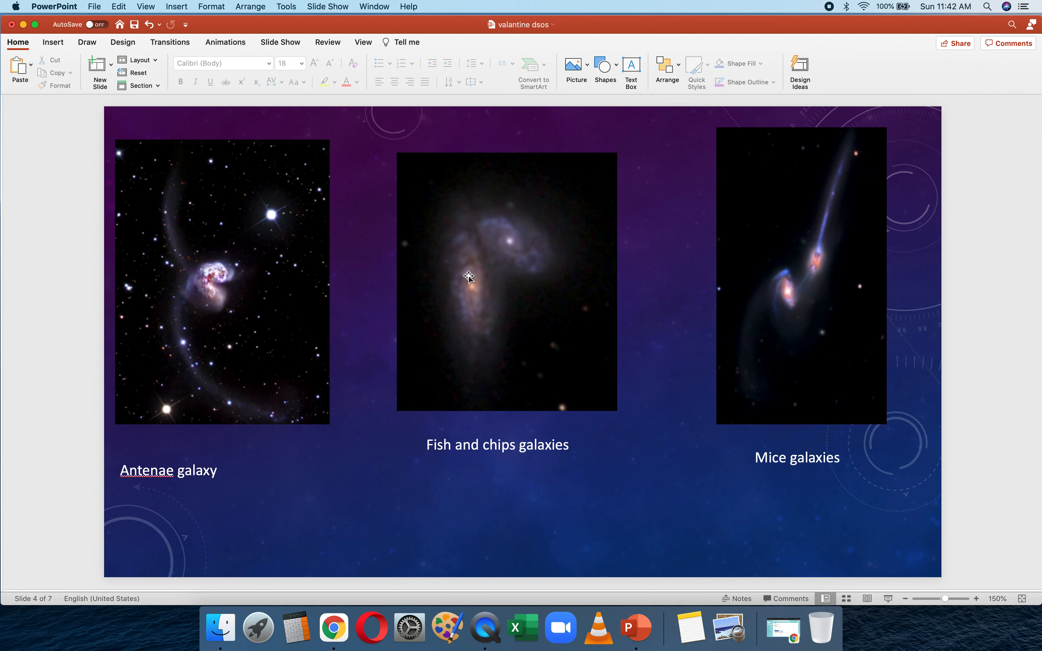
pyautogui.moveTo(489, 333)
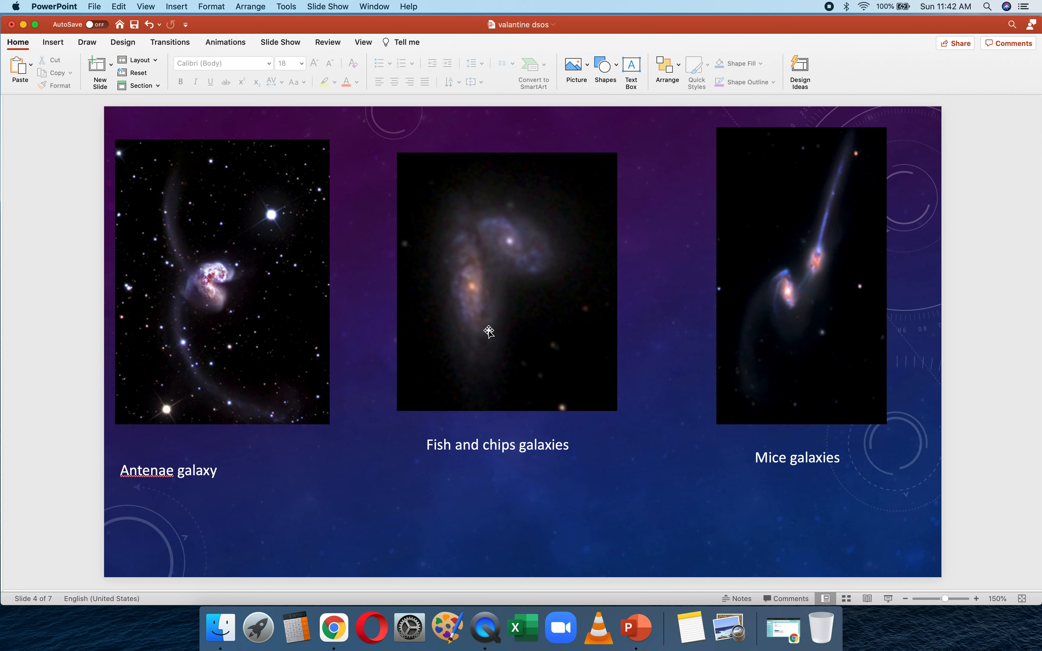
pyautogui.moveTo(528, 276)
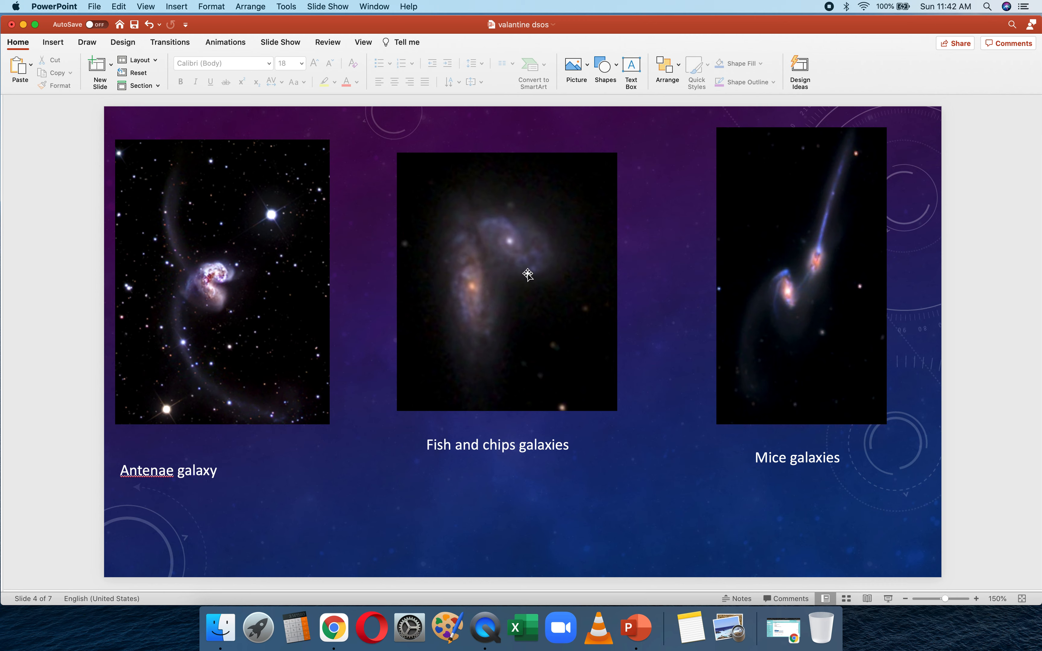
pyautogui.moveTo(698, 397)
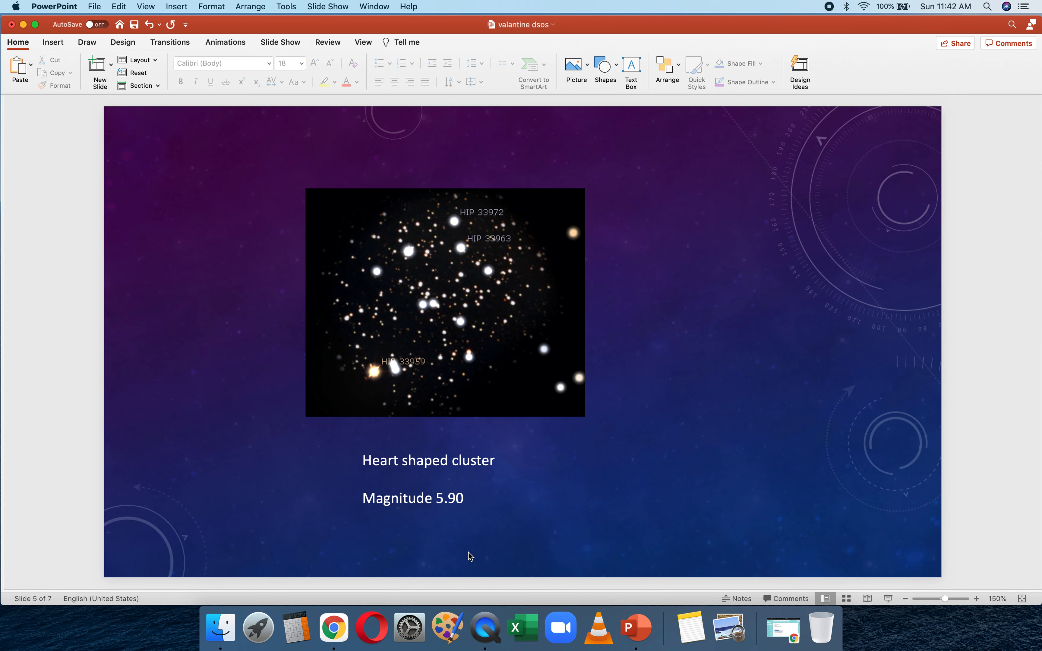
pyautogui.moveTo(503, 339)
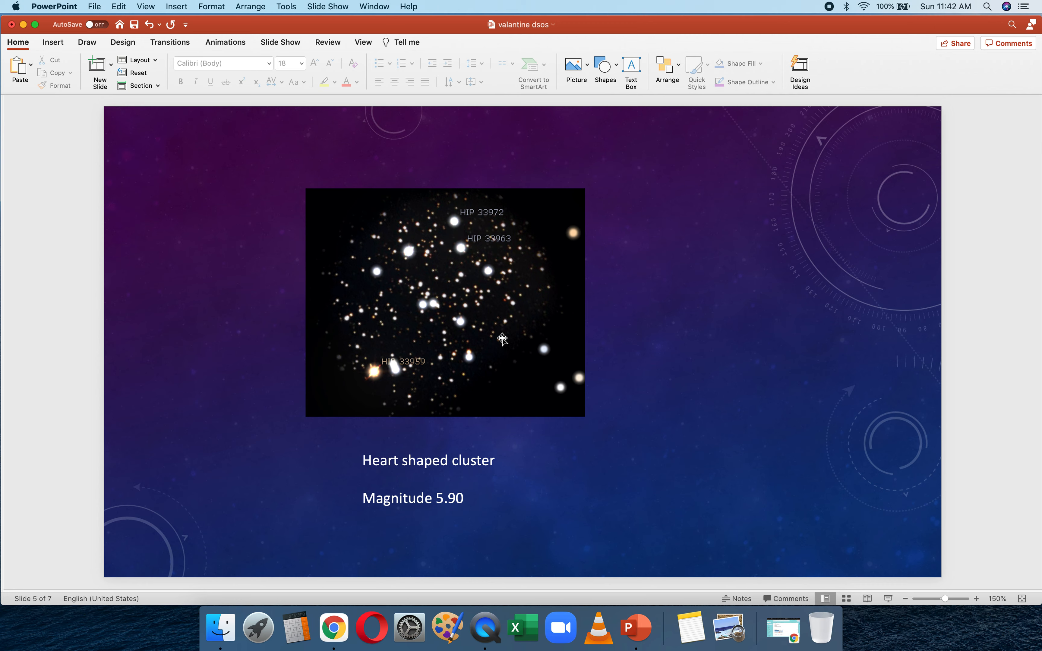
pyautogui.moveTo(473, 312)
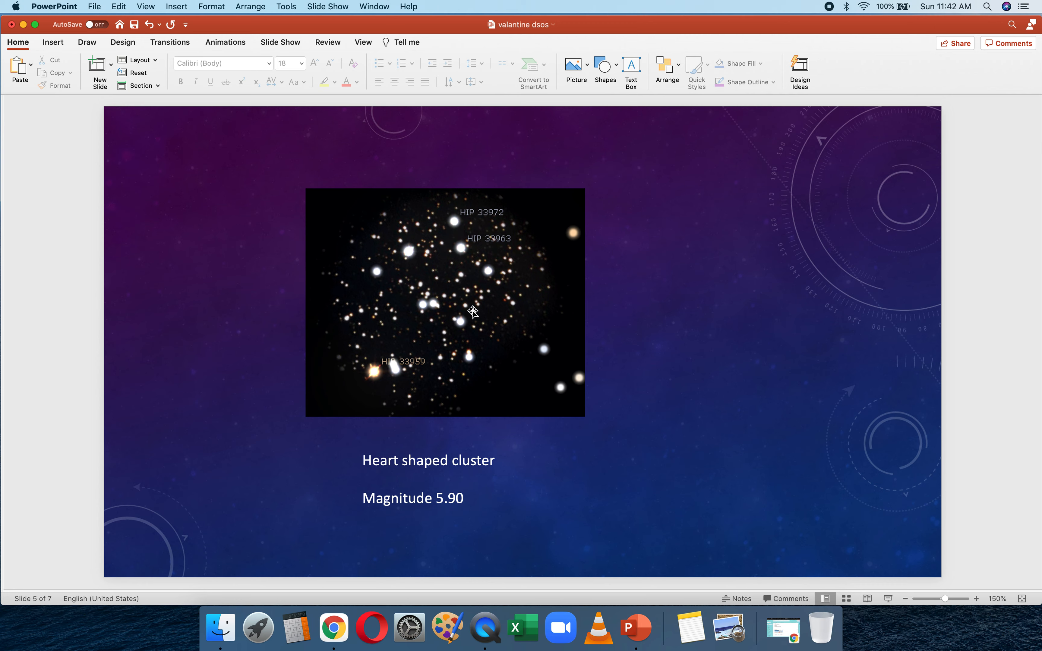
pyautogui.moveTo(404, 469)
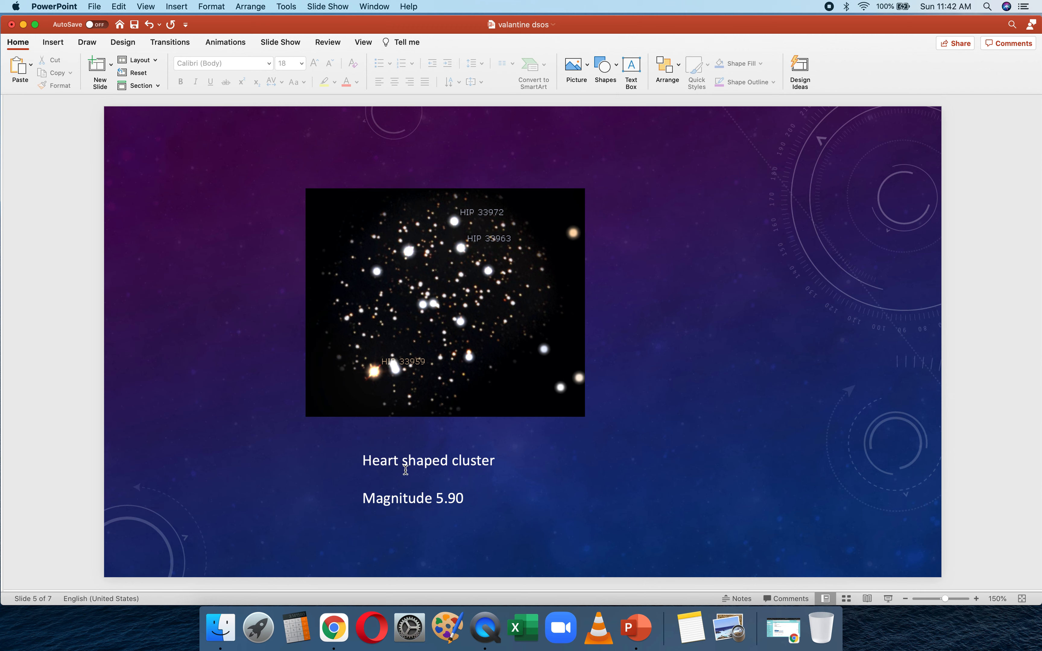
pyautogui.moveTo(472, 499)
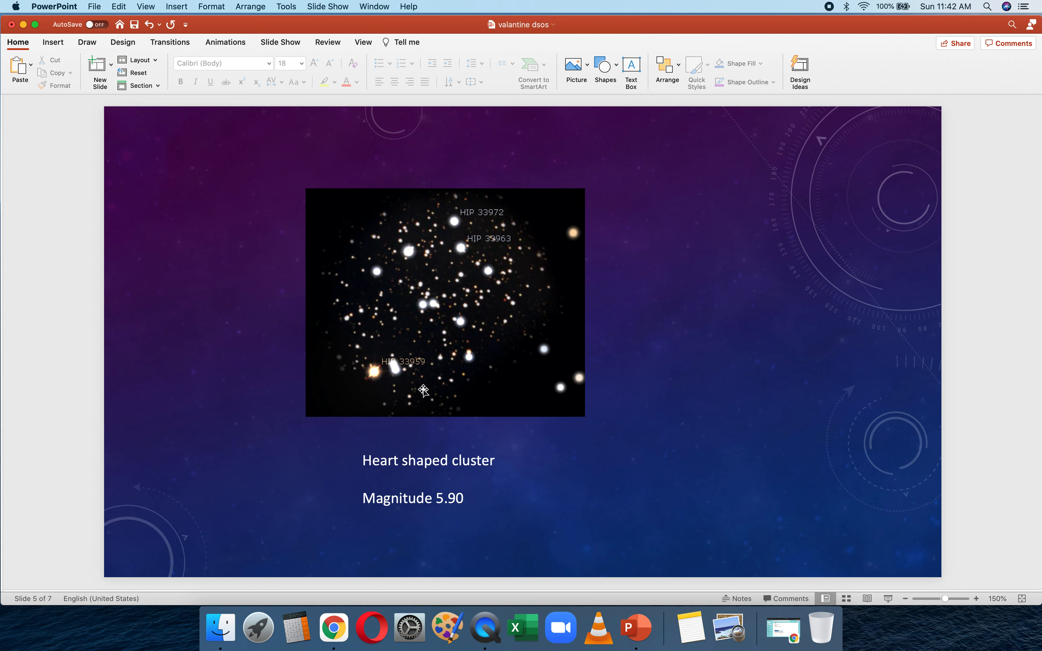
pyautogui.moveTo(452, 255)
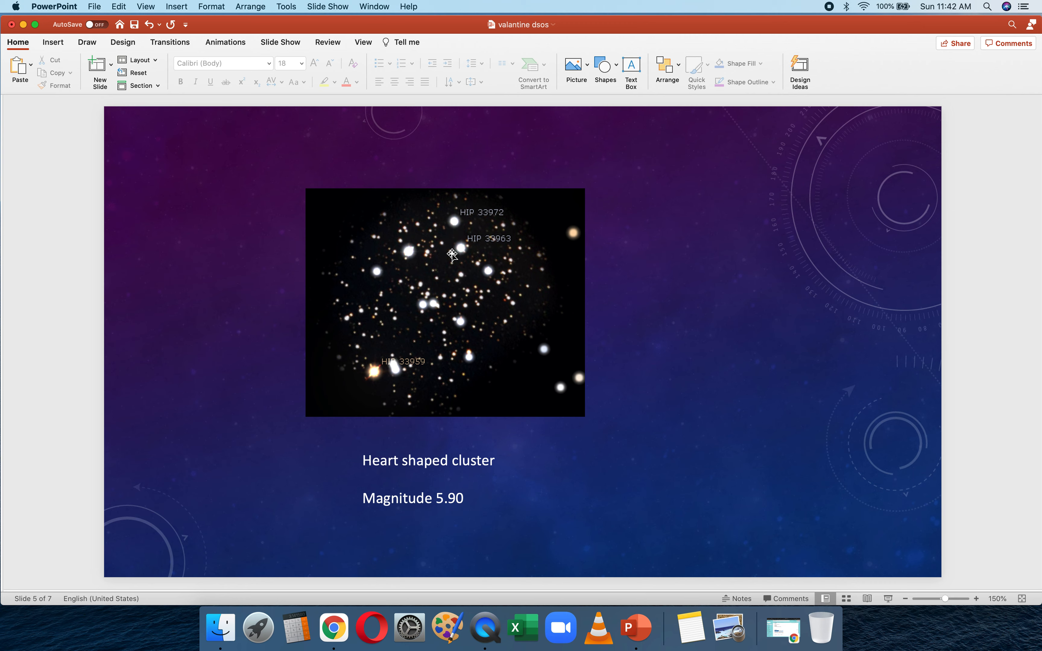
pyautogui.moveTo(630, 301)
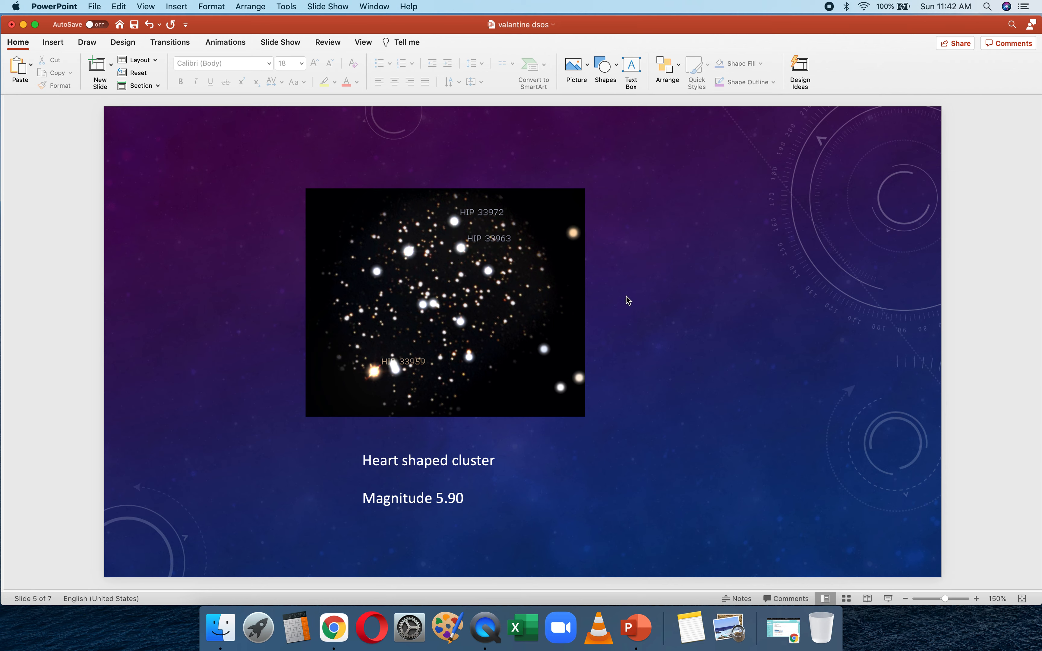
pyautogui.moveTo(490, 297)
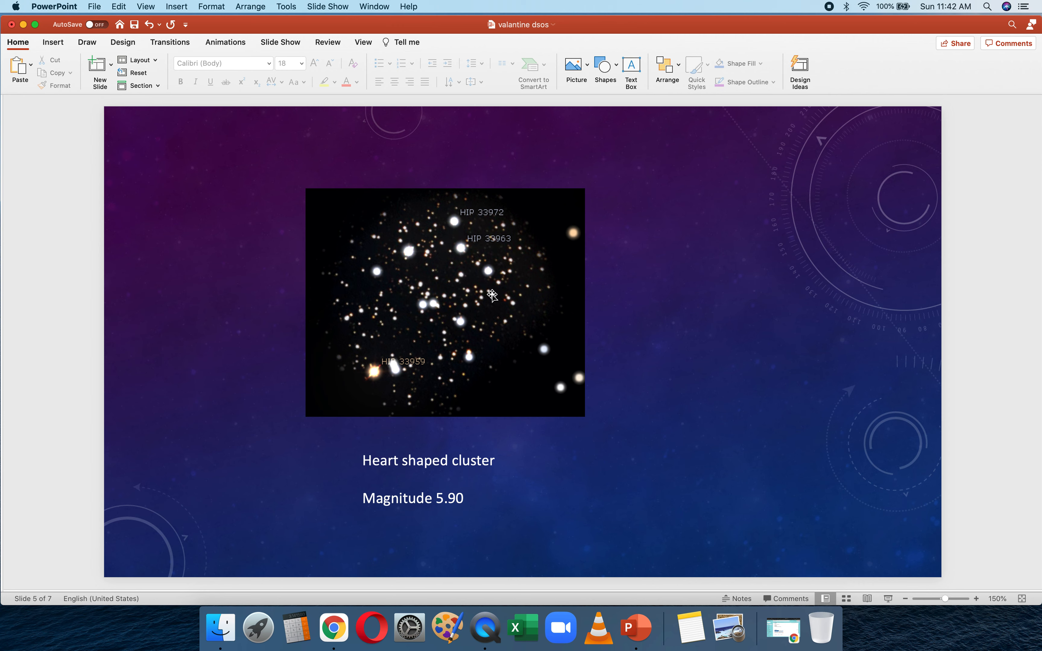
pyautogui.moveTo(500, 288)
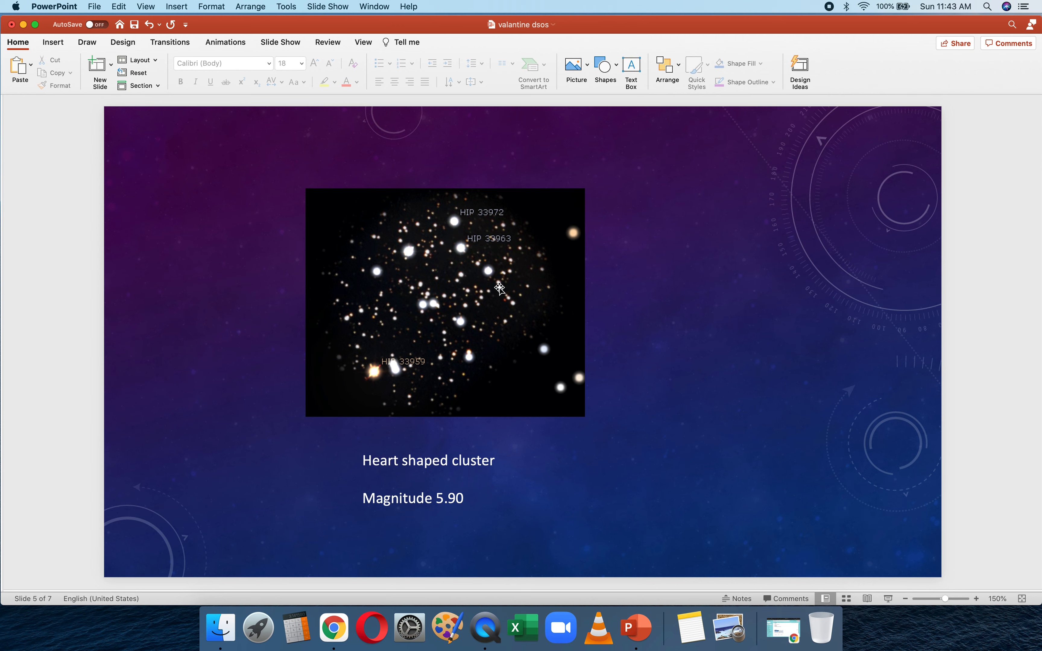
pyautogui.moveTo(444, 305)
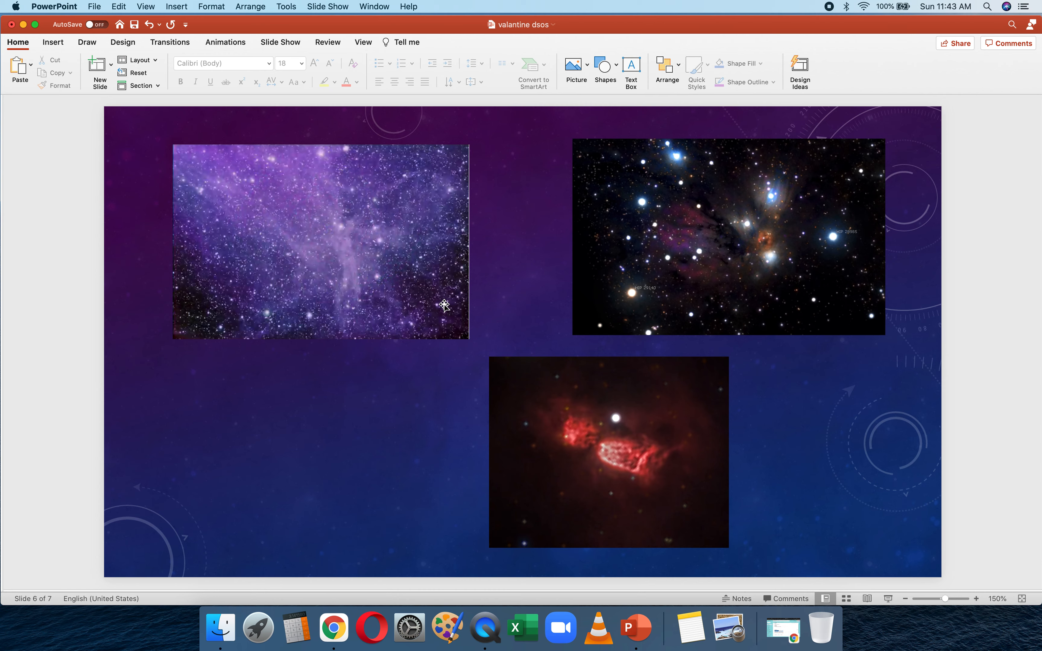
pyautogui.moveTo(517, 289)
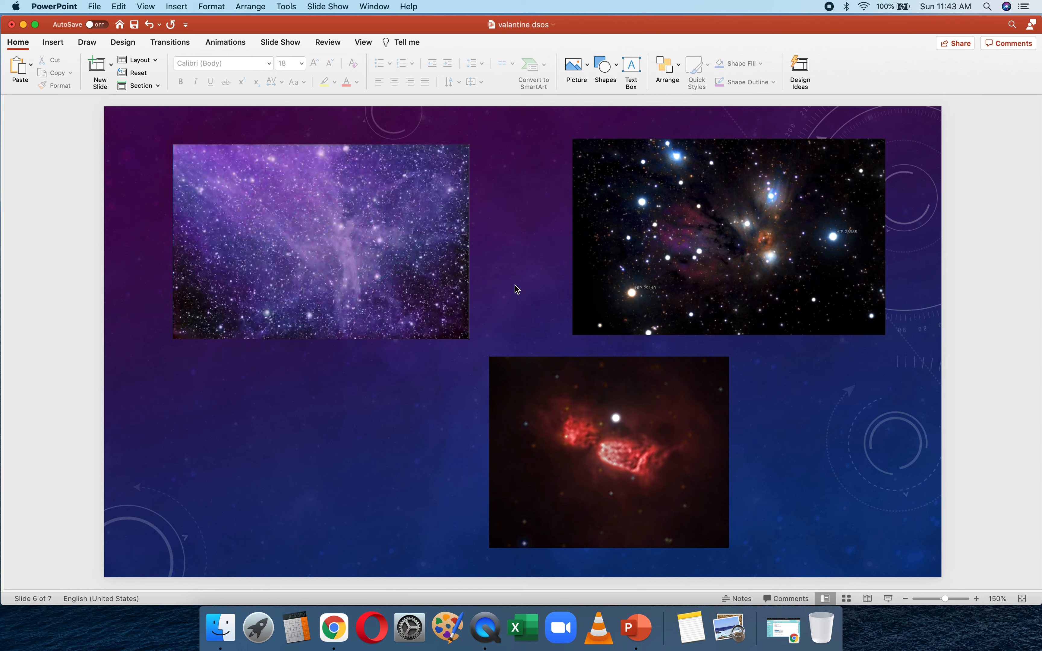
pyautogui.moveTo(502, 352)
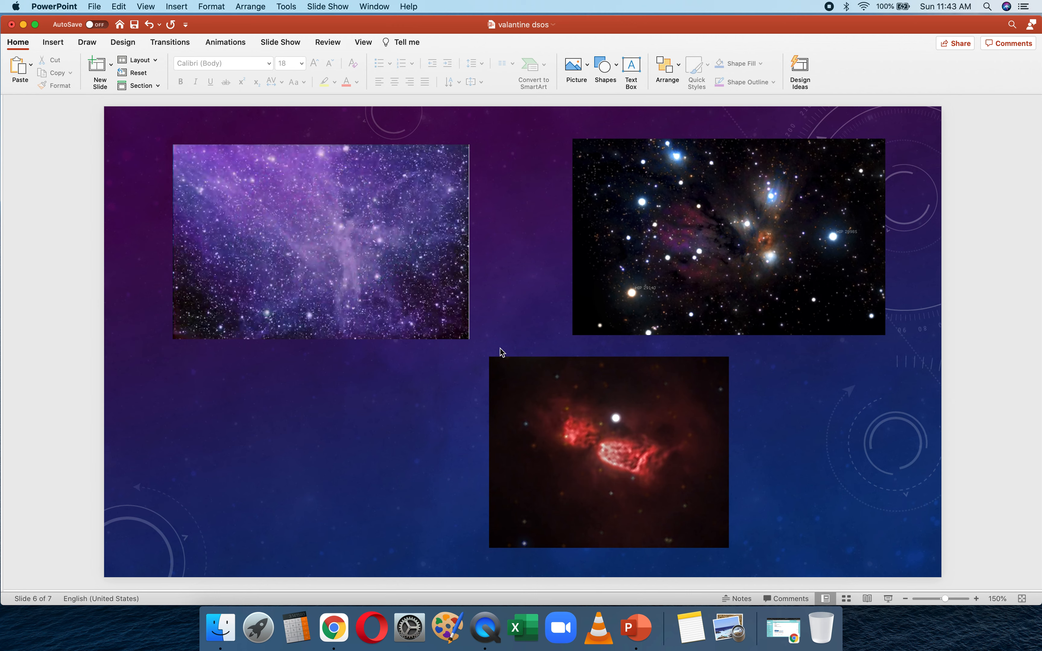
pyautogui.moveTo(604, 418)
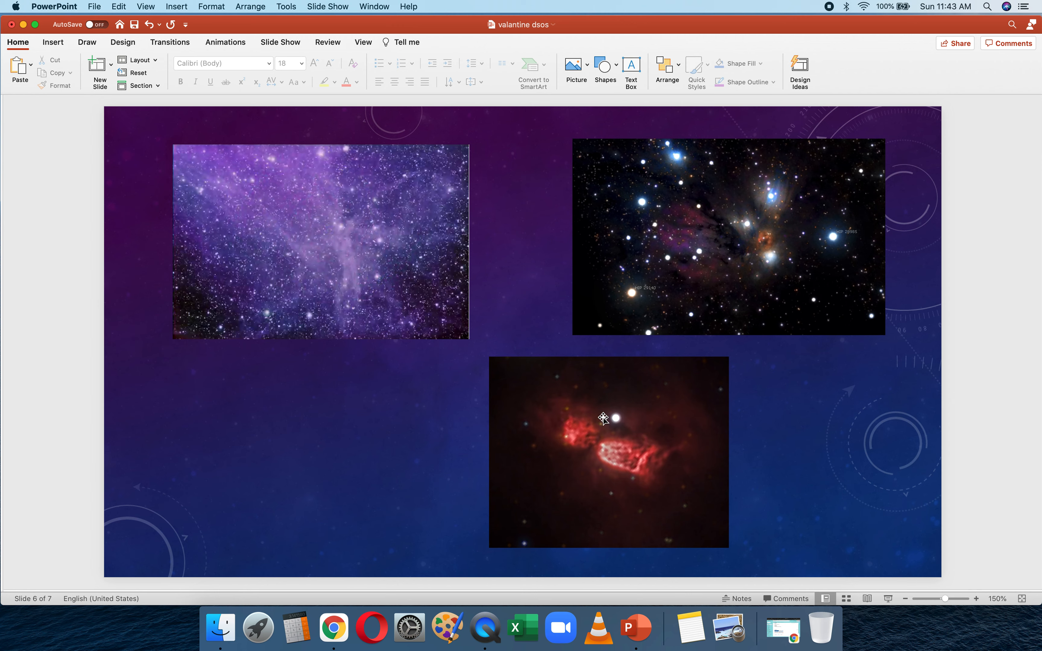
pyautogui.moveTo(580, 443)
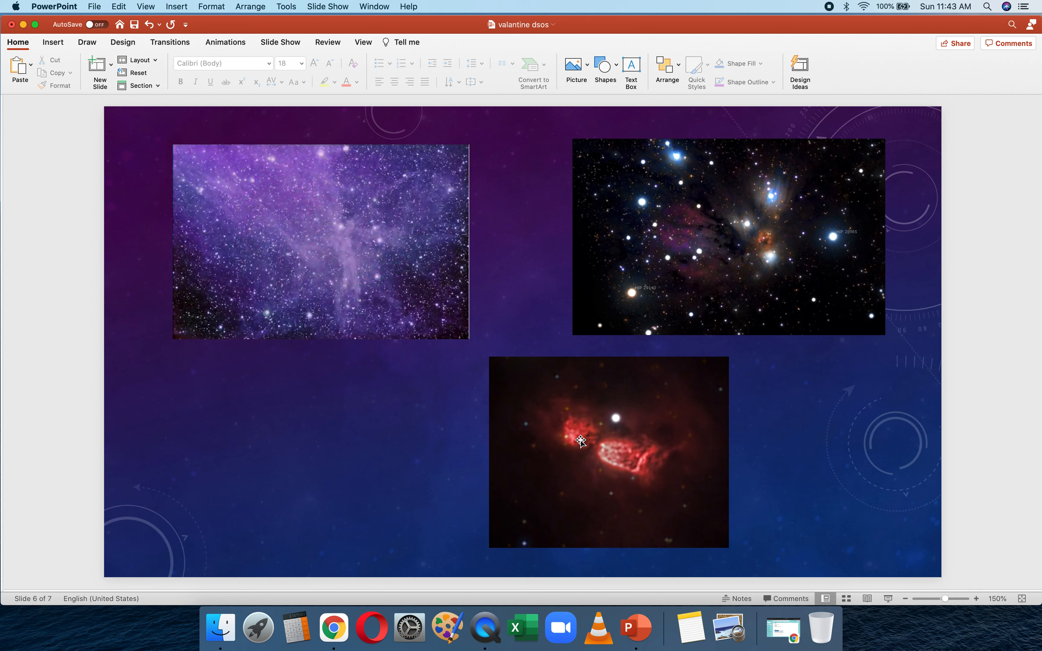
pyautogui.moveTo(612, 442)
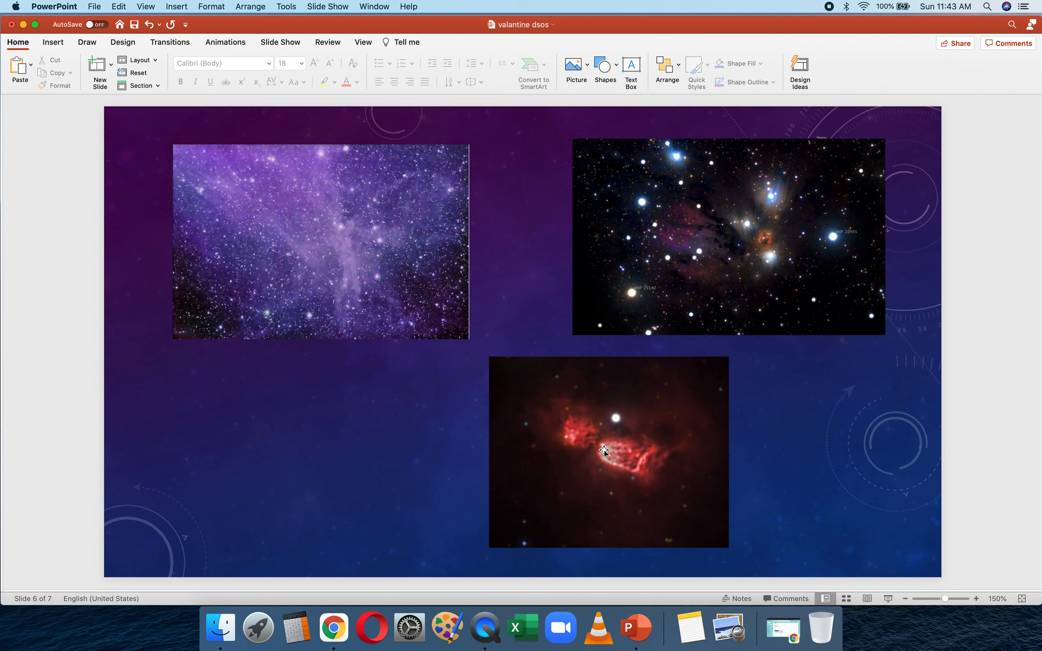
pyautogui.moveTo(586, 448)
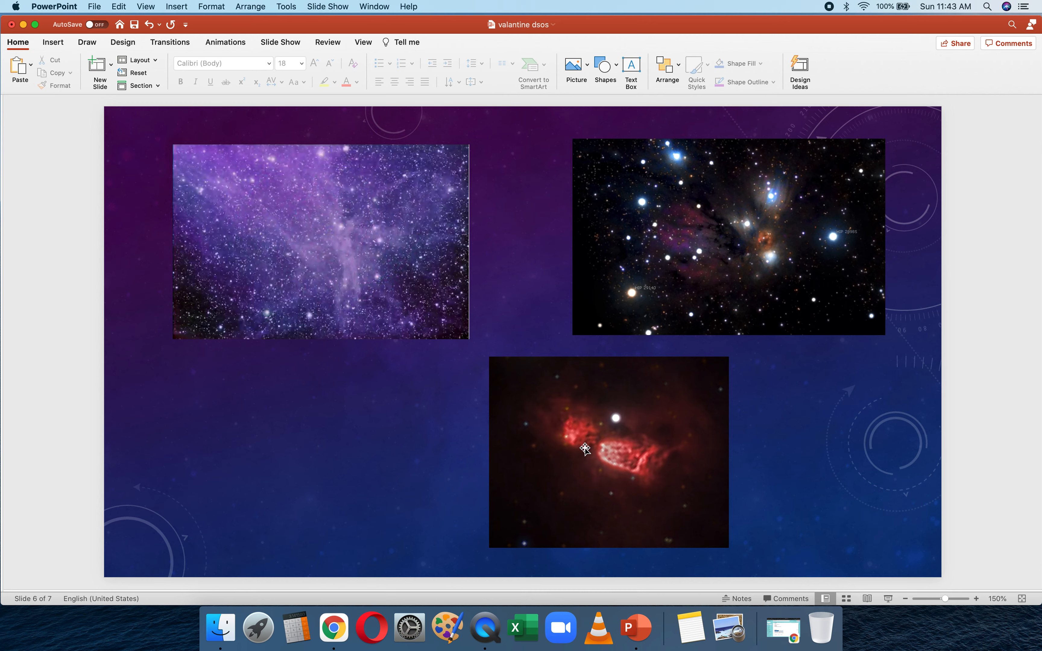
pyautogui.moveTo(634, 432)
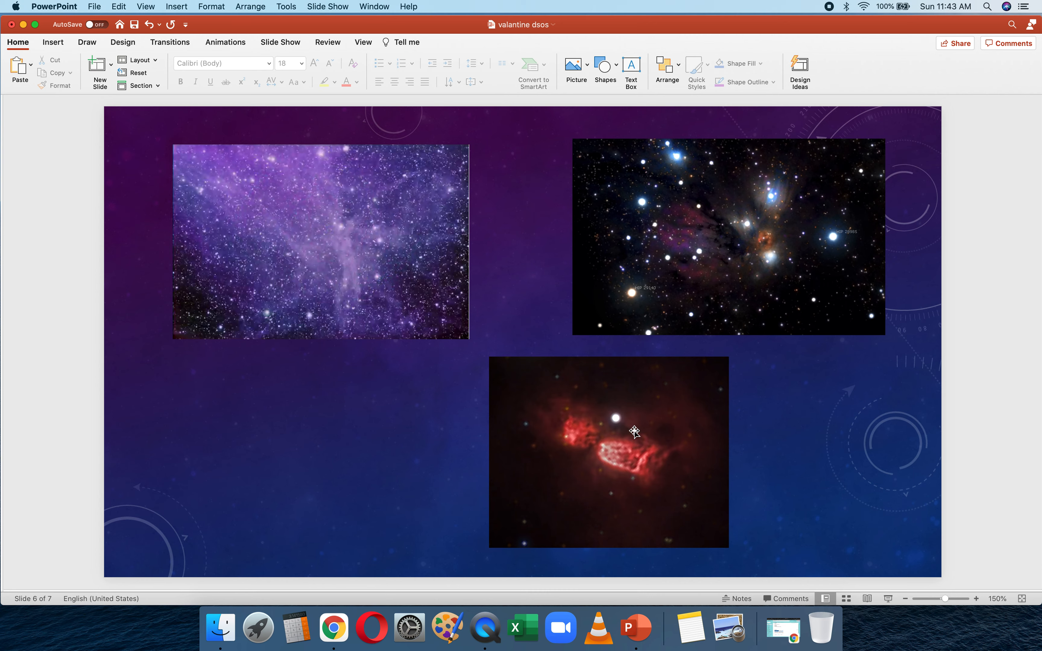
pyautogui.moveTo(639, 458)
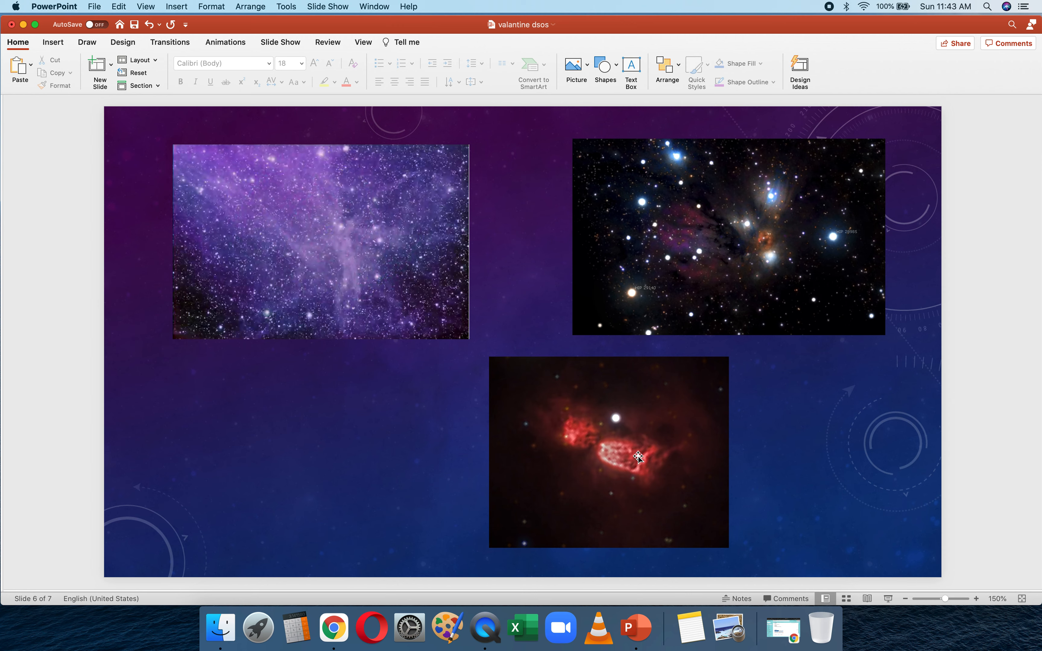
pyautogui.moveTo(652, 479)
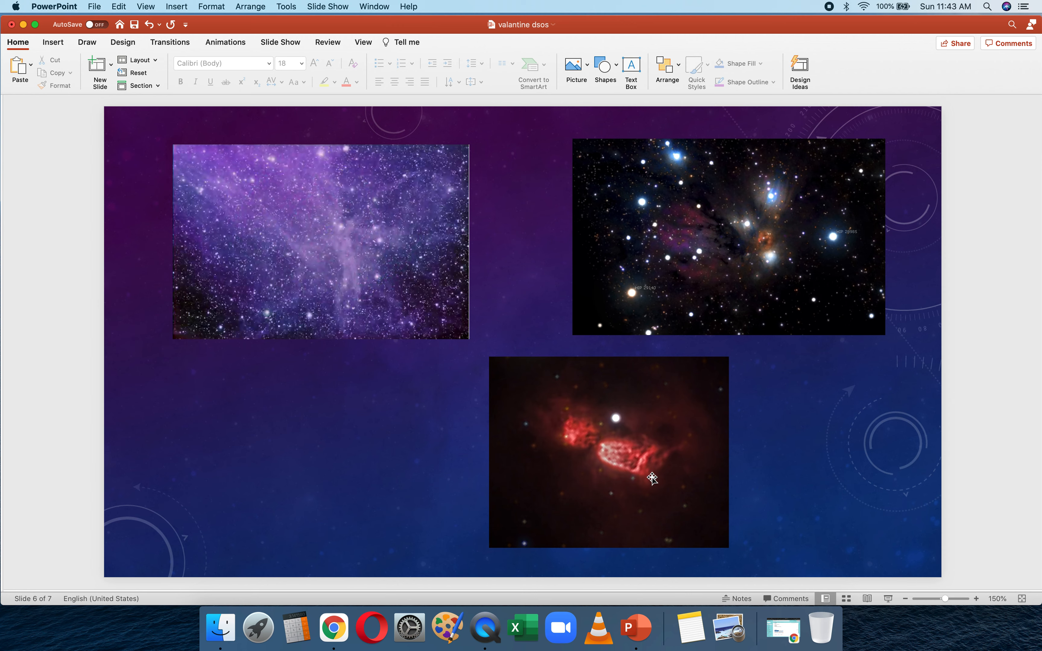
pyautogui.moveTo(817, 311)
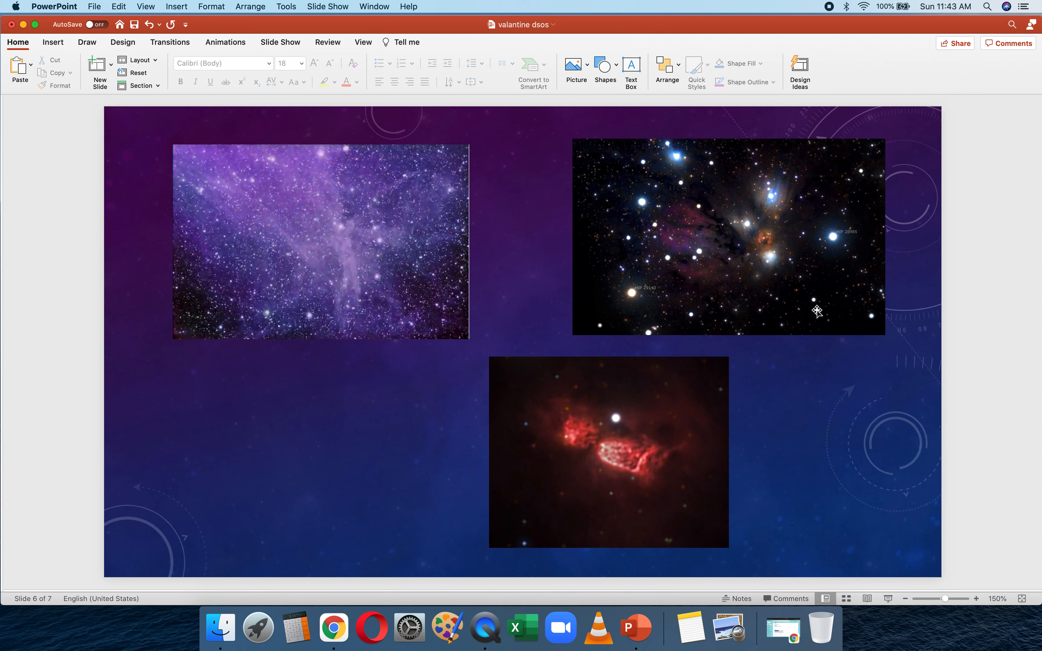
pyautogui.moveTo(715, 259)
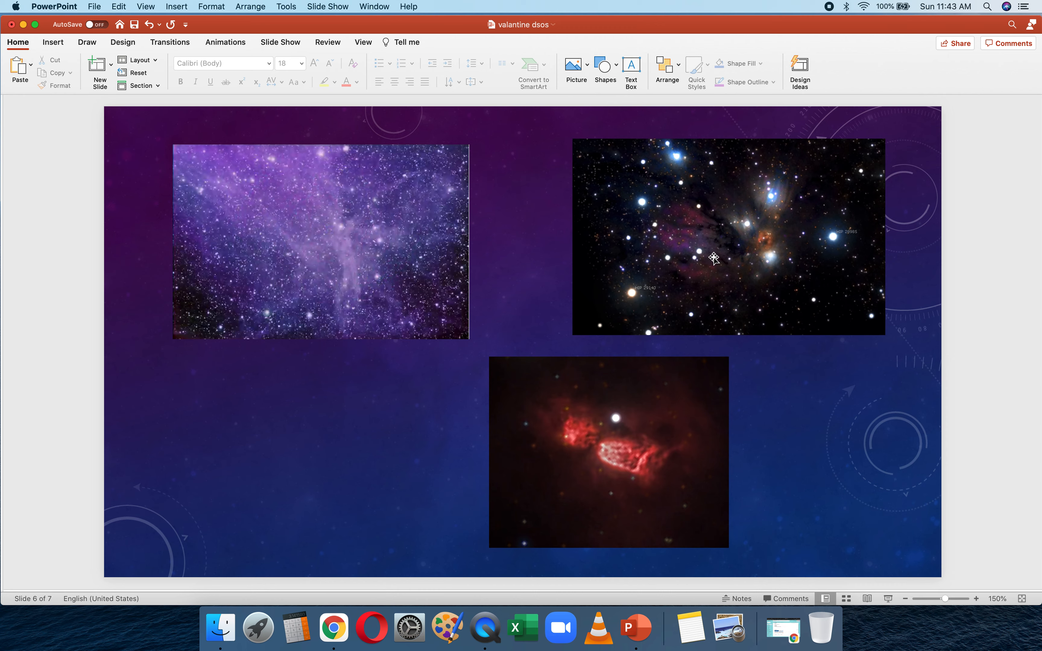
pyautogui.moveTo(697, 184)
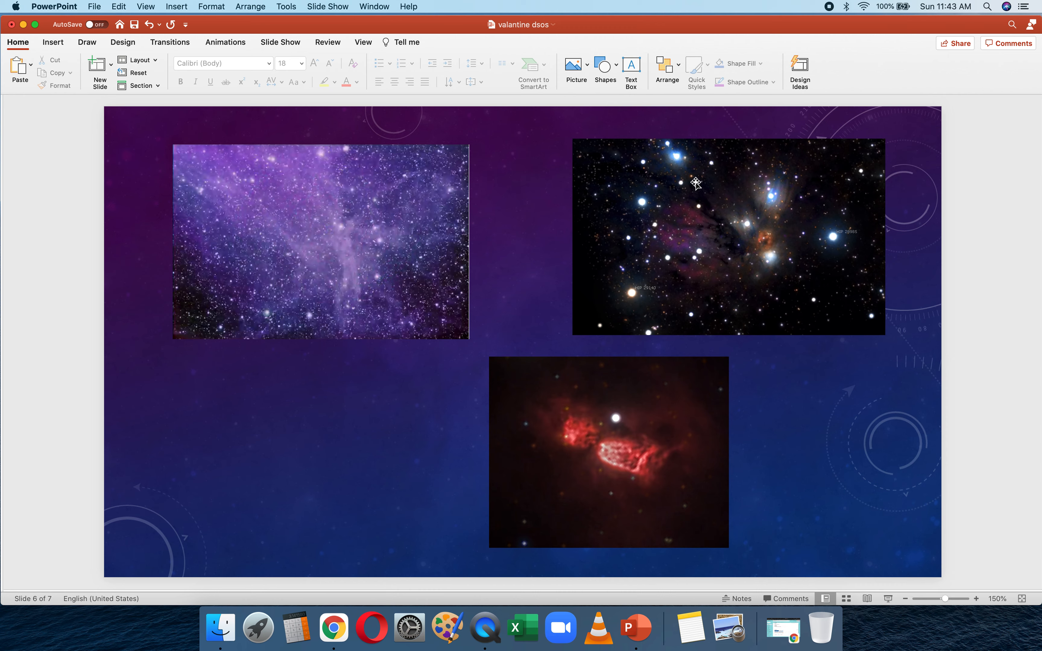
pyautogui.moveTo(689, 234)
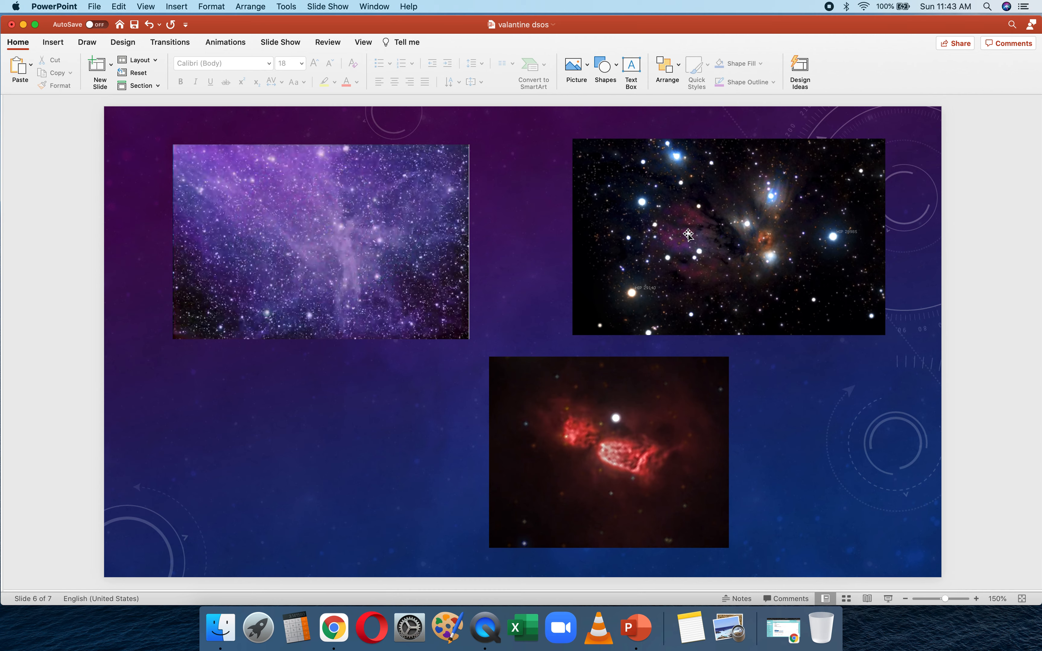
pyautogui.moveTo(677, 185)
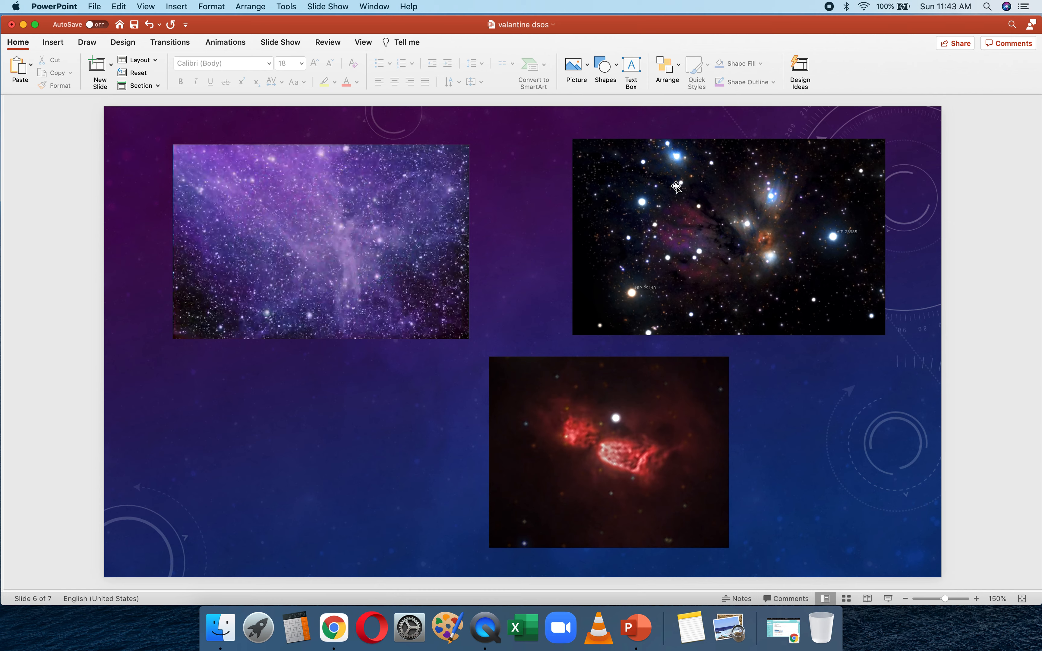
pyautogui.moveTo(696, 259)
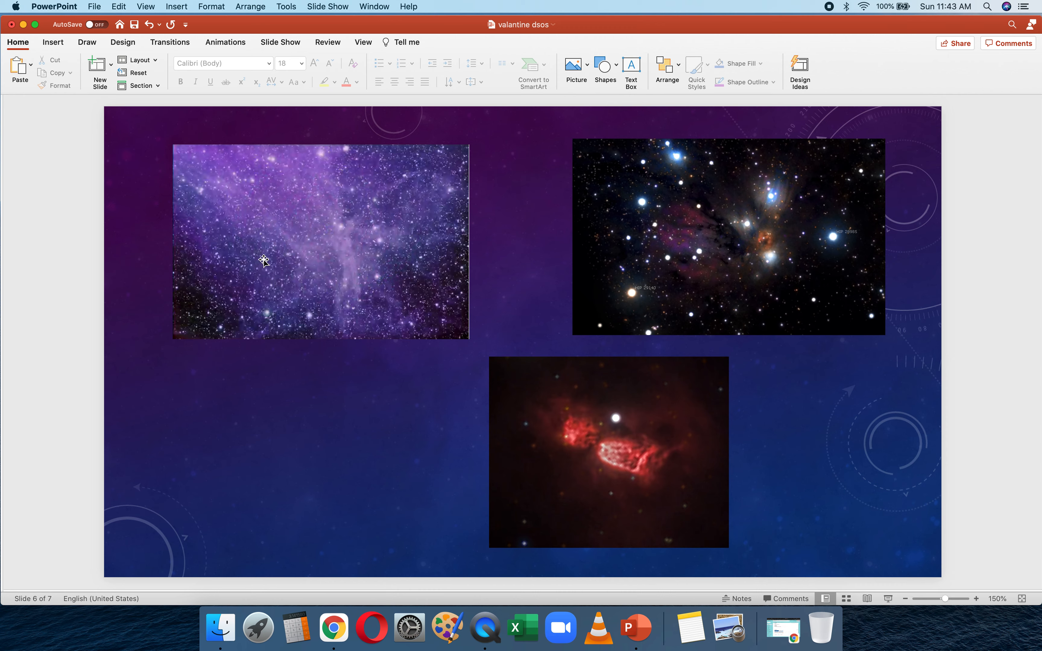
pyautogui.moveTo(377, 242)
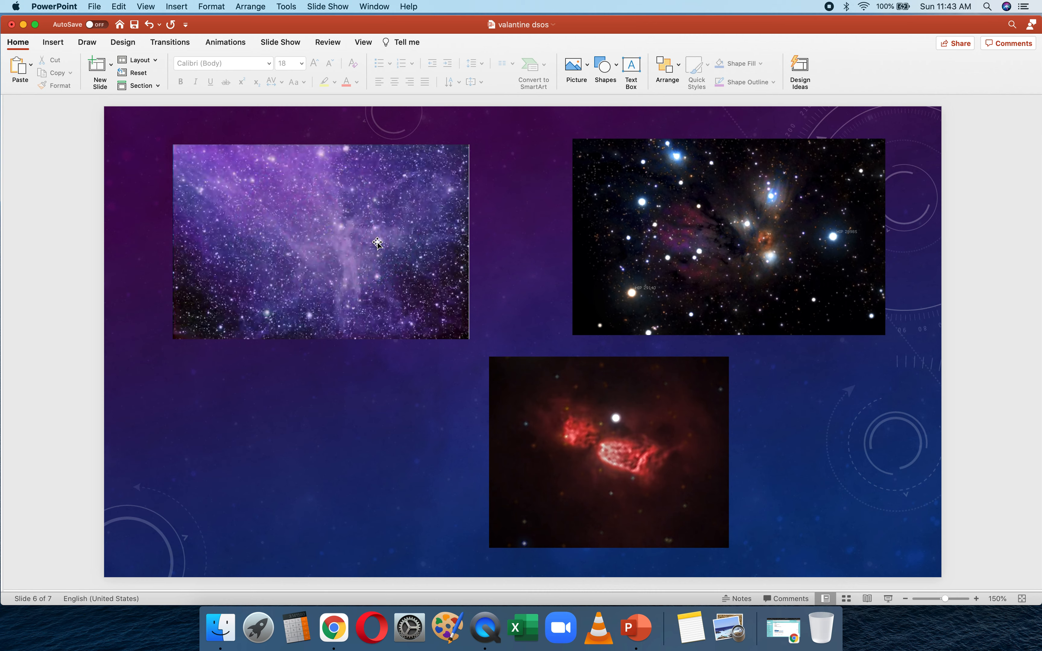
pyautogui.moveTo(354, 237)
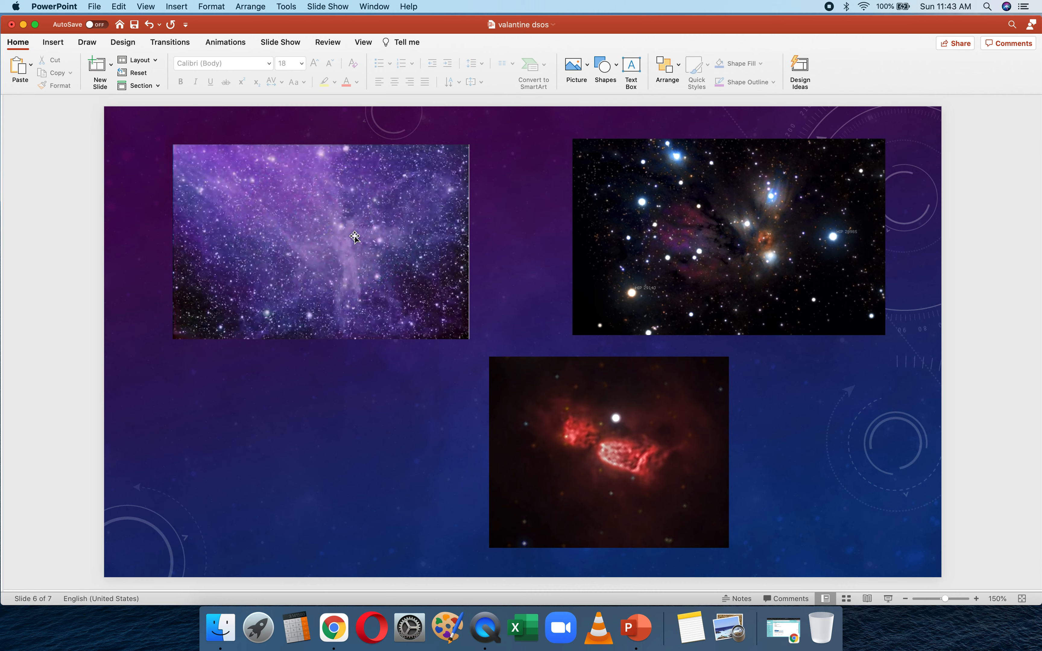
pyautogui.moveTo(347, 233)
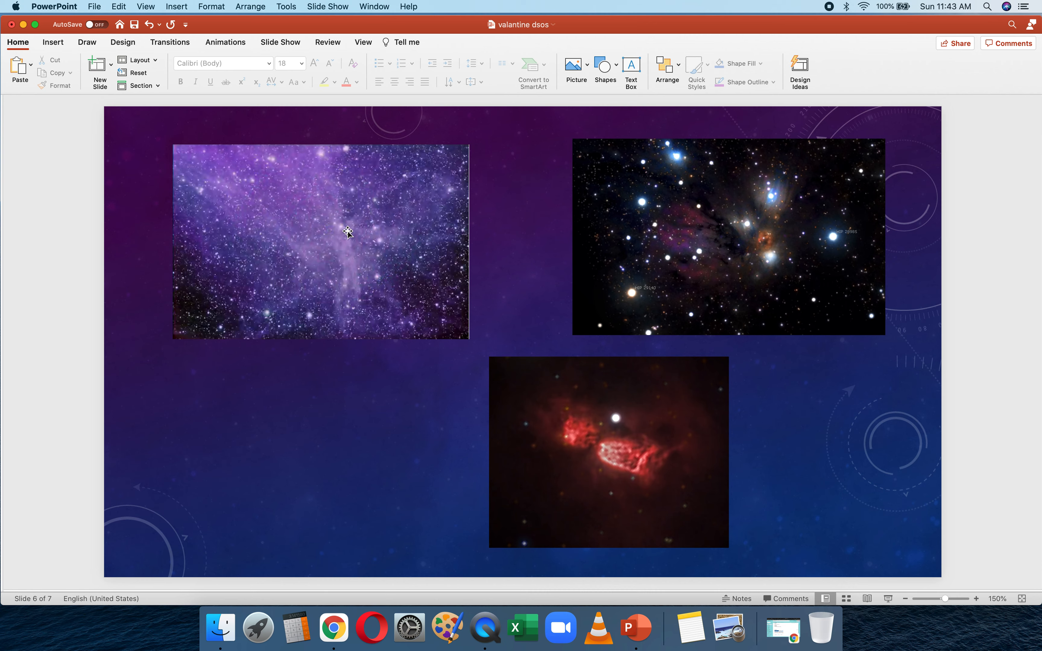
pyautogui.moveTo(344, 218)
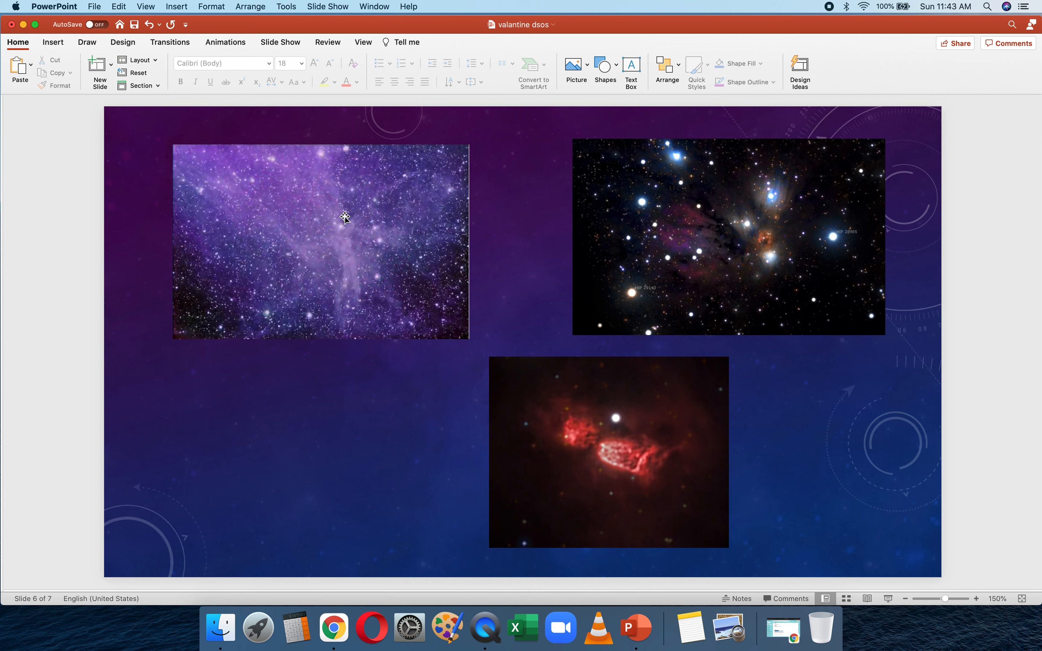
pyautogui.moveTo(339, 242)
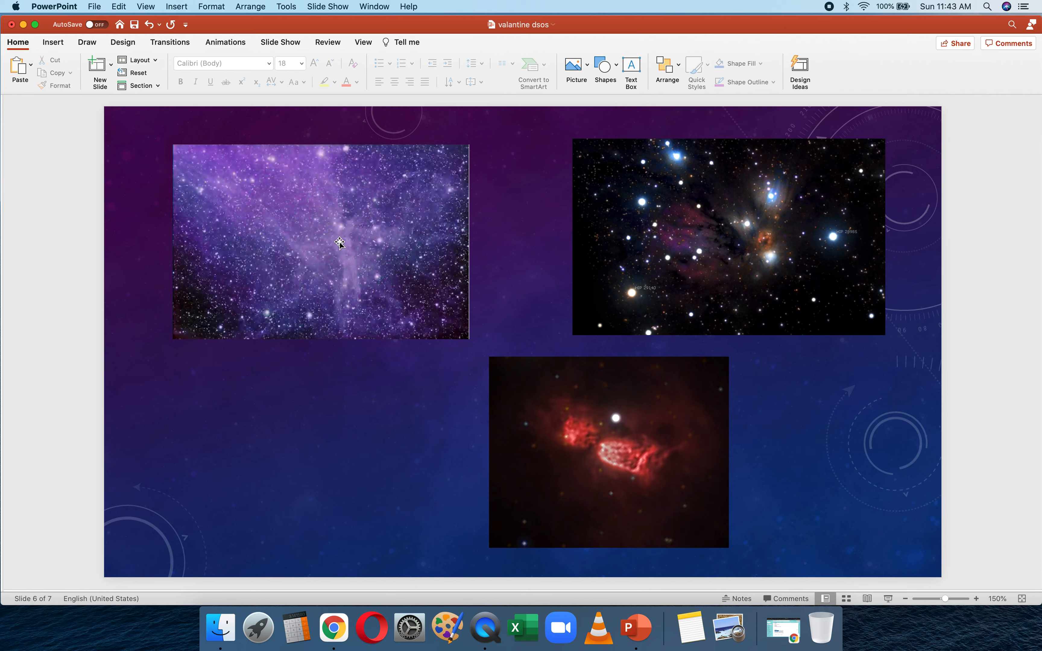
pyautogui.moveTo(297, 291)
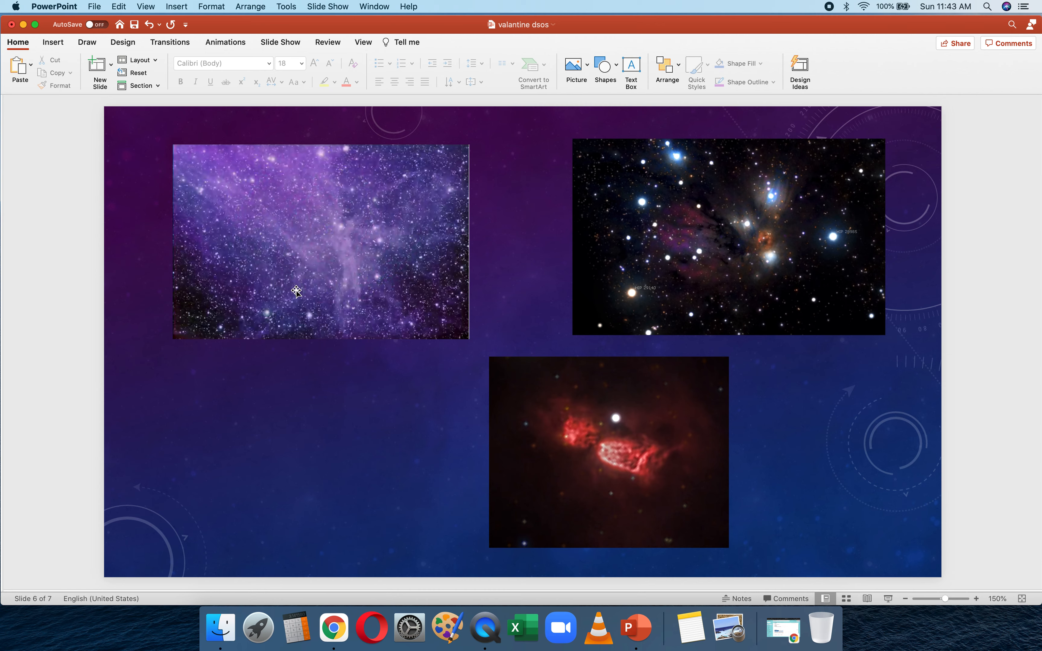
pyautogui.moveTo(424, 205)
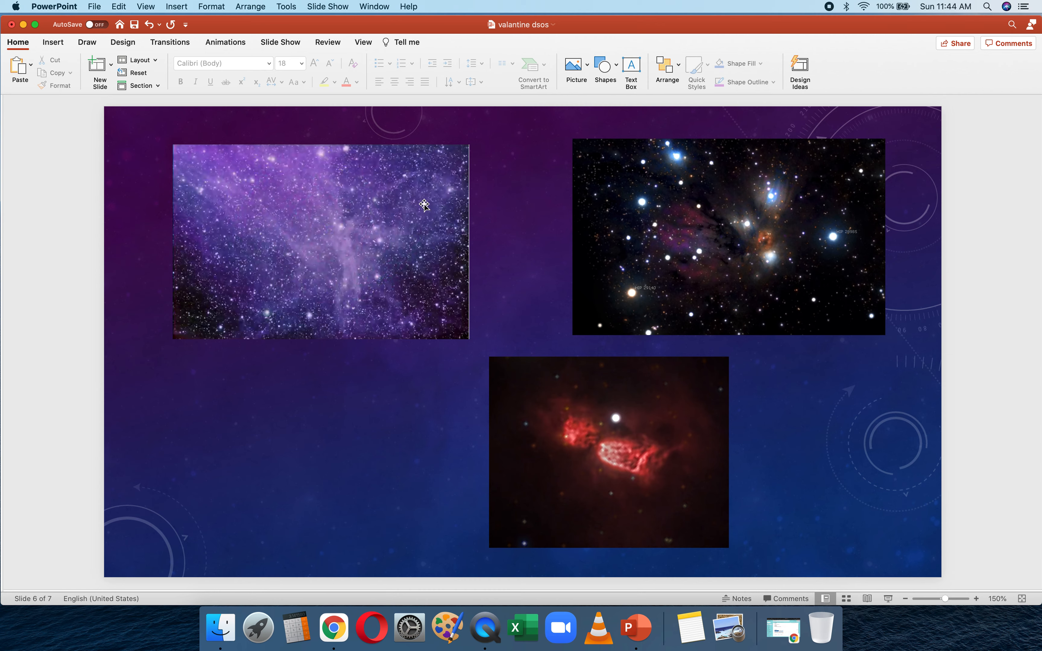
pyautogui.moveTo(322, 217)
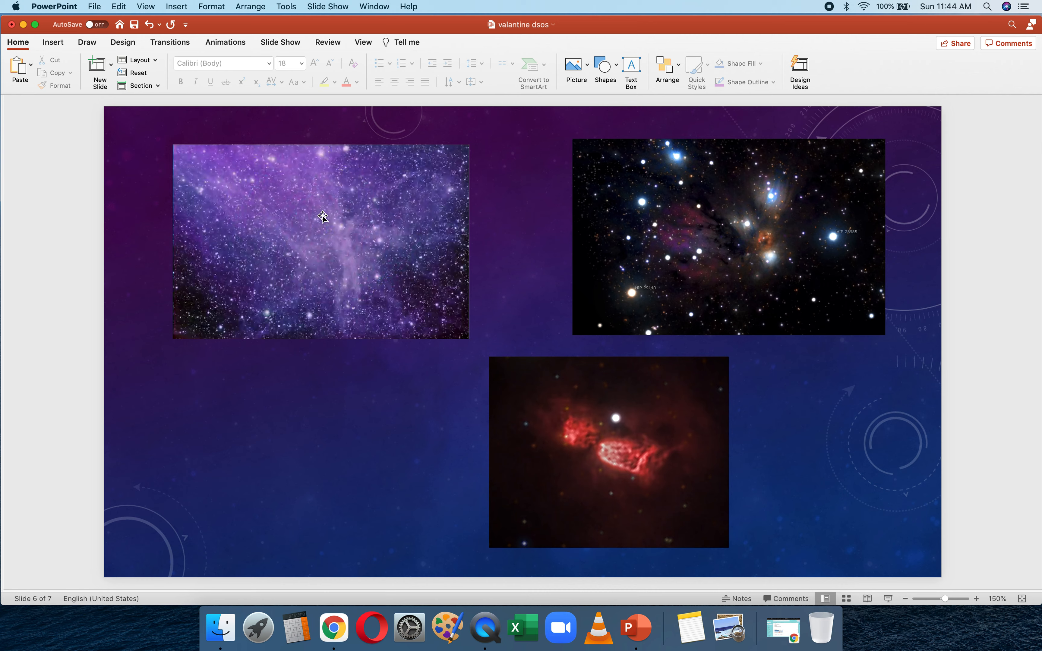
pyautogui.moveTo(333, 232)
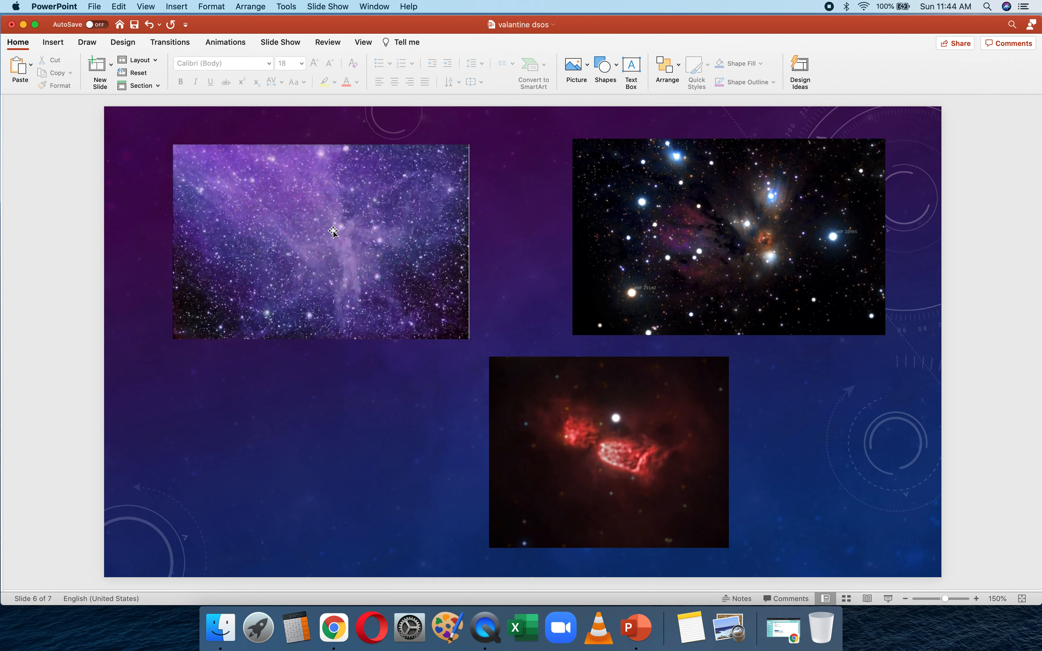
pyautogui.moveTo(370, 248)
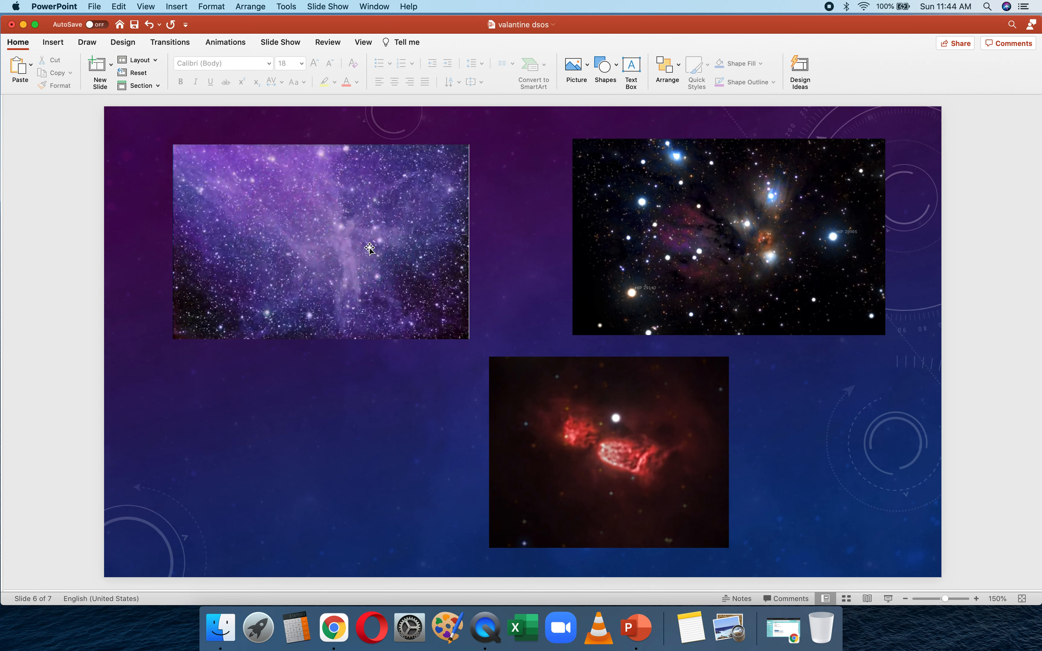
pyautogui.moveTo(419, 230)
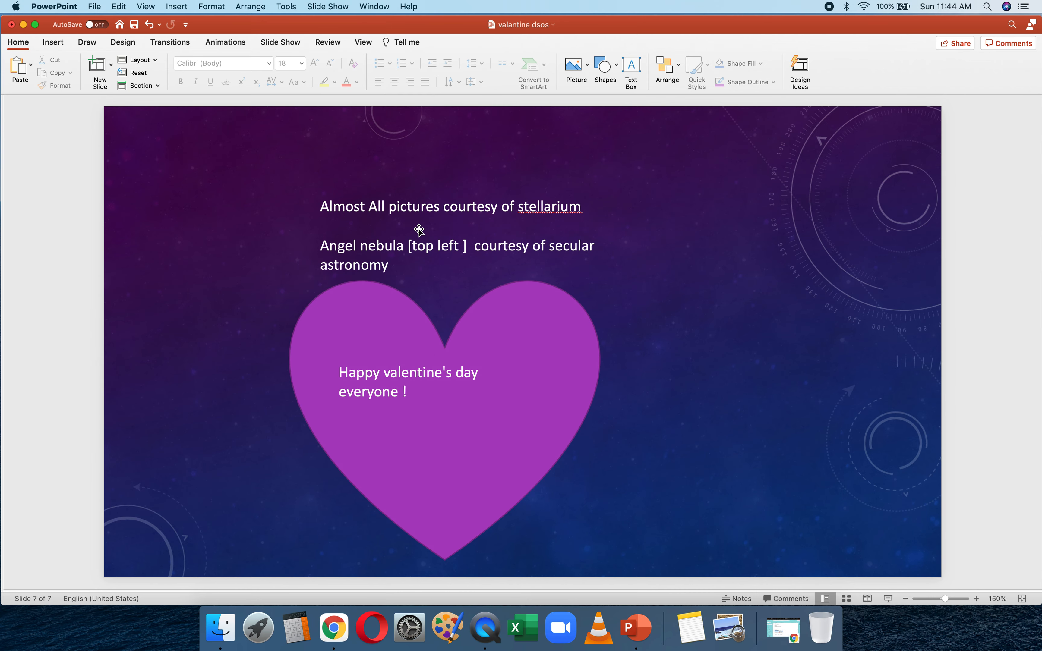
pyautogui.moveTo(465, 412)
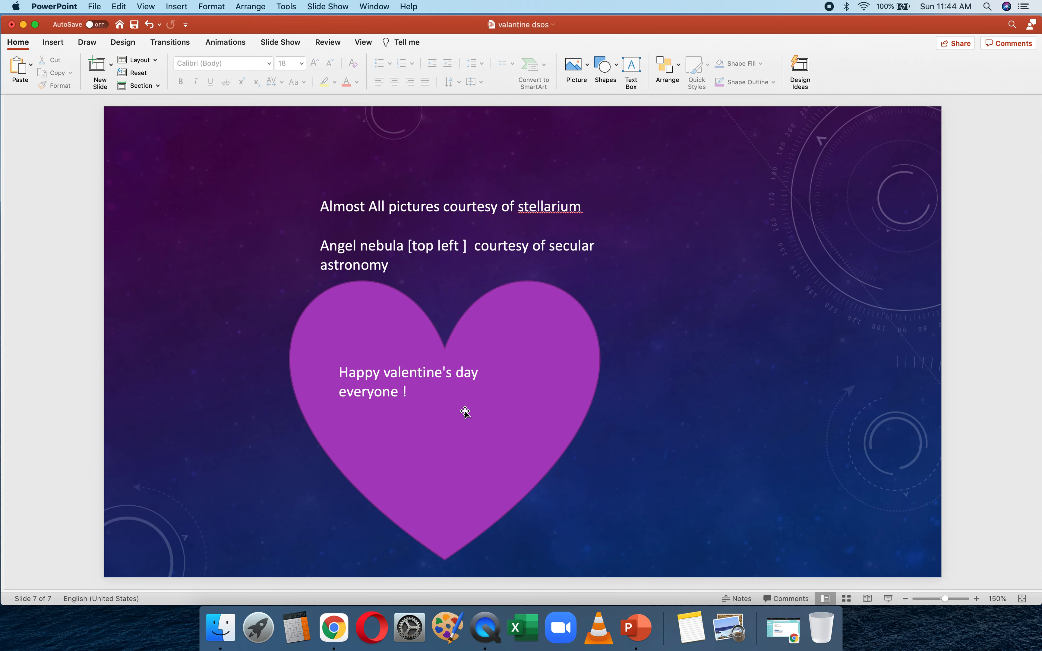
pyautogui.moveTo(451, 211)
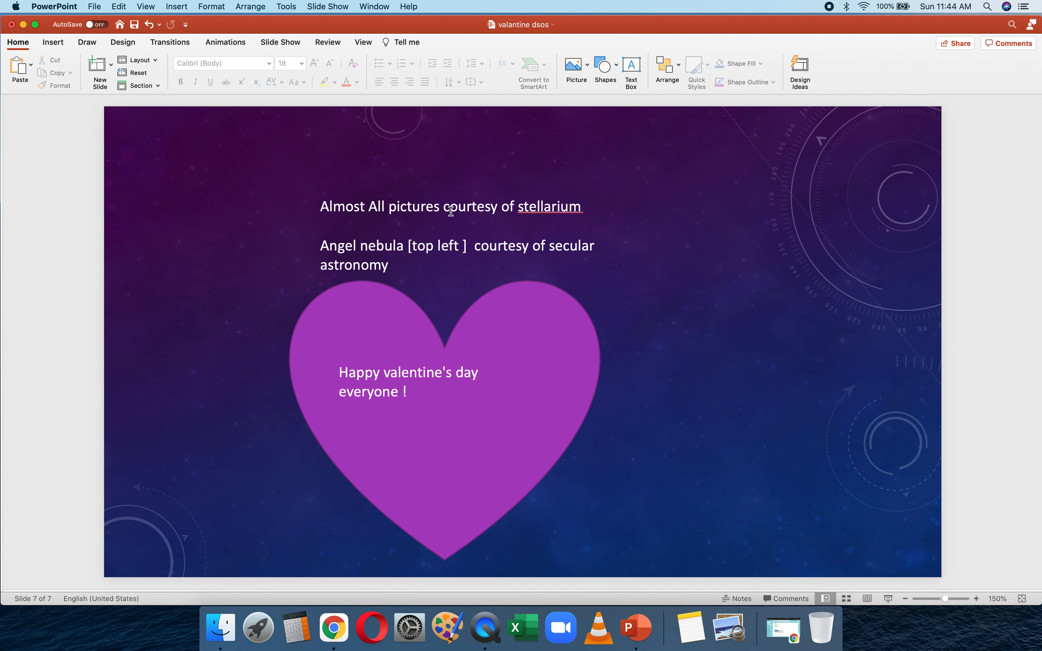
pyautogui.moveTo(363, 340)
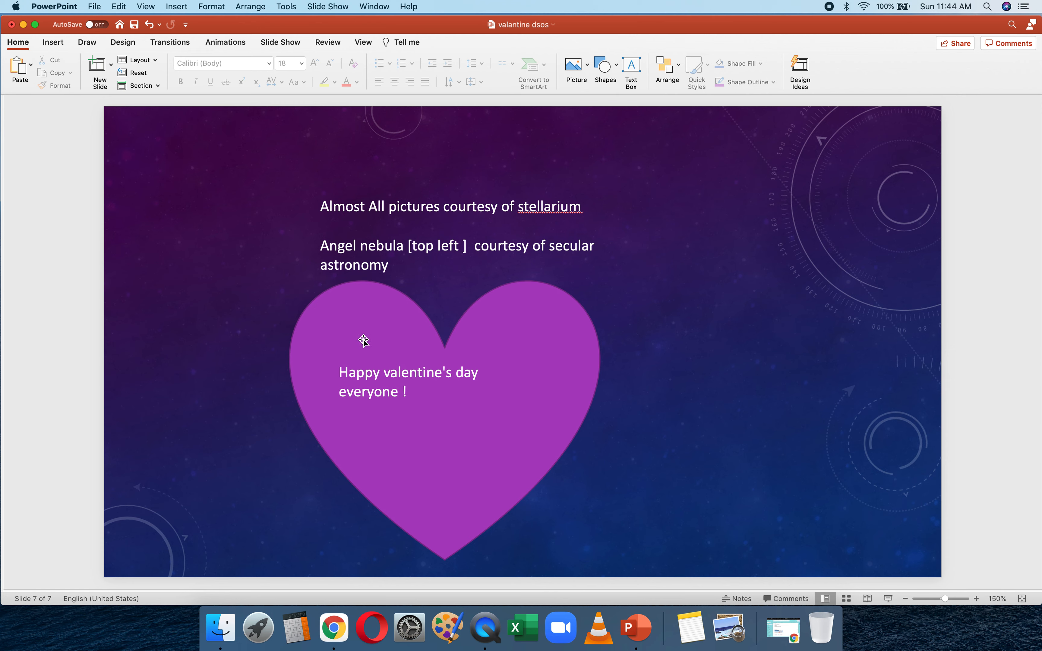